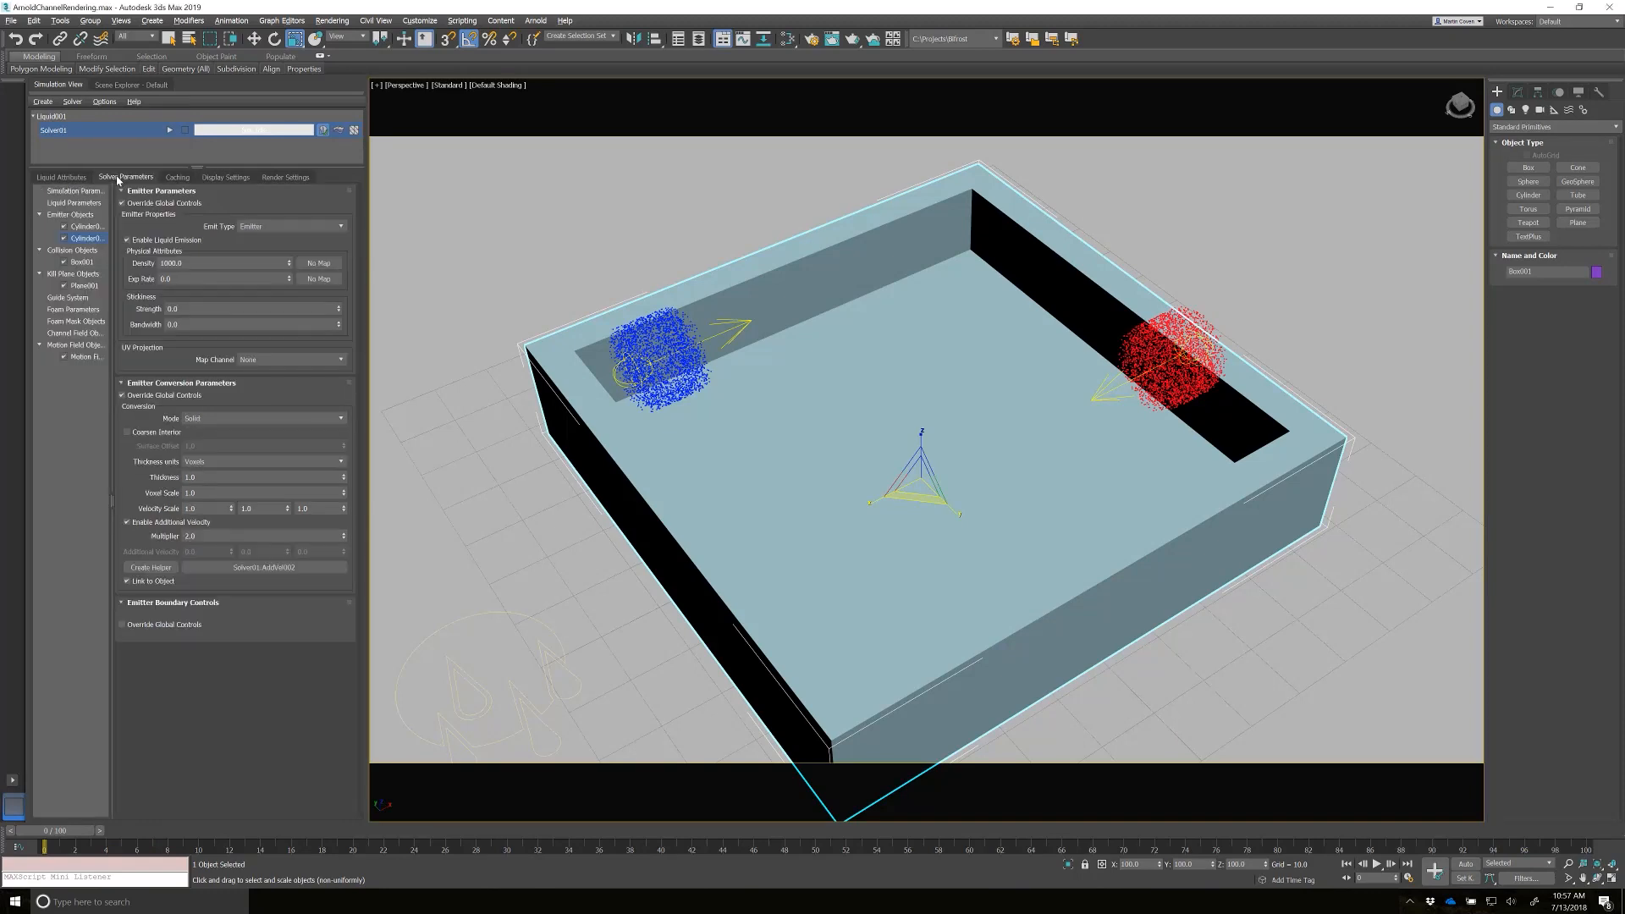
mouse_move(75, 465)
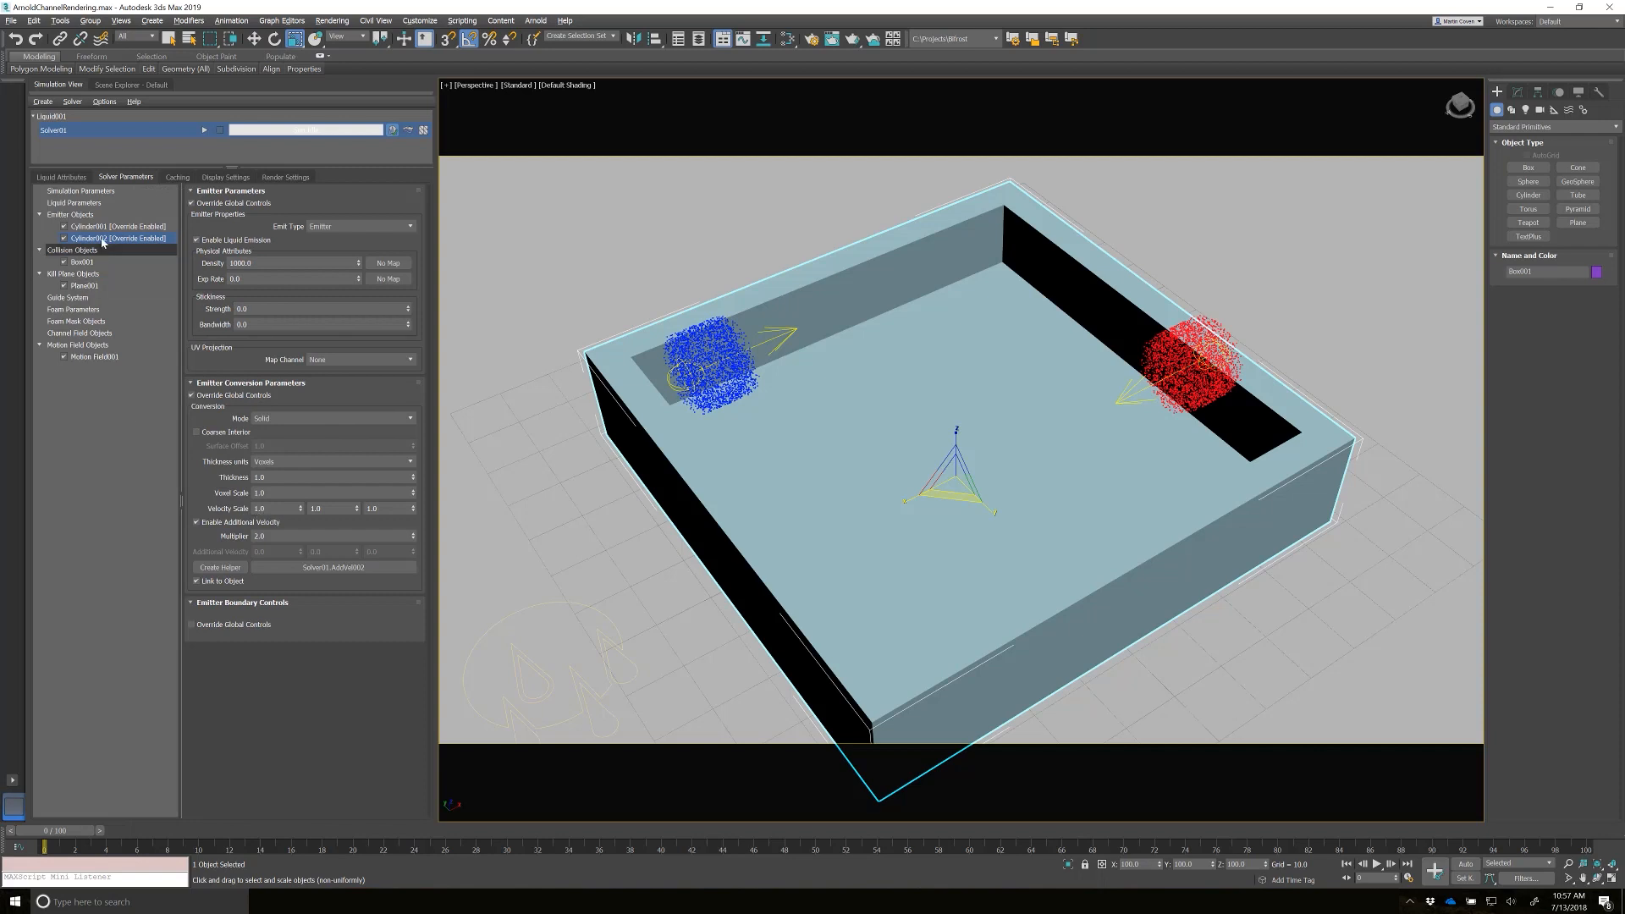
- Inspect both emitters' density display settings: blue for the minimum, red for the maximum
click(98, 226)
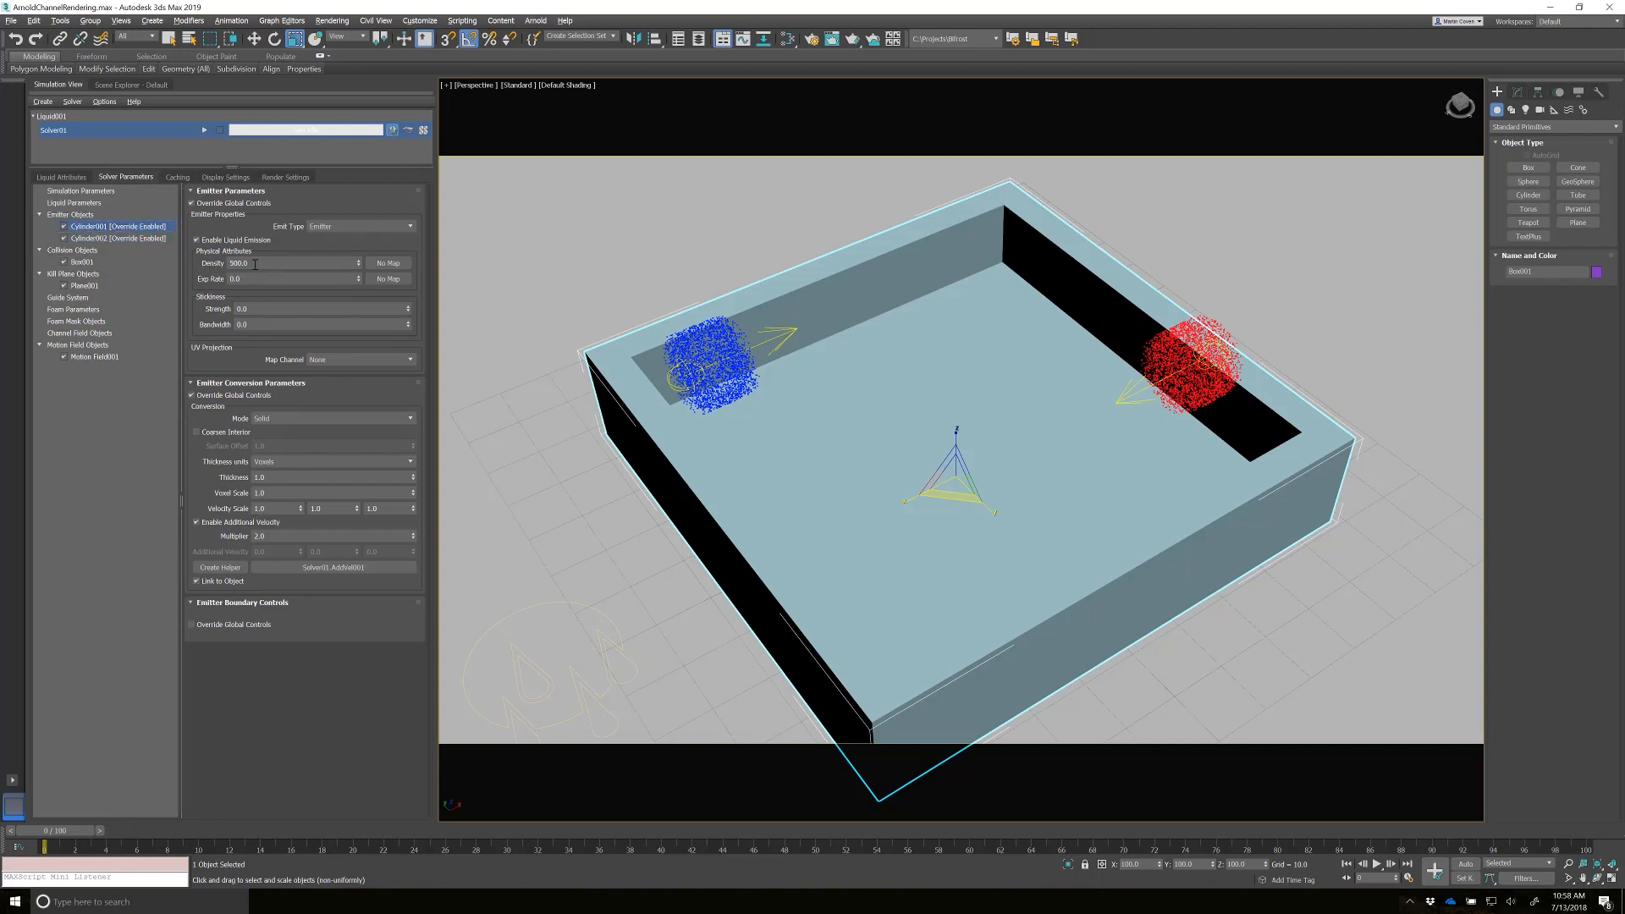
click(88, 239)
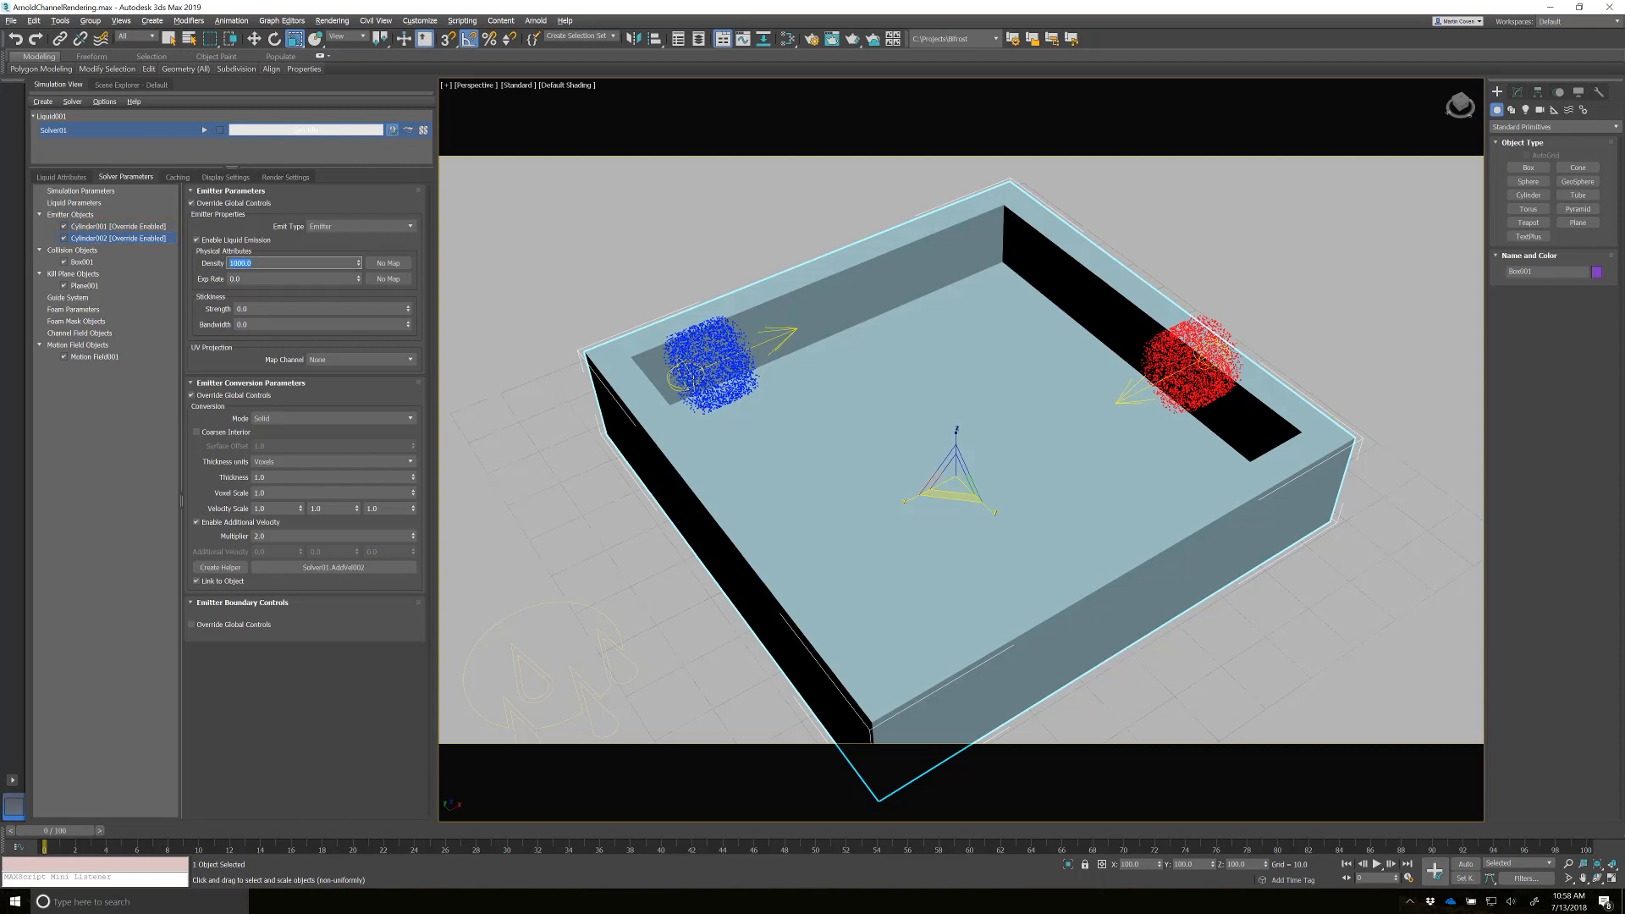
click(224, 176)
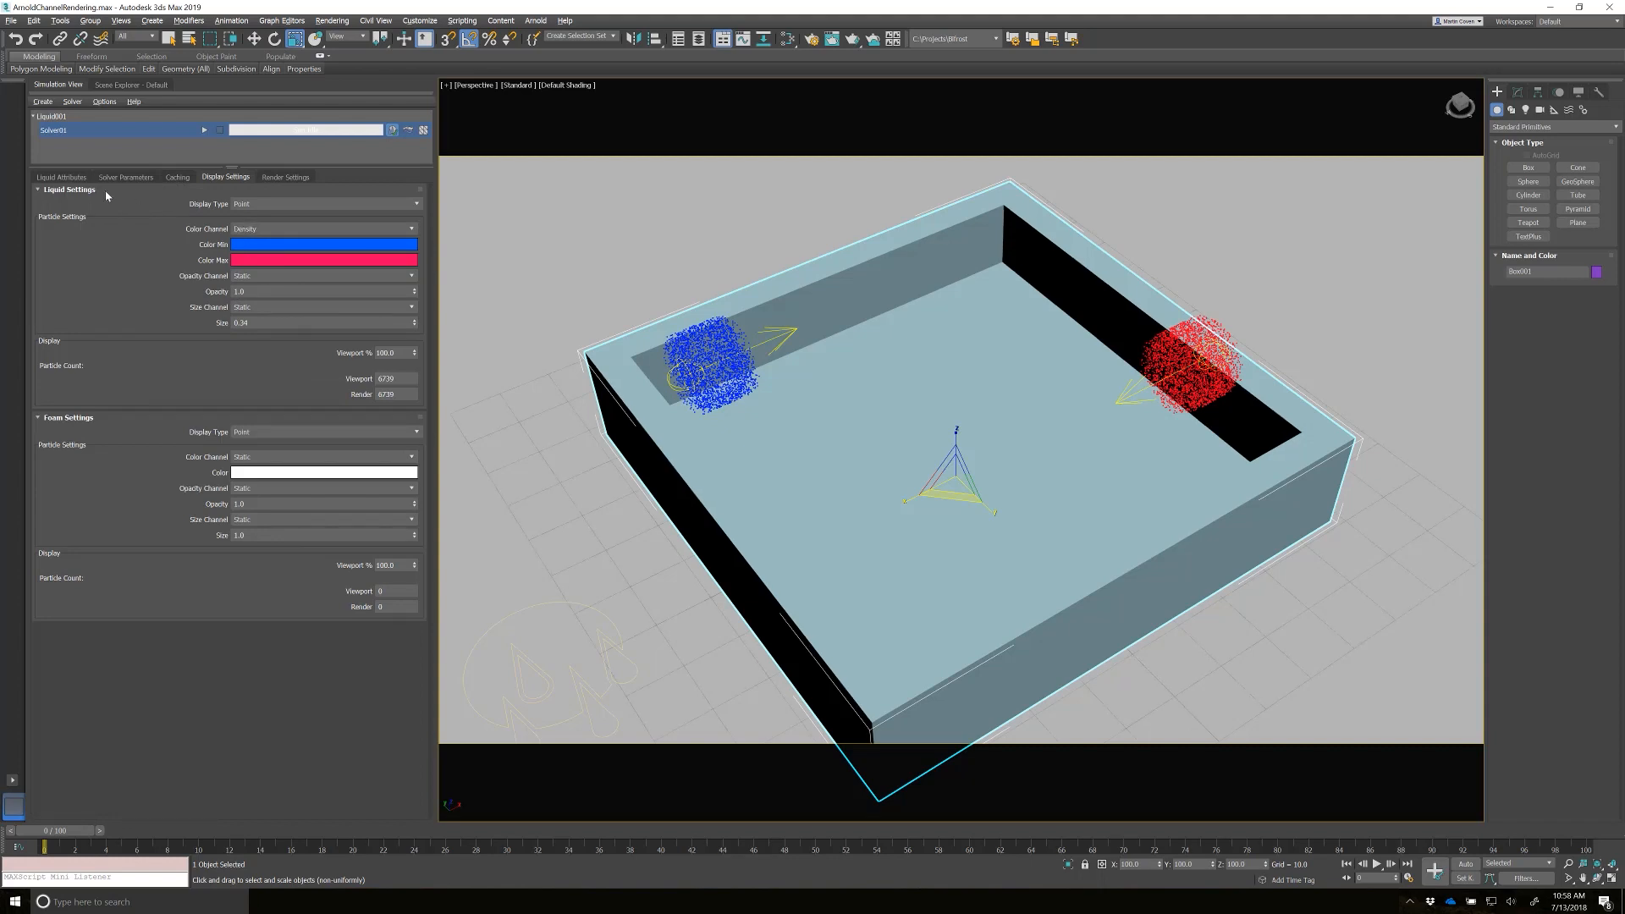
- Back in Solver Parameters, scrub the simulation forward and settle around frame 32
click(124, 176)
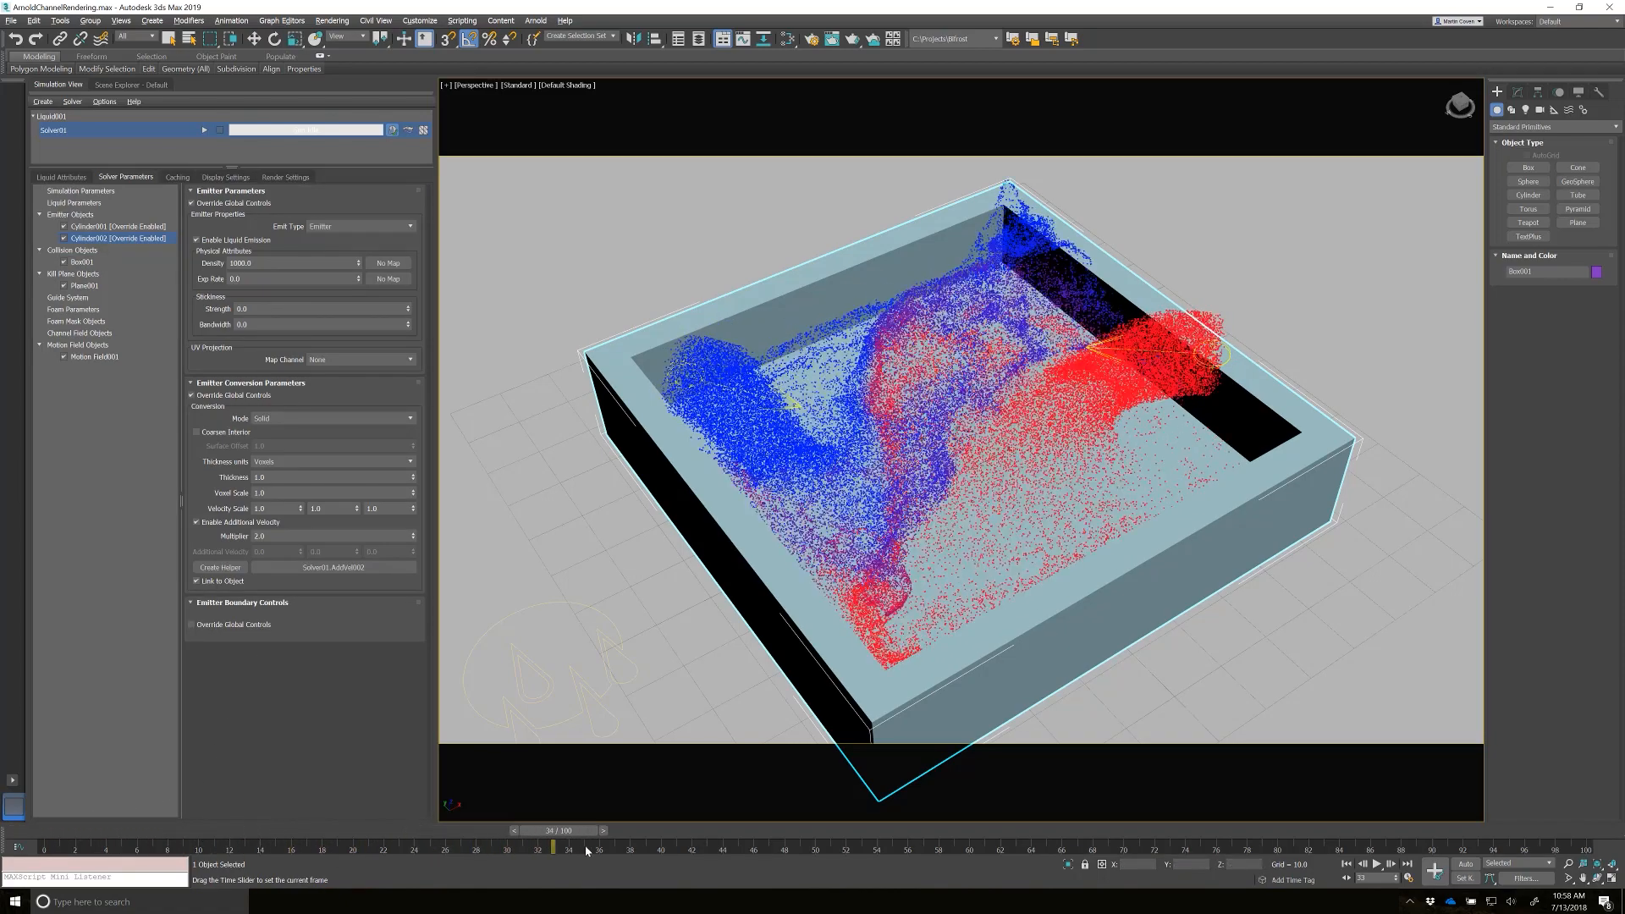
drag(553, 846, 802, 846)
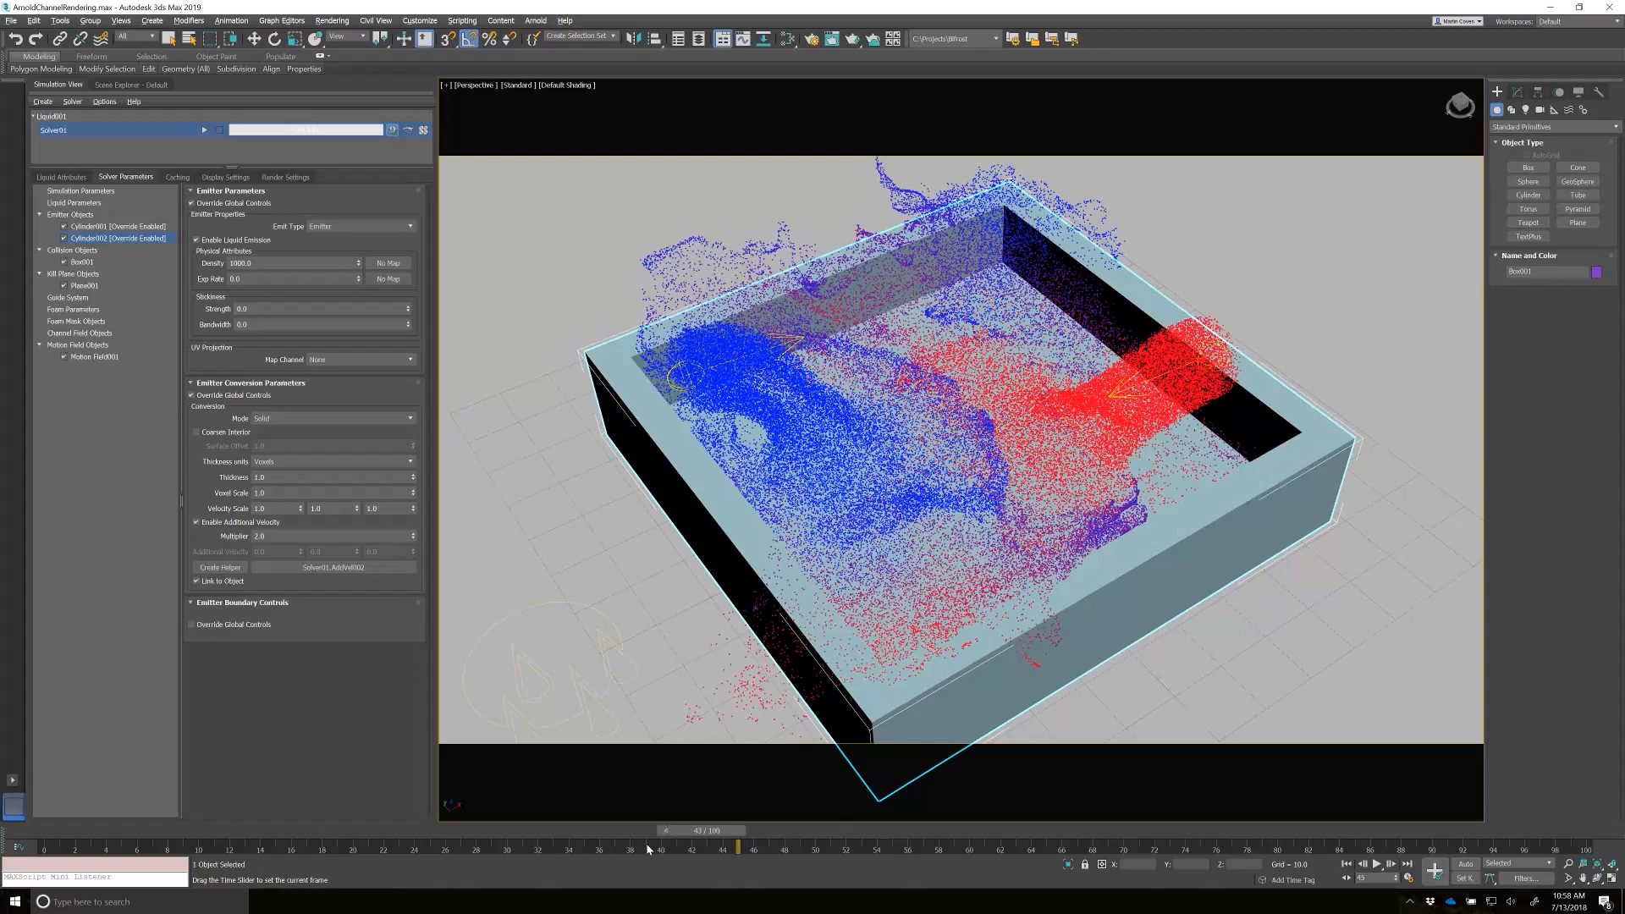
drag(735, 846, 539, 846)
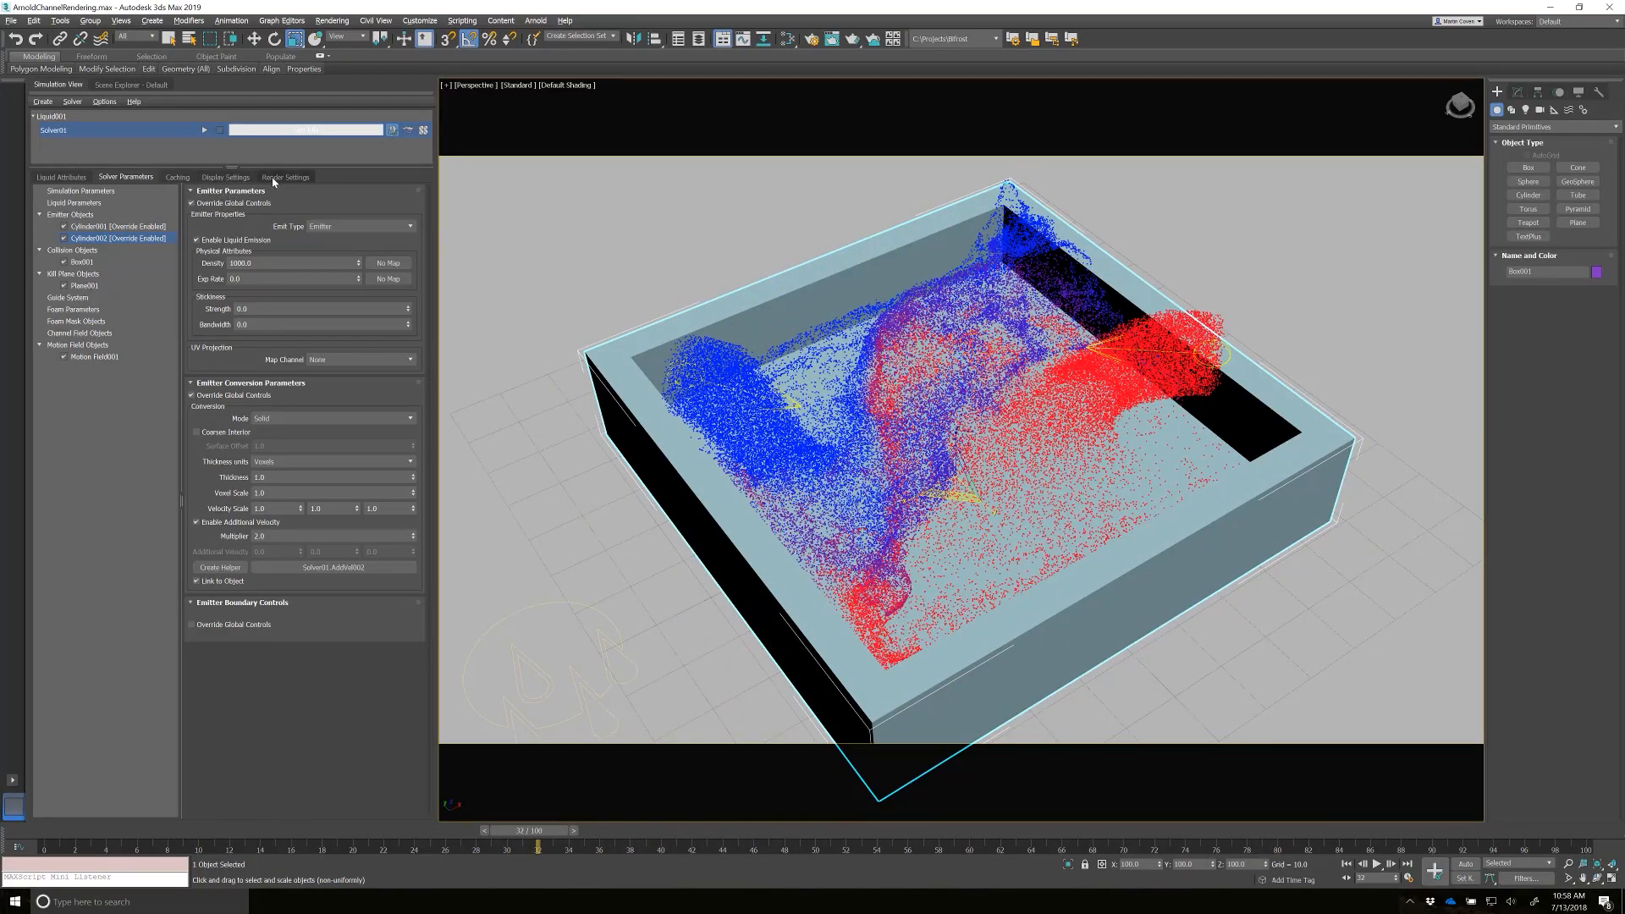
- In the liquid's render settings, try Cache Mesh and dismiss the Add Channels dialog
click(285, 176)
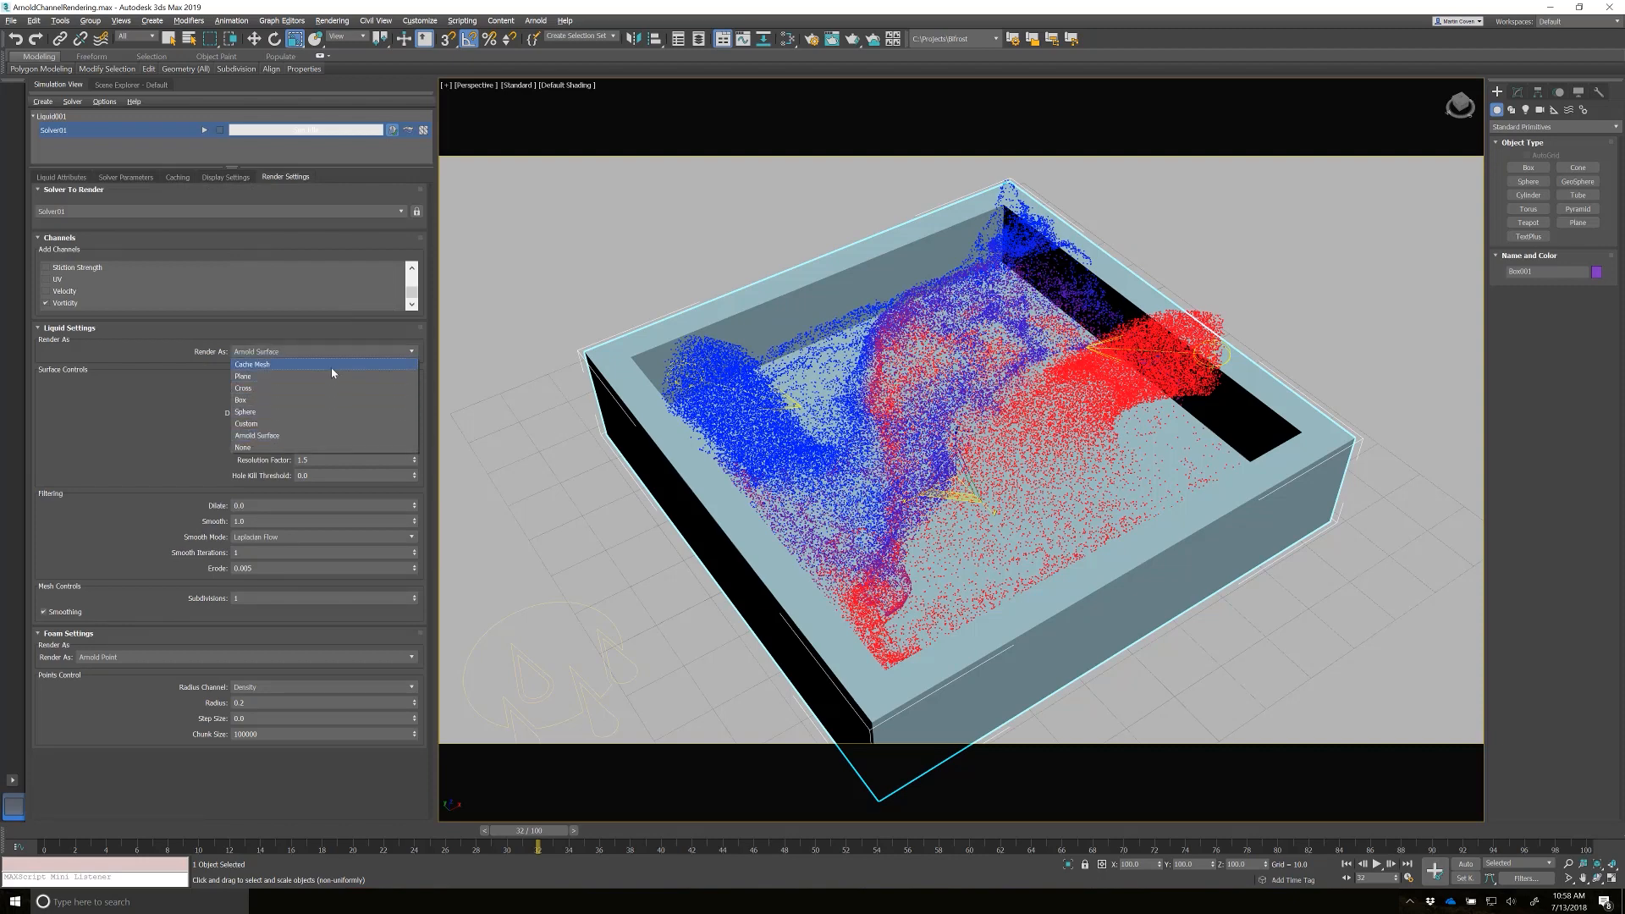
click(252, 363)
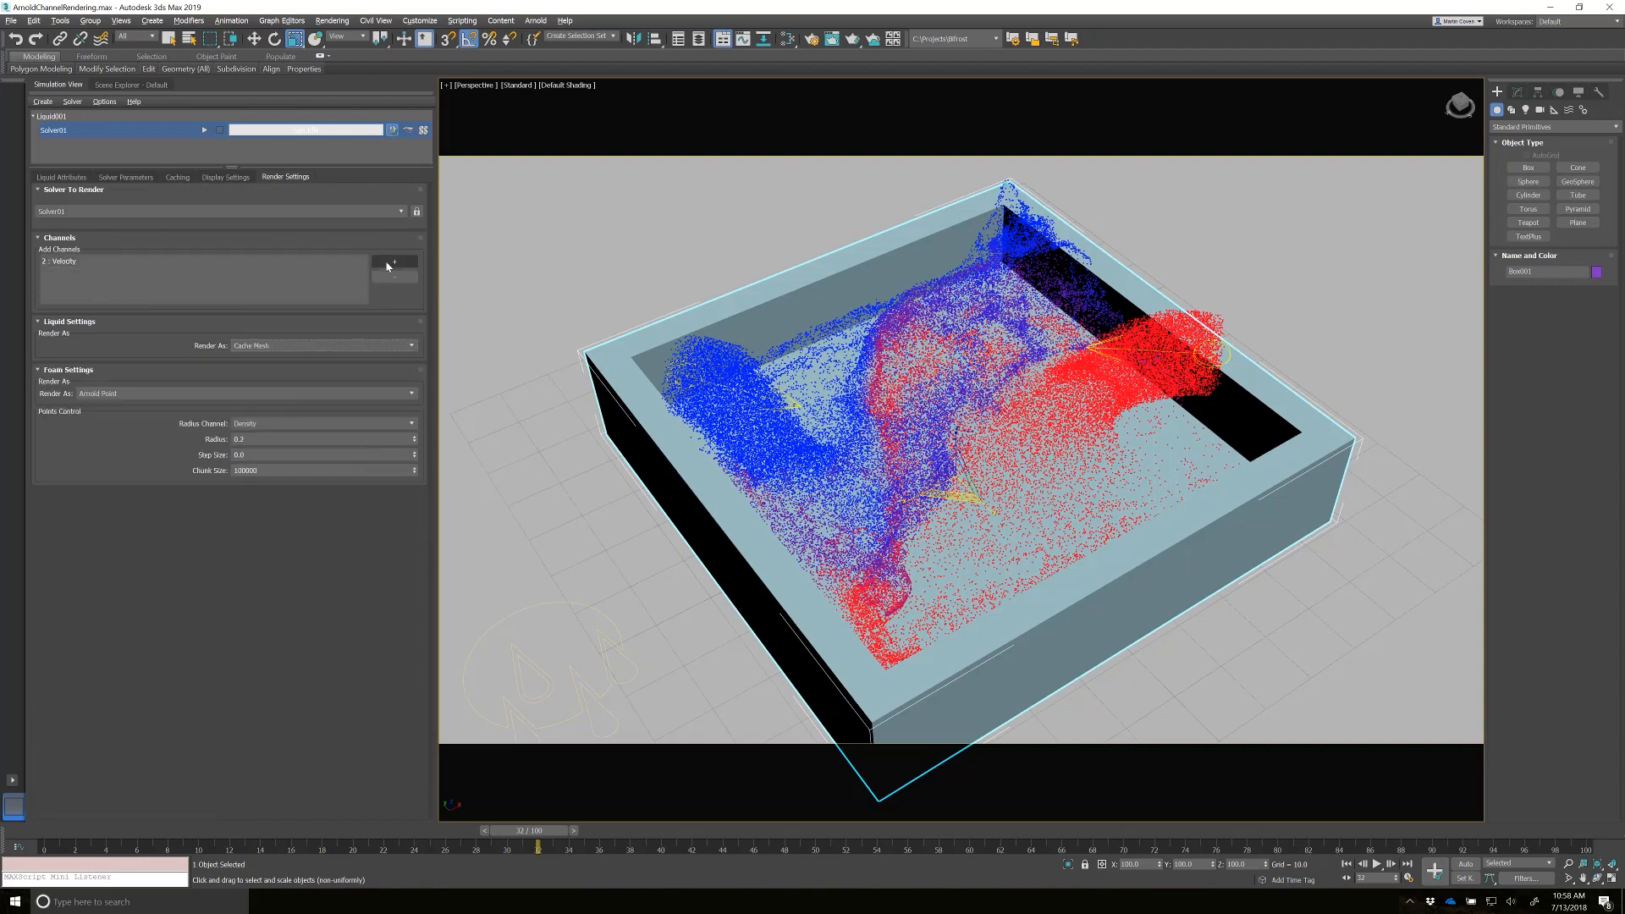
click(393, 261)
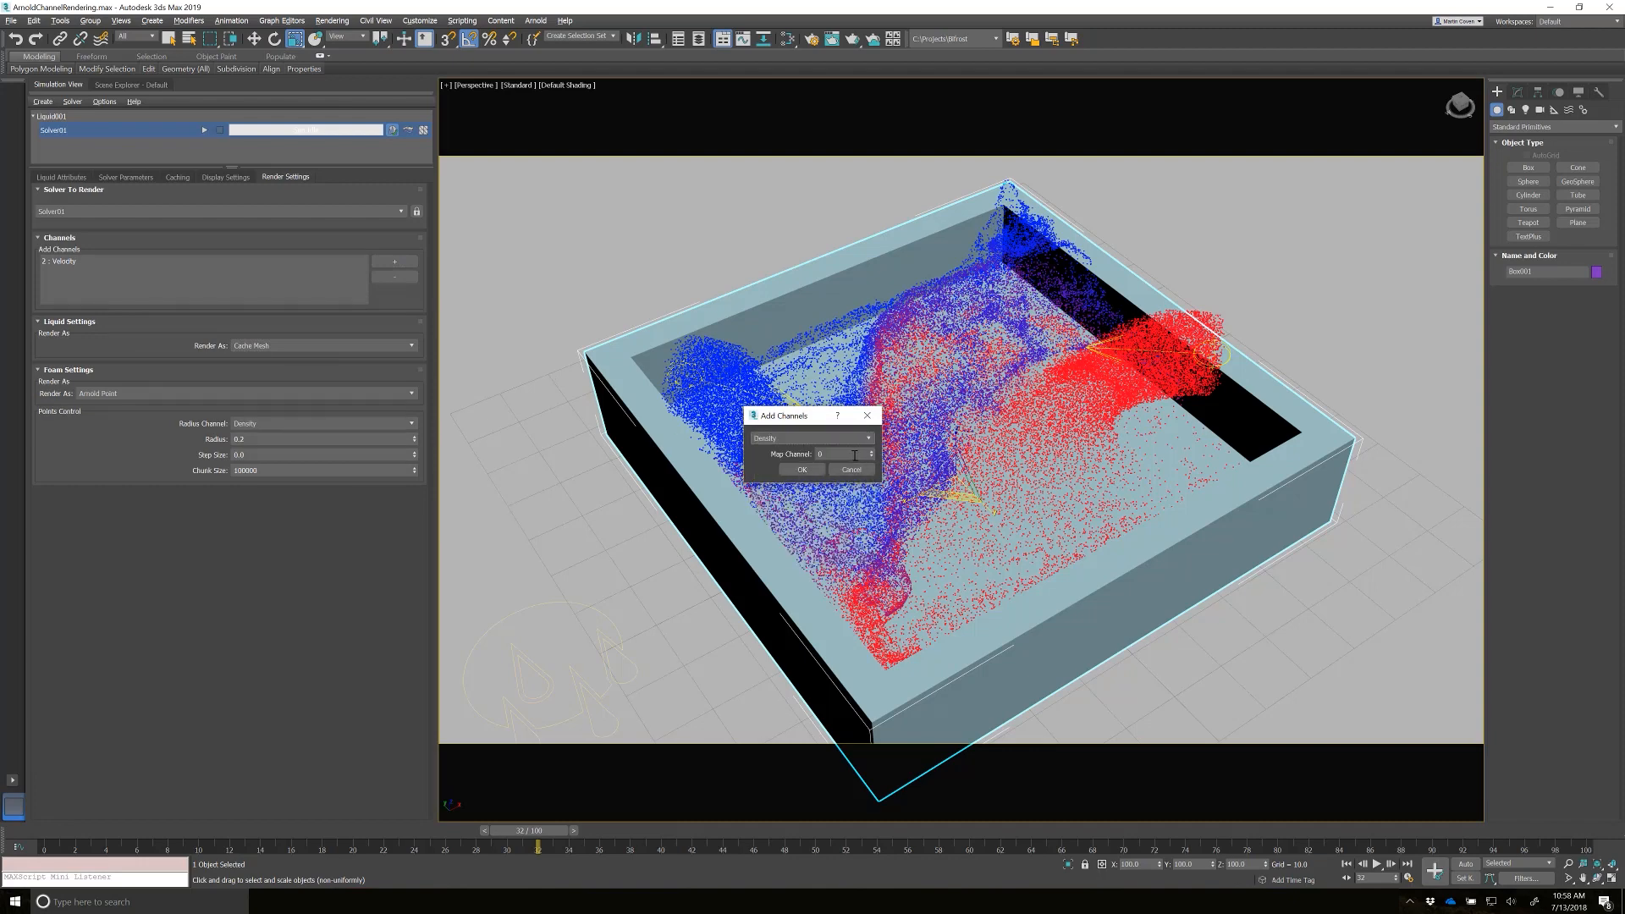
click(839, 453)
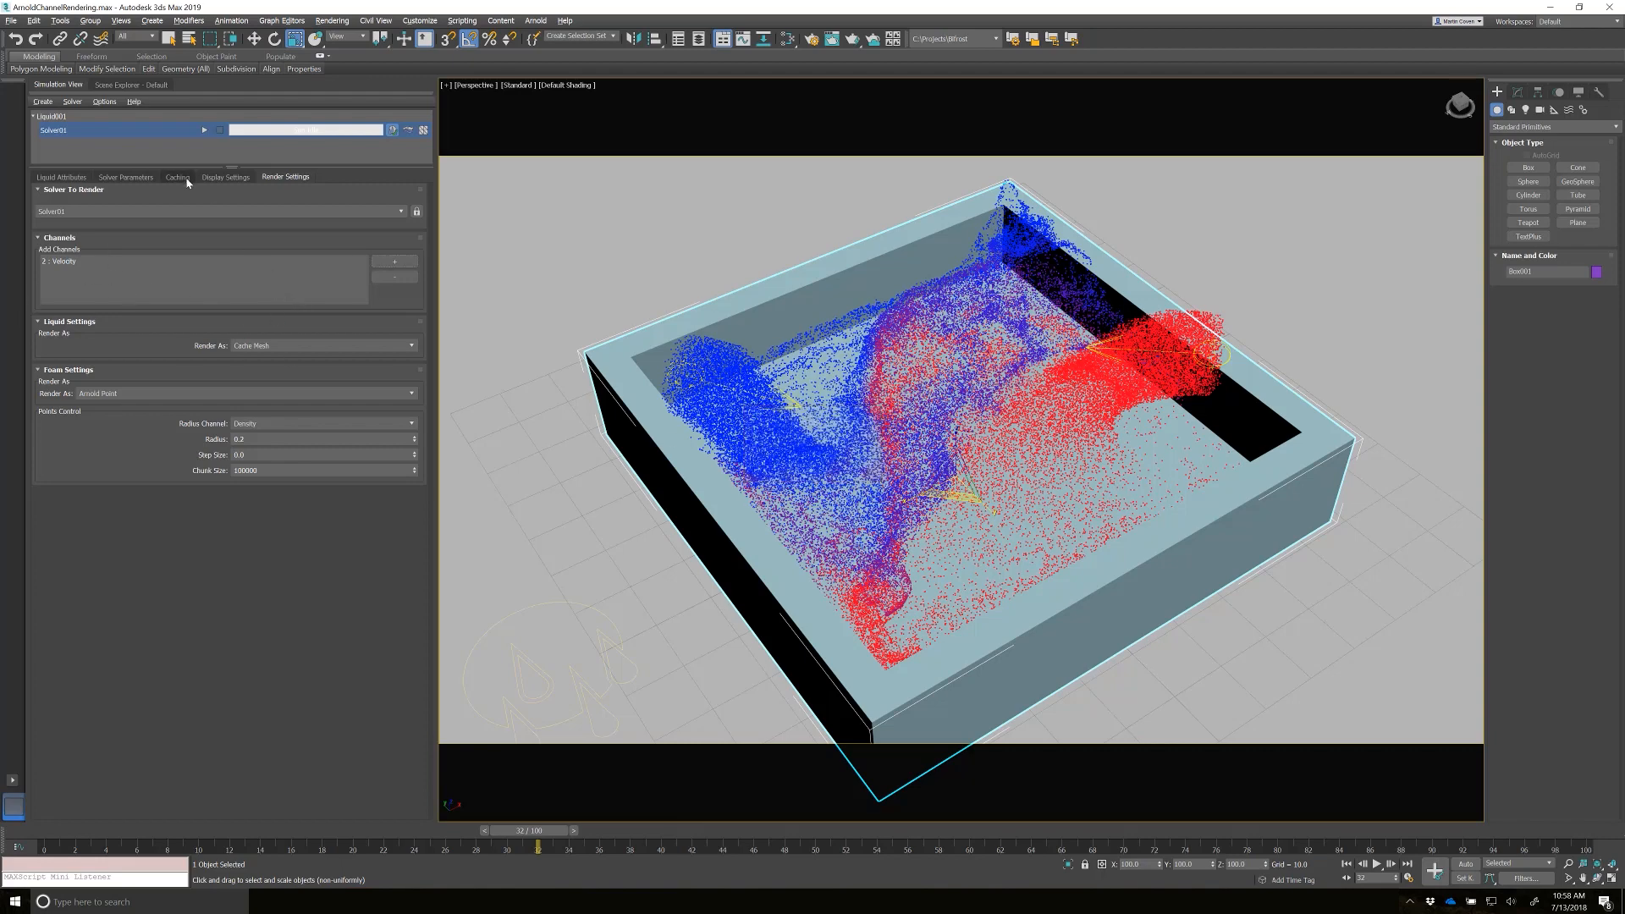
- Render the liquid as an Arnold Surface with the Vorticity and Density channels ticked
click(321, 345)
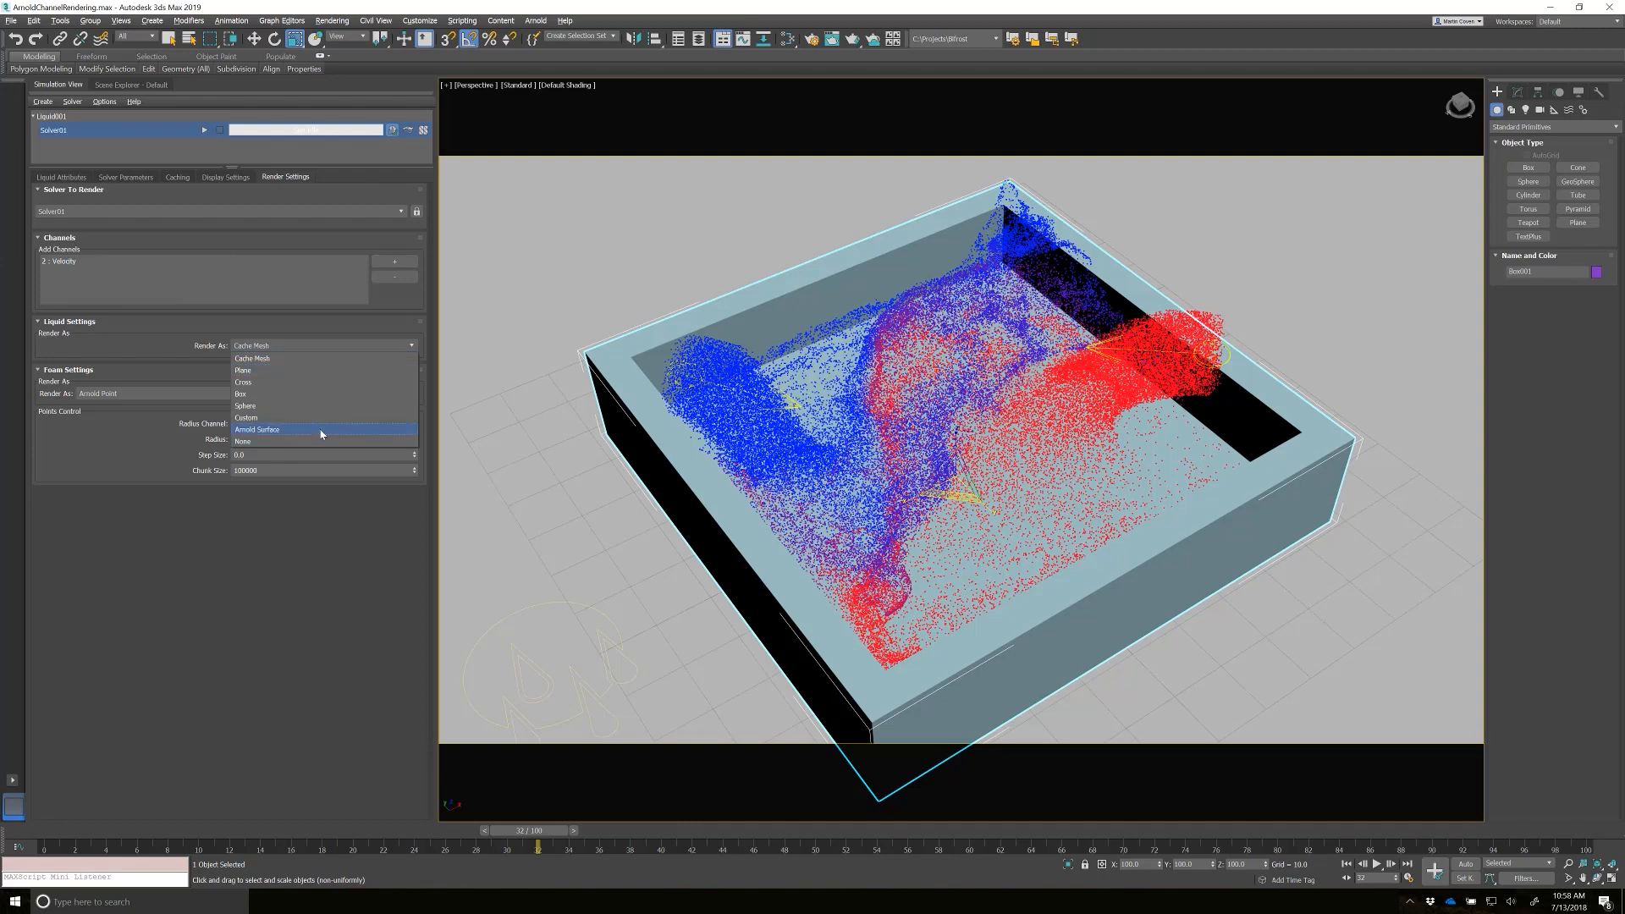
click(258, 429)
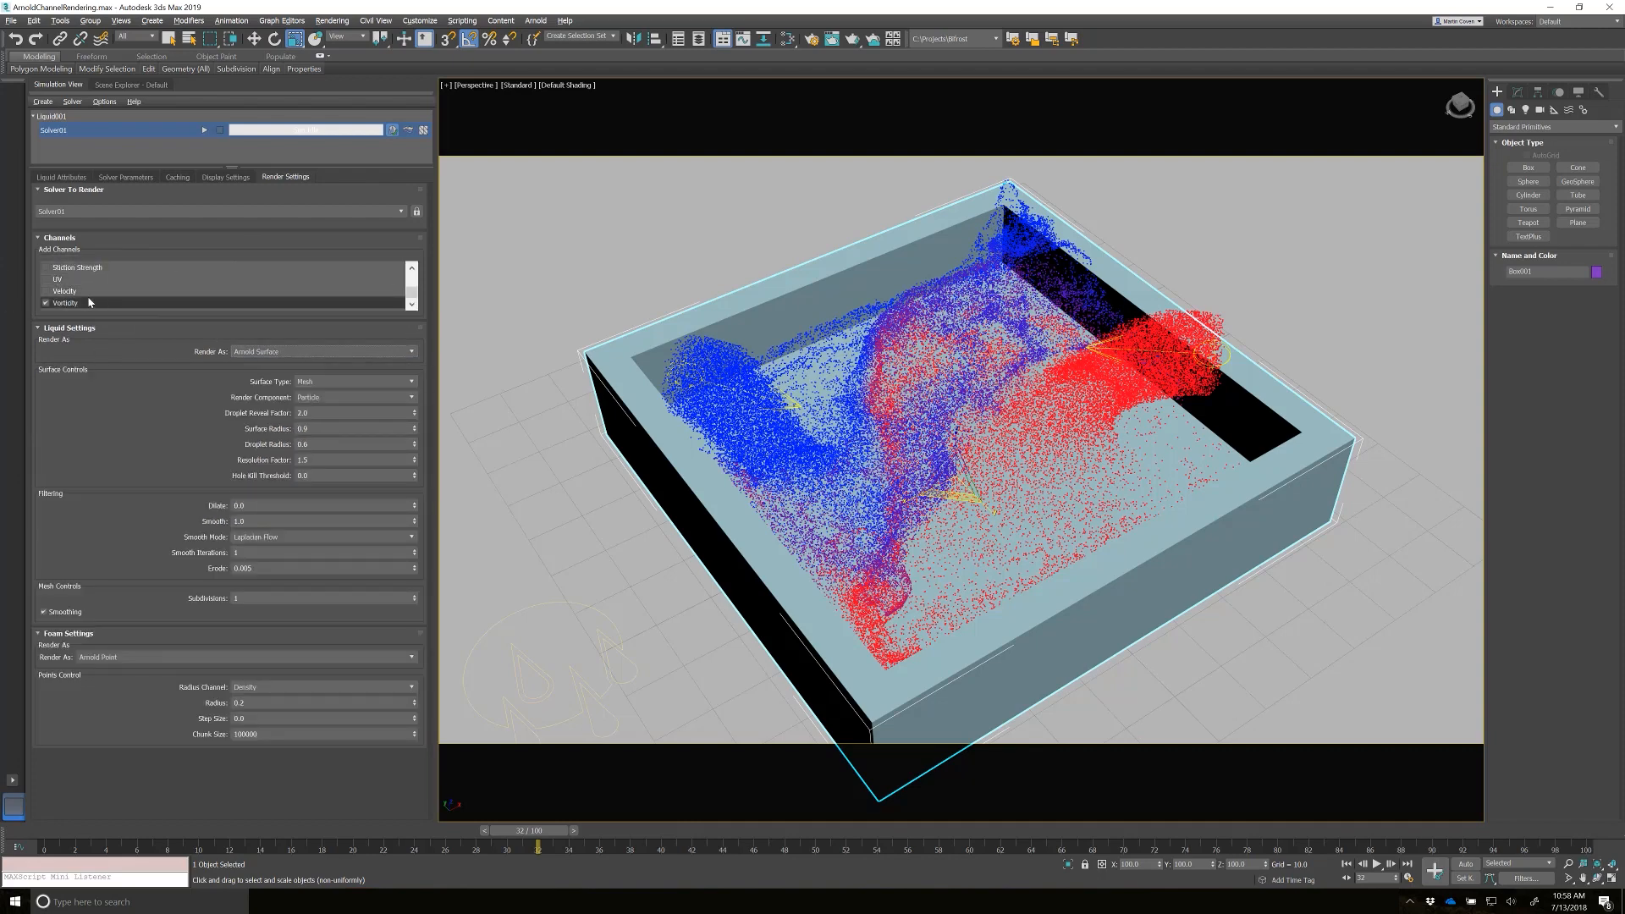
click(46, 303)
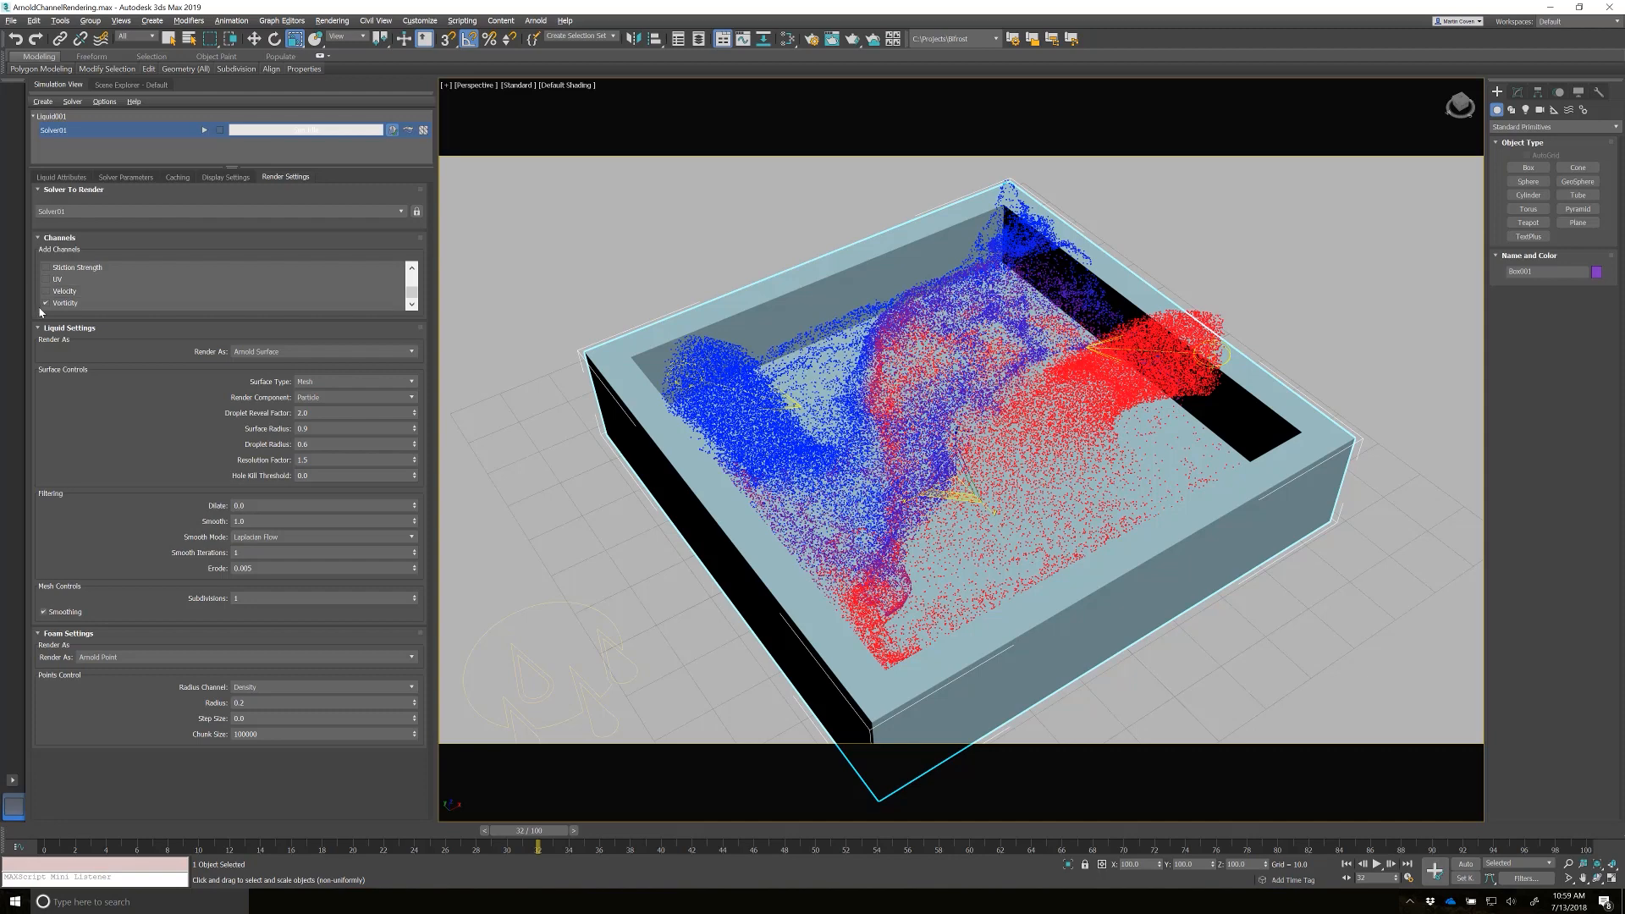
click(64, 291)
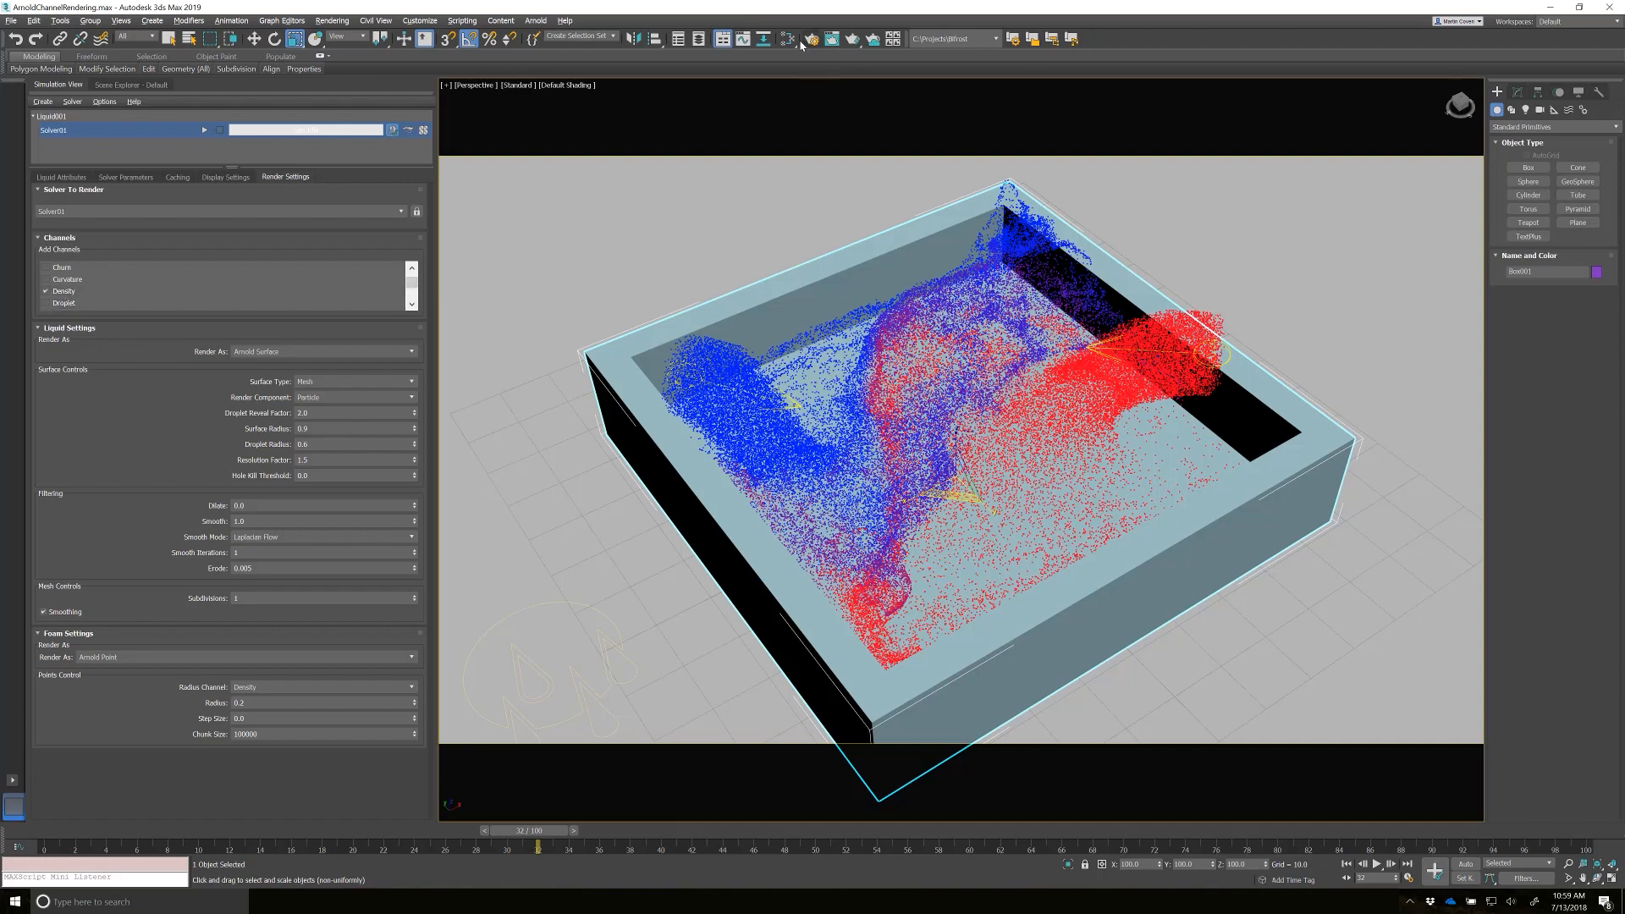
- In Slate Material Editor, add an Arnold User Data Float map for the Base Color
click(786, 38)
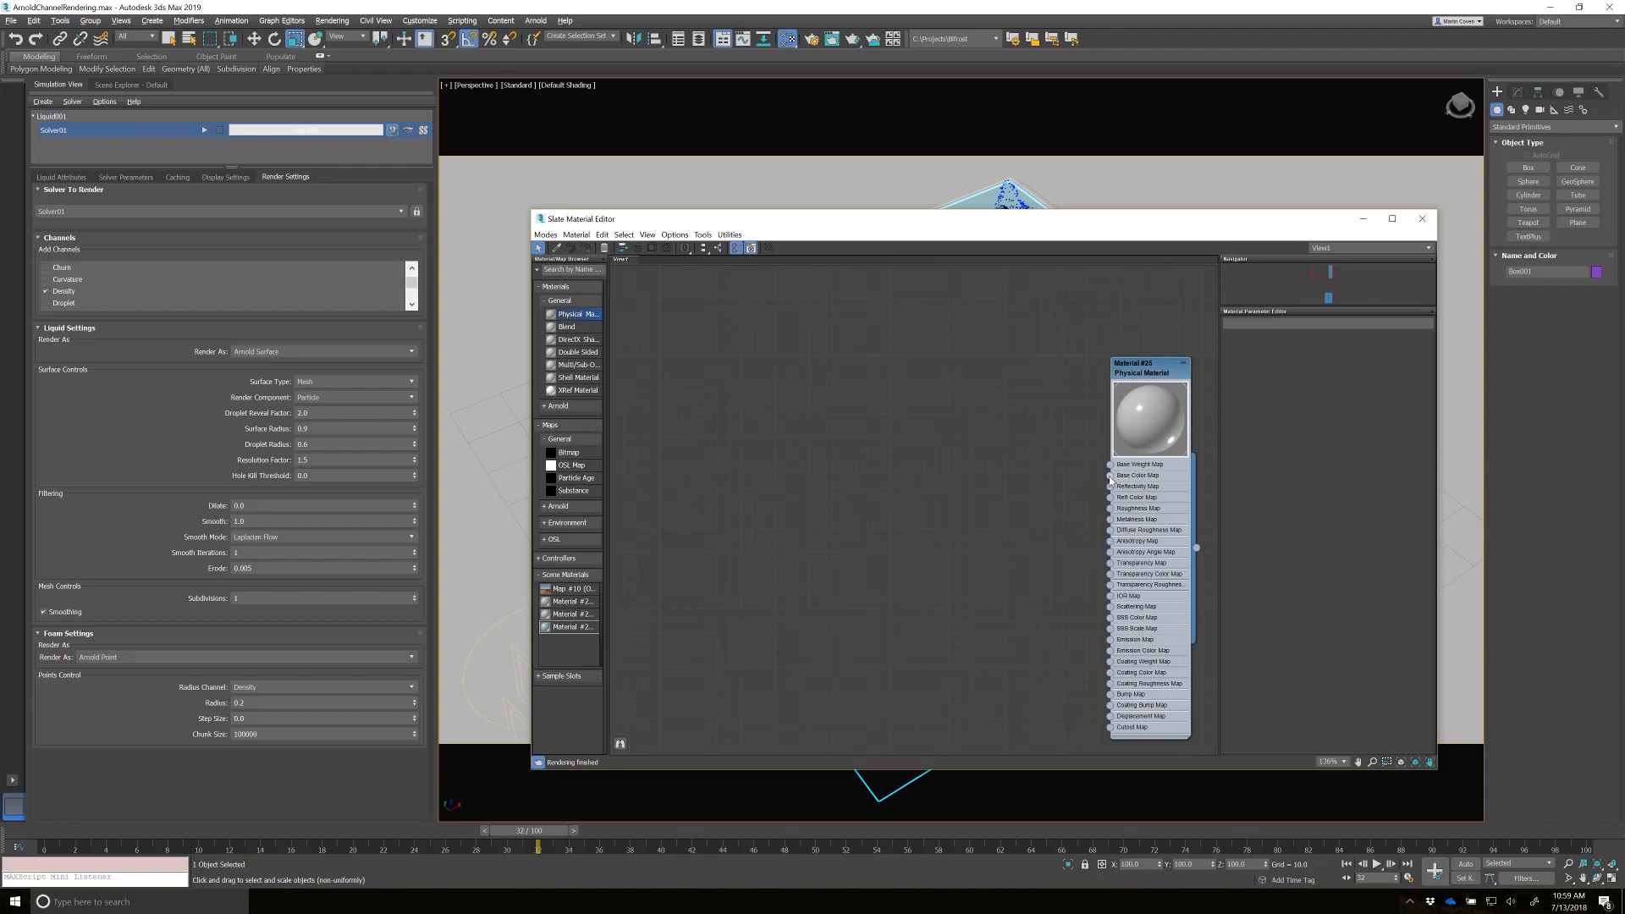
click(1110, 475)
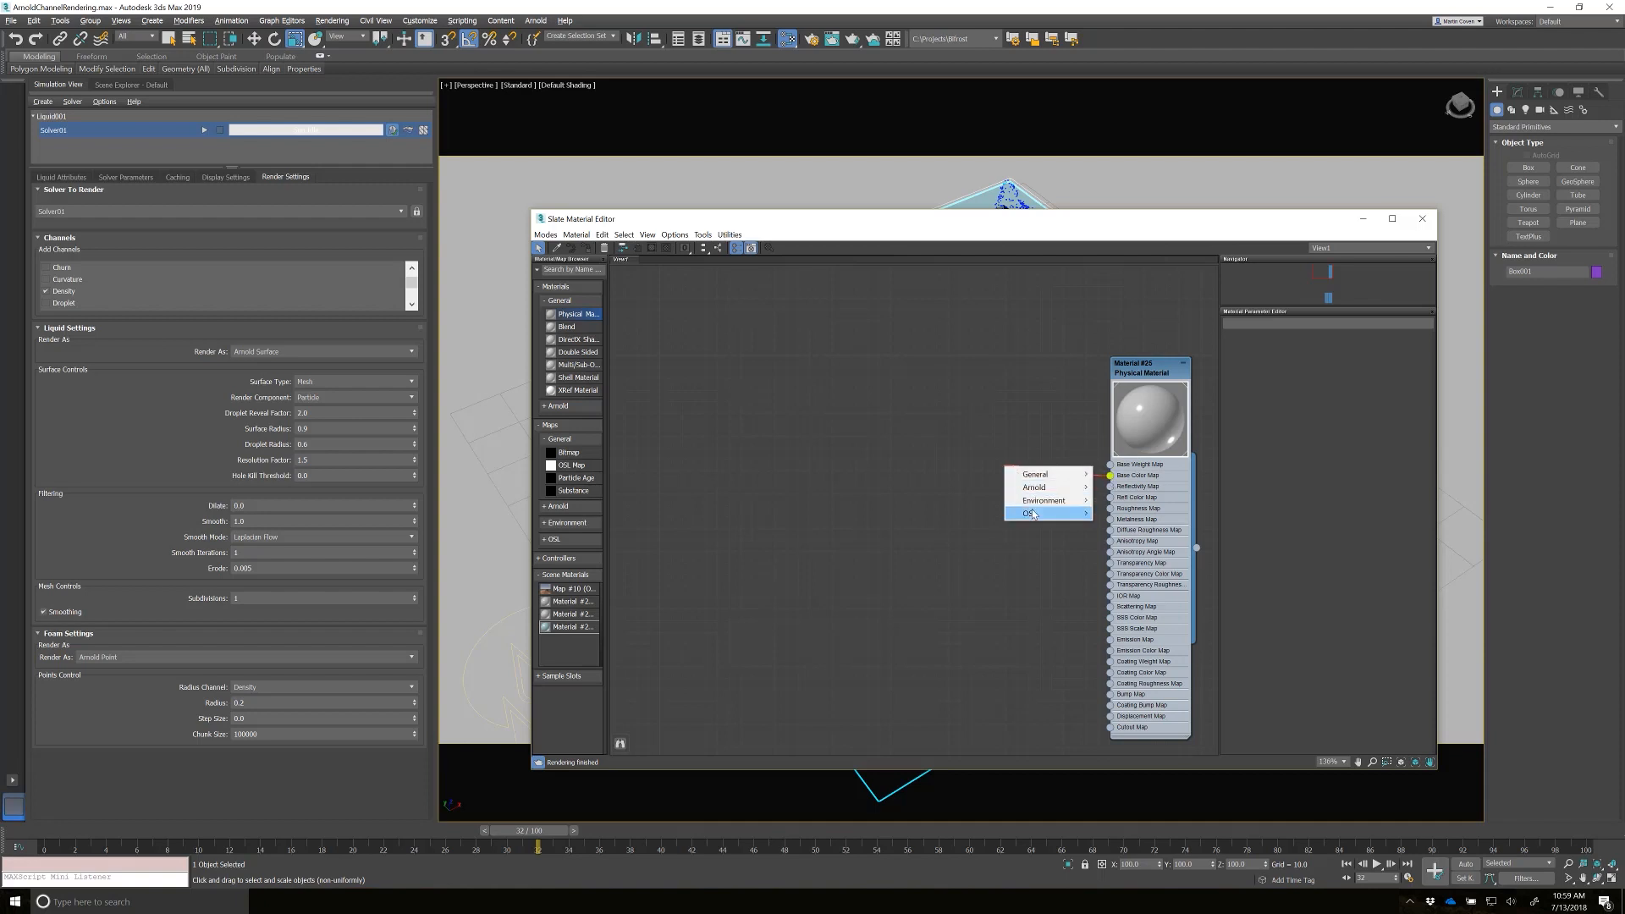
mouse_move(1041, 500)
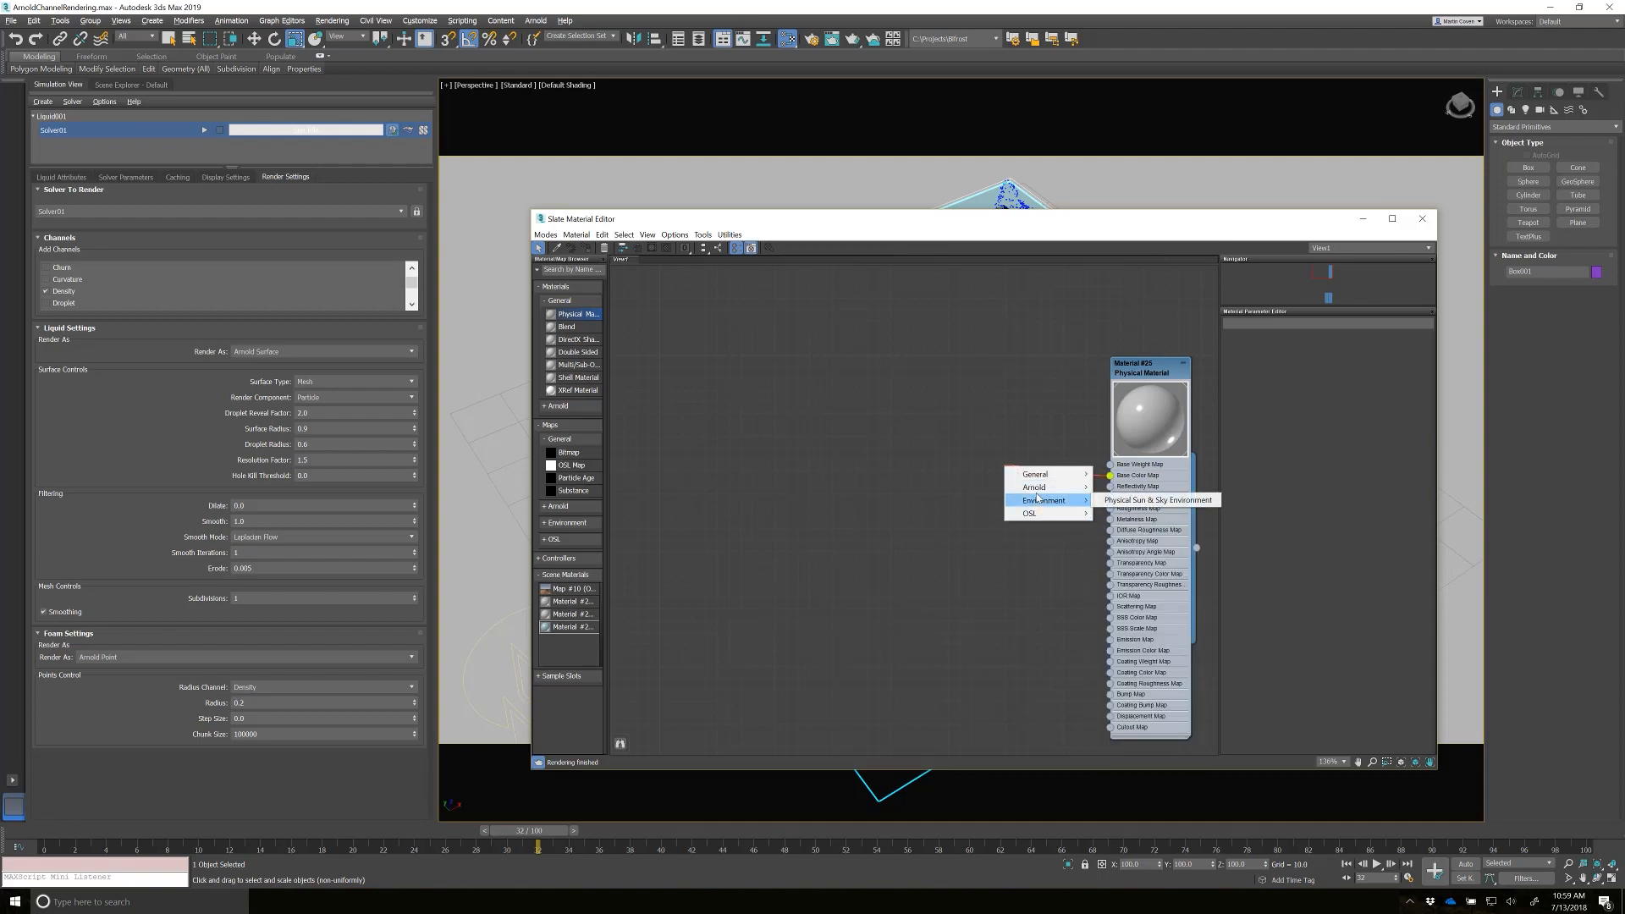
click(1033, 488)
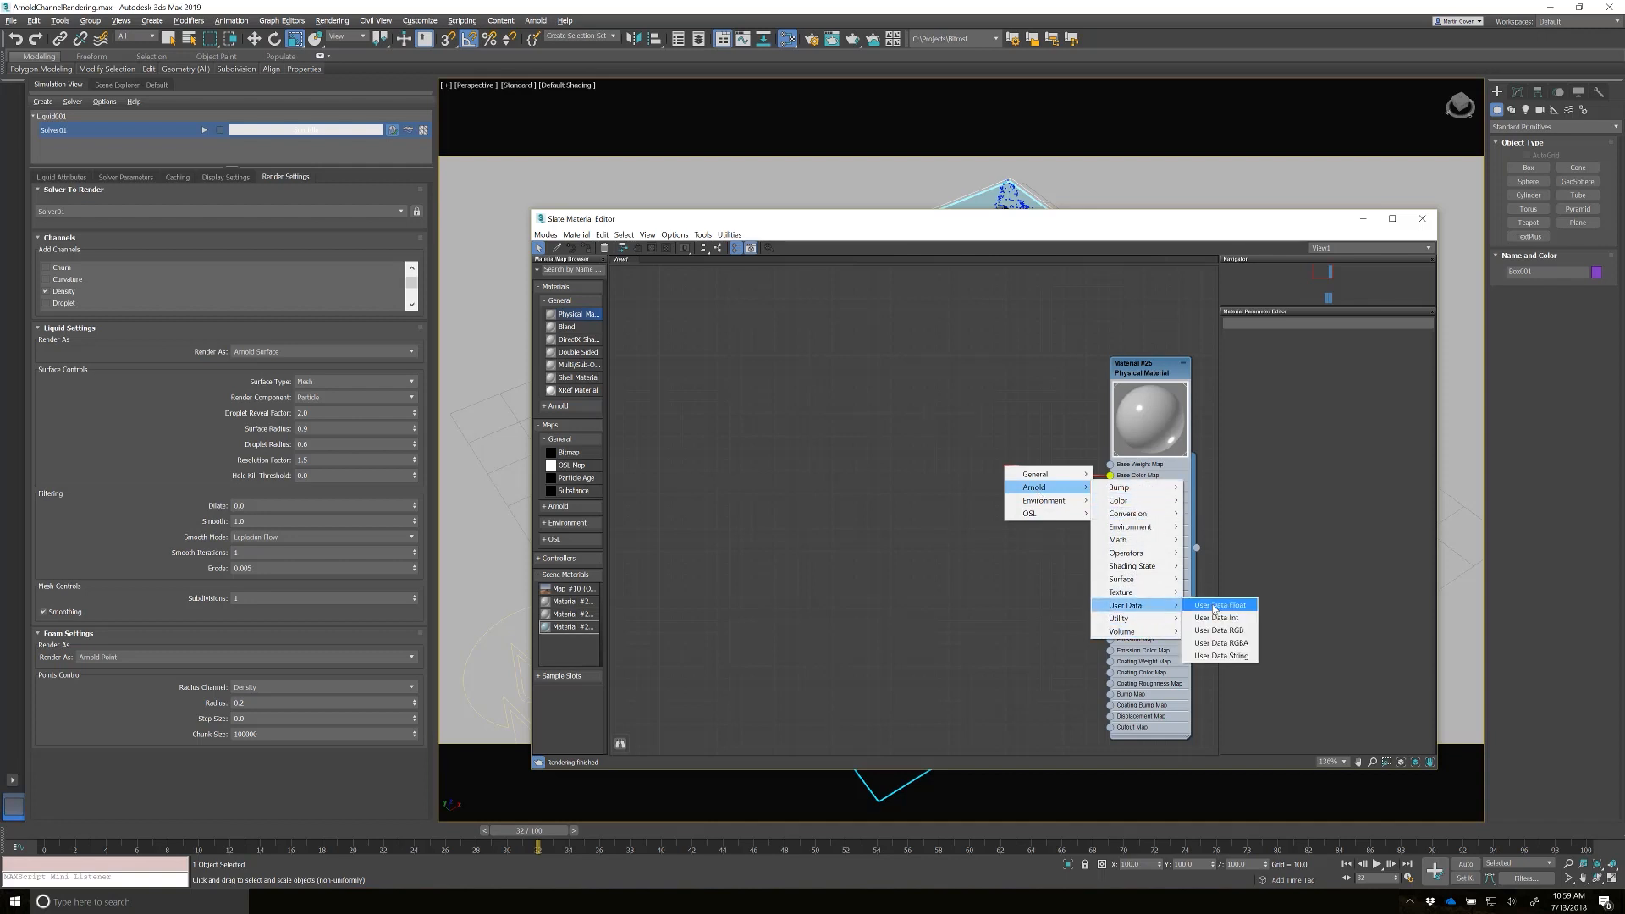
click(1220, 605)
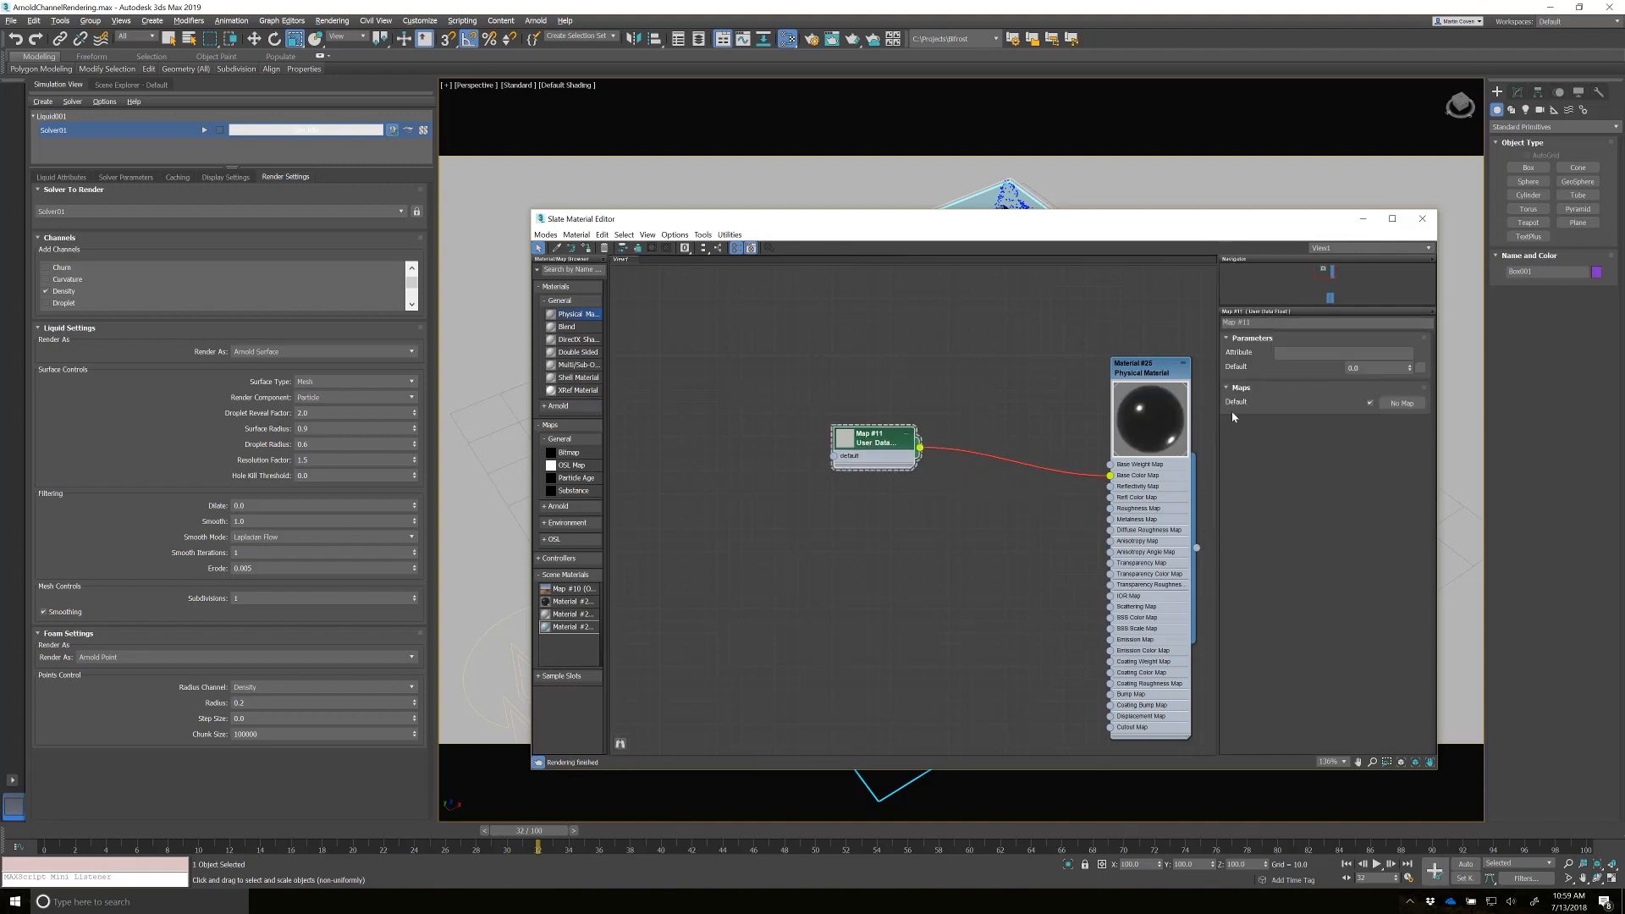
- Set the User Data node's attribute name to density
click(1342, 352)
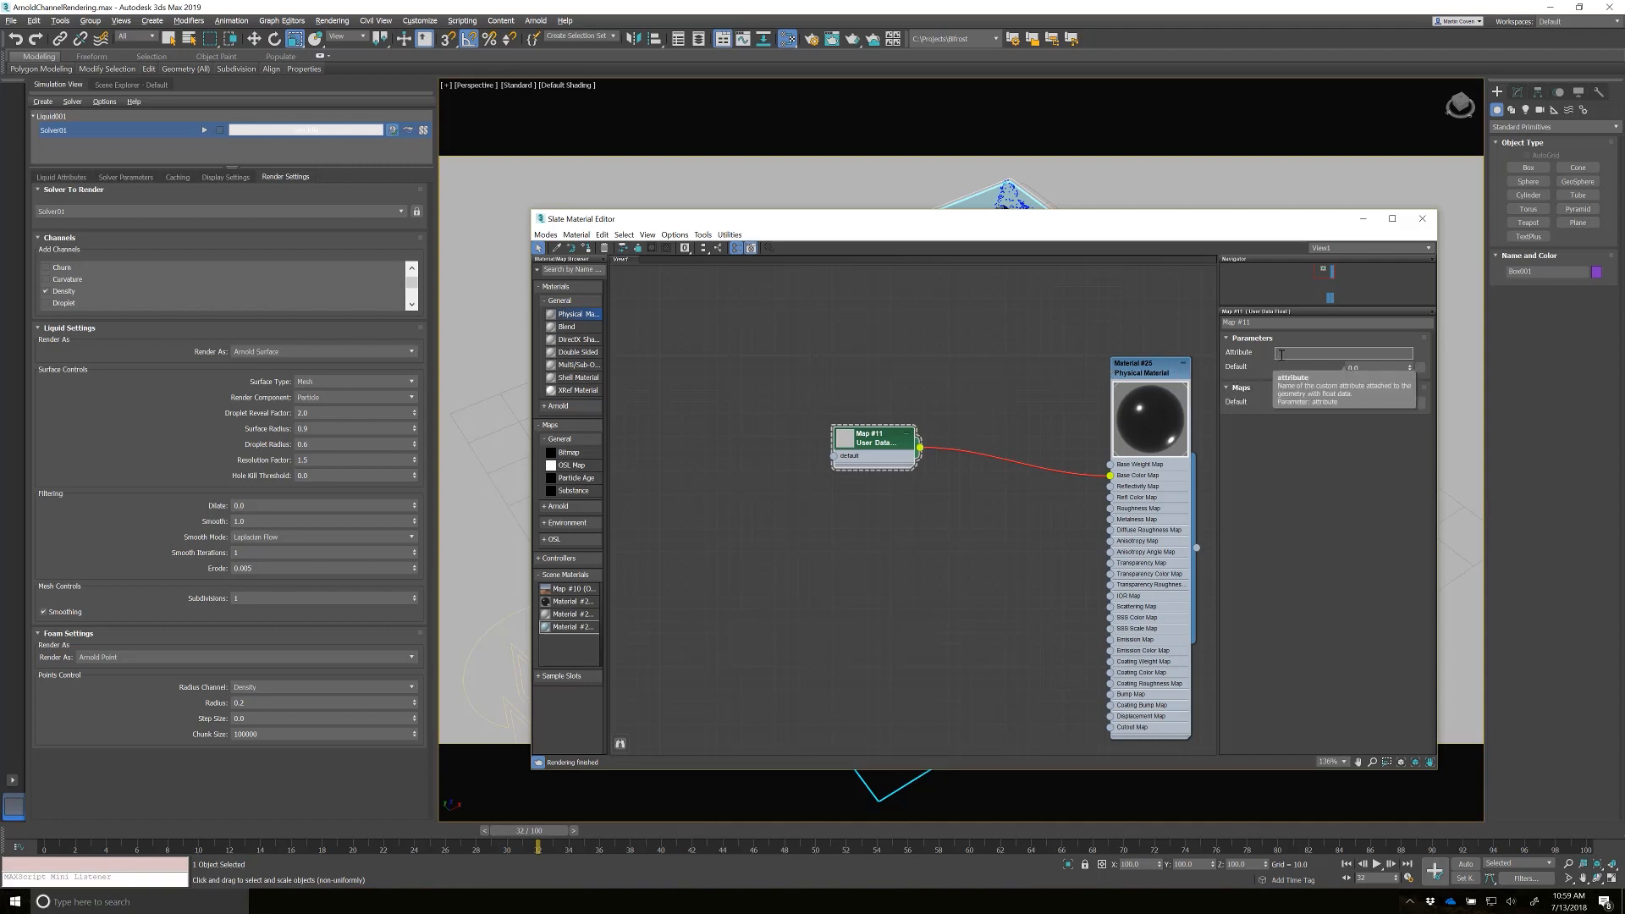
text(Density)
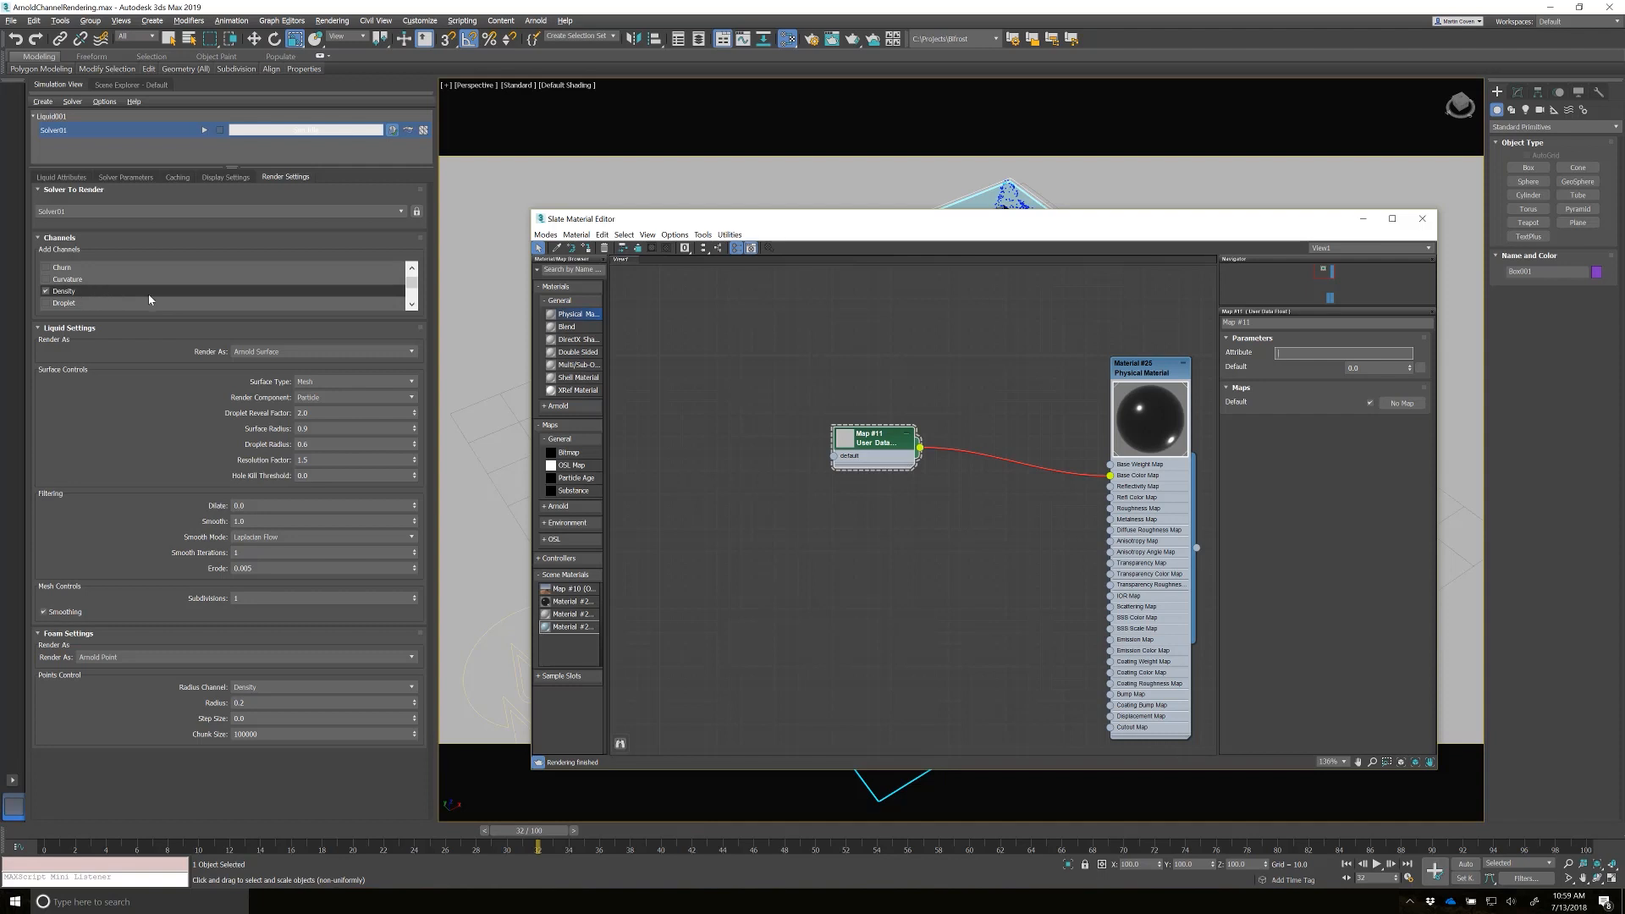
mouse_move(64, 291)
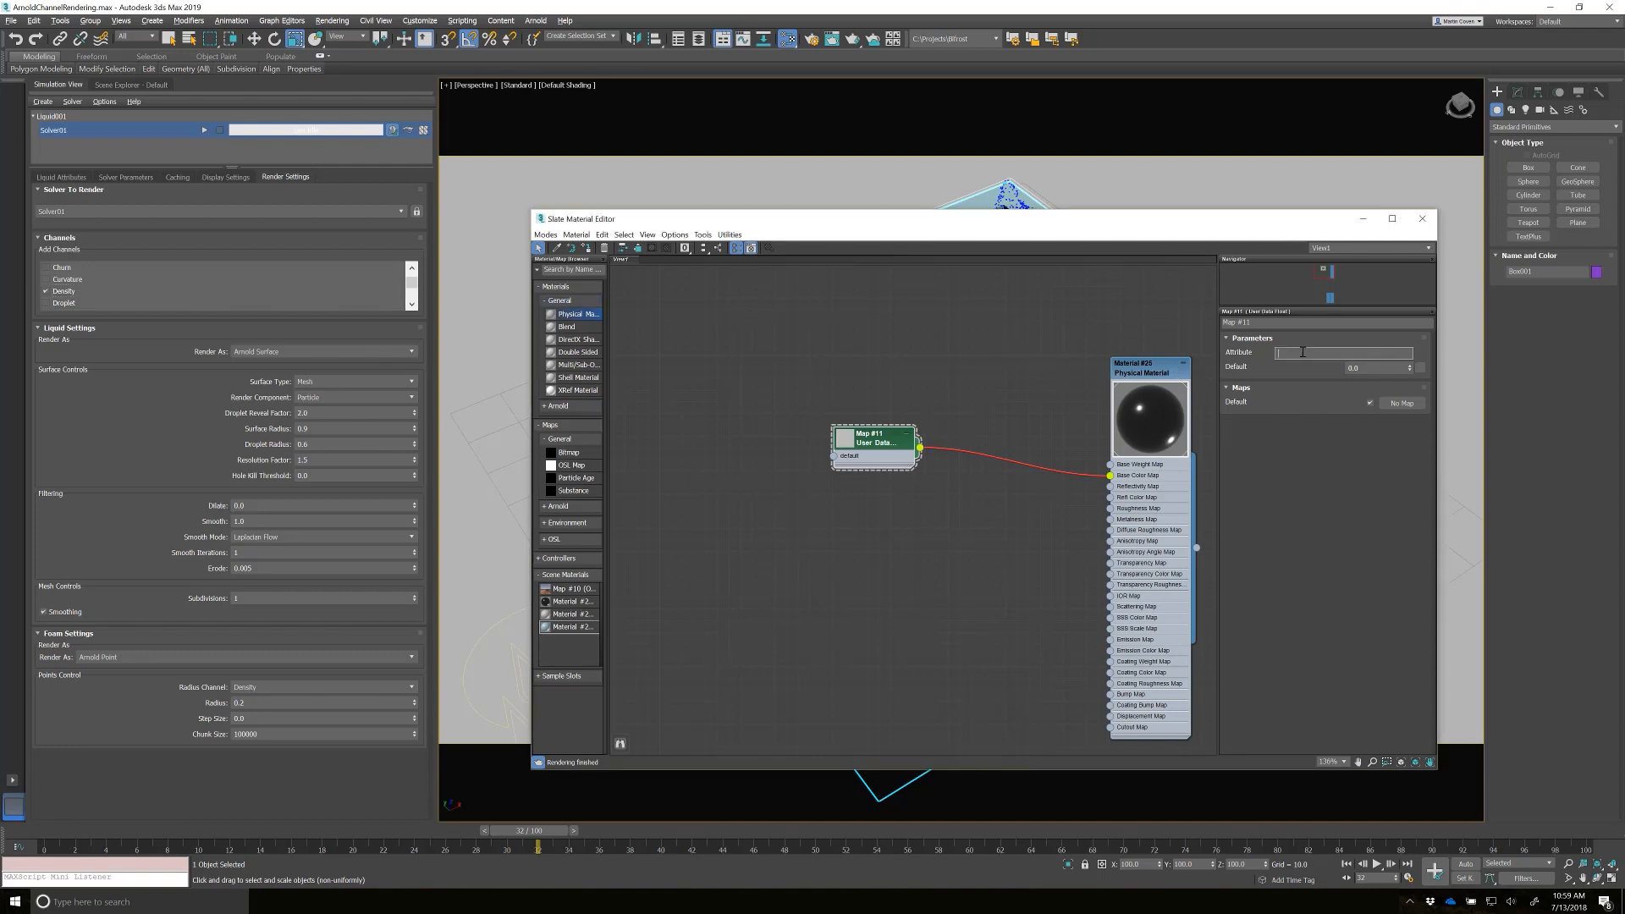
text(density)
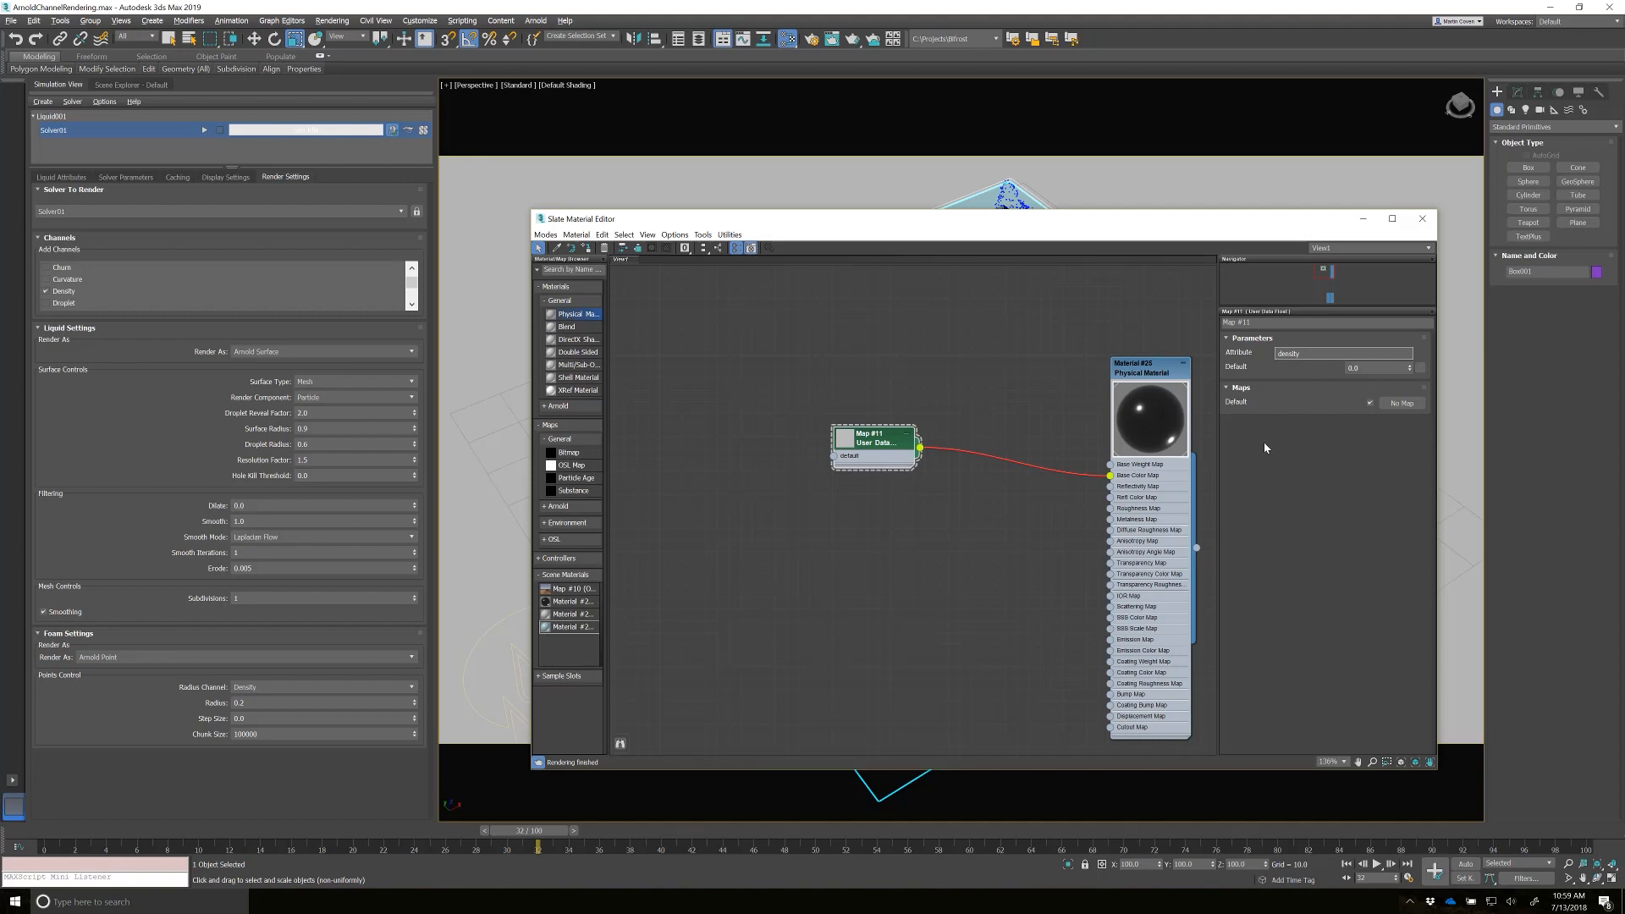
mouse_move(884, 456)
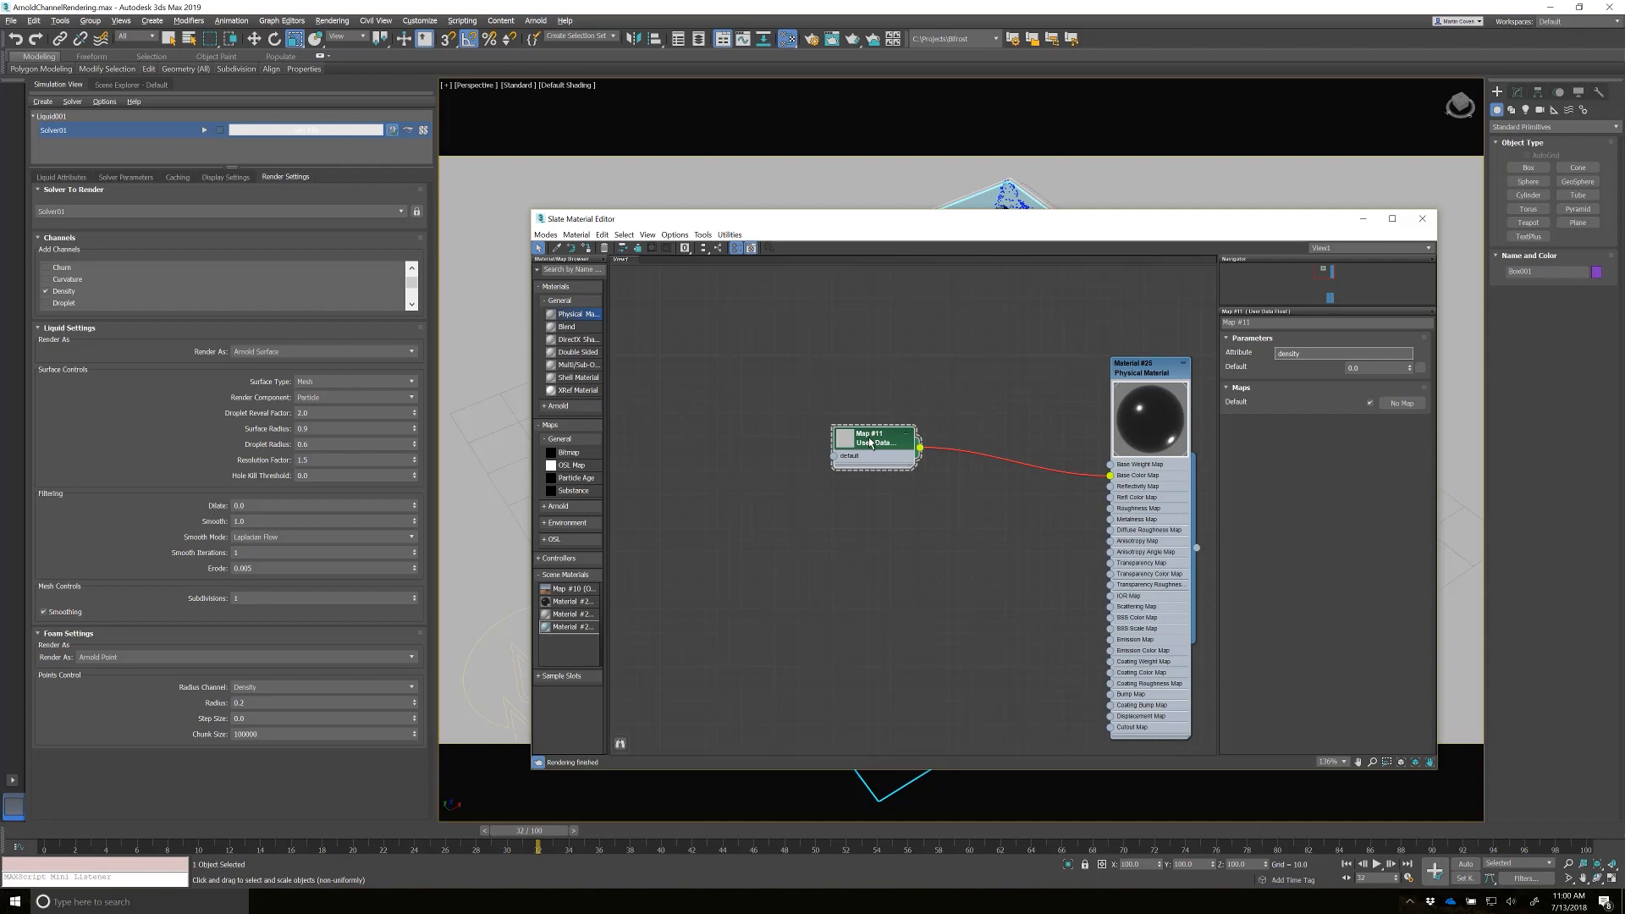
- Insert an Arnold Range node between User Data and Base Color, input max 1000
drag(874, 442, 863, 446)
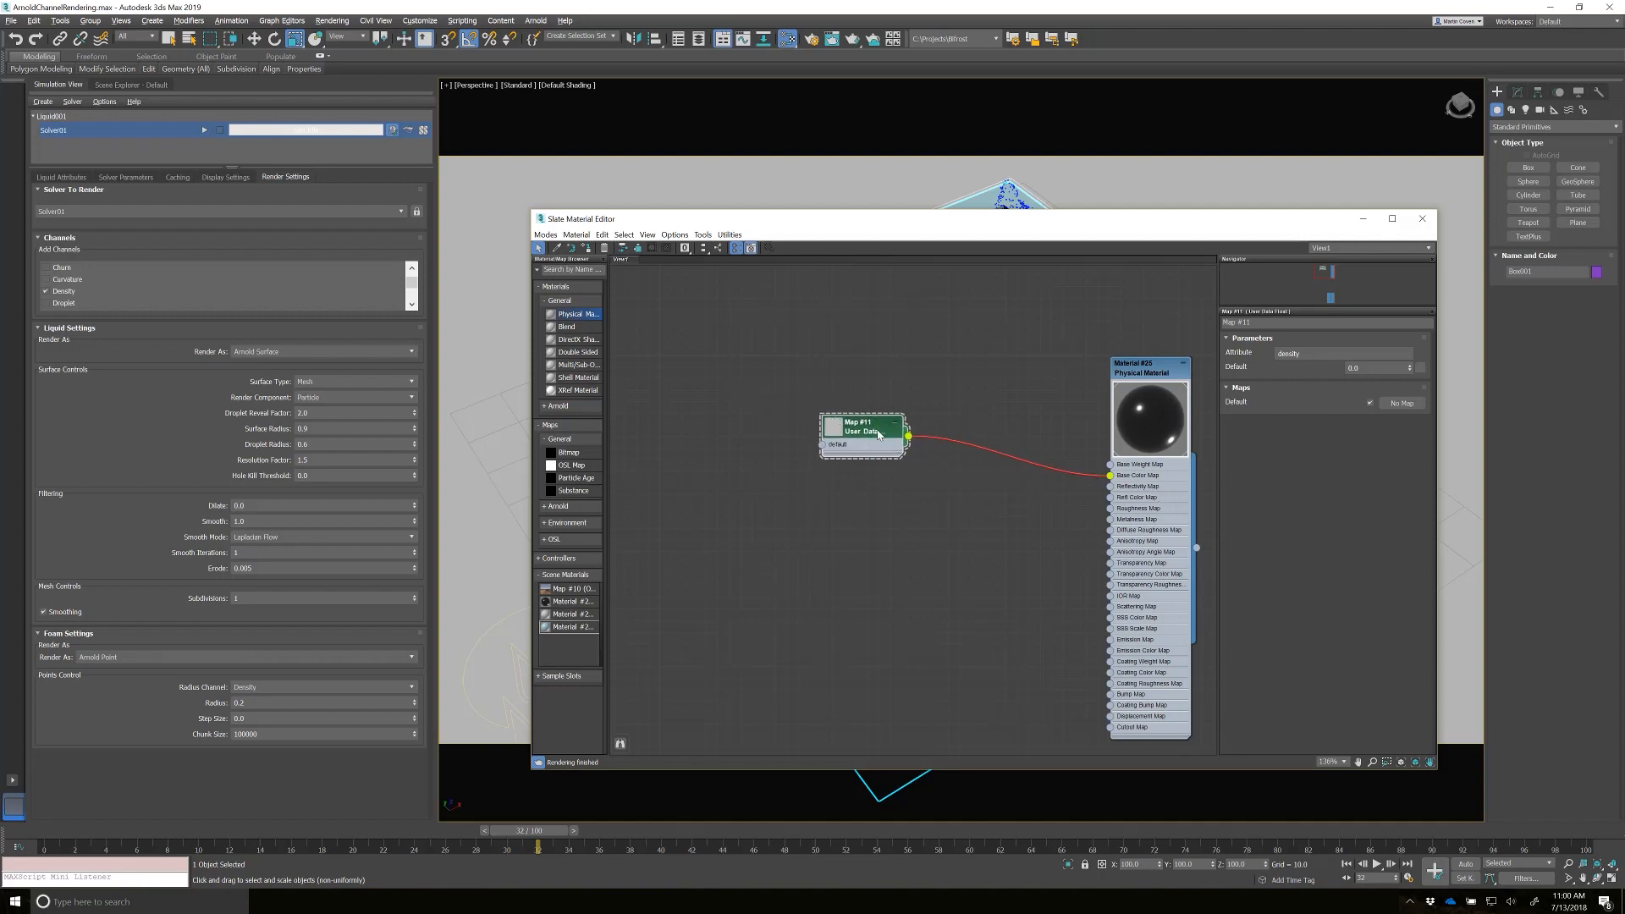
right_click(865, 430)
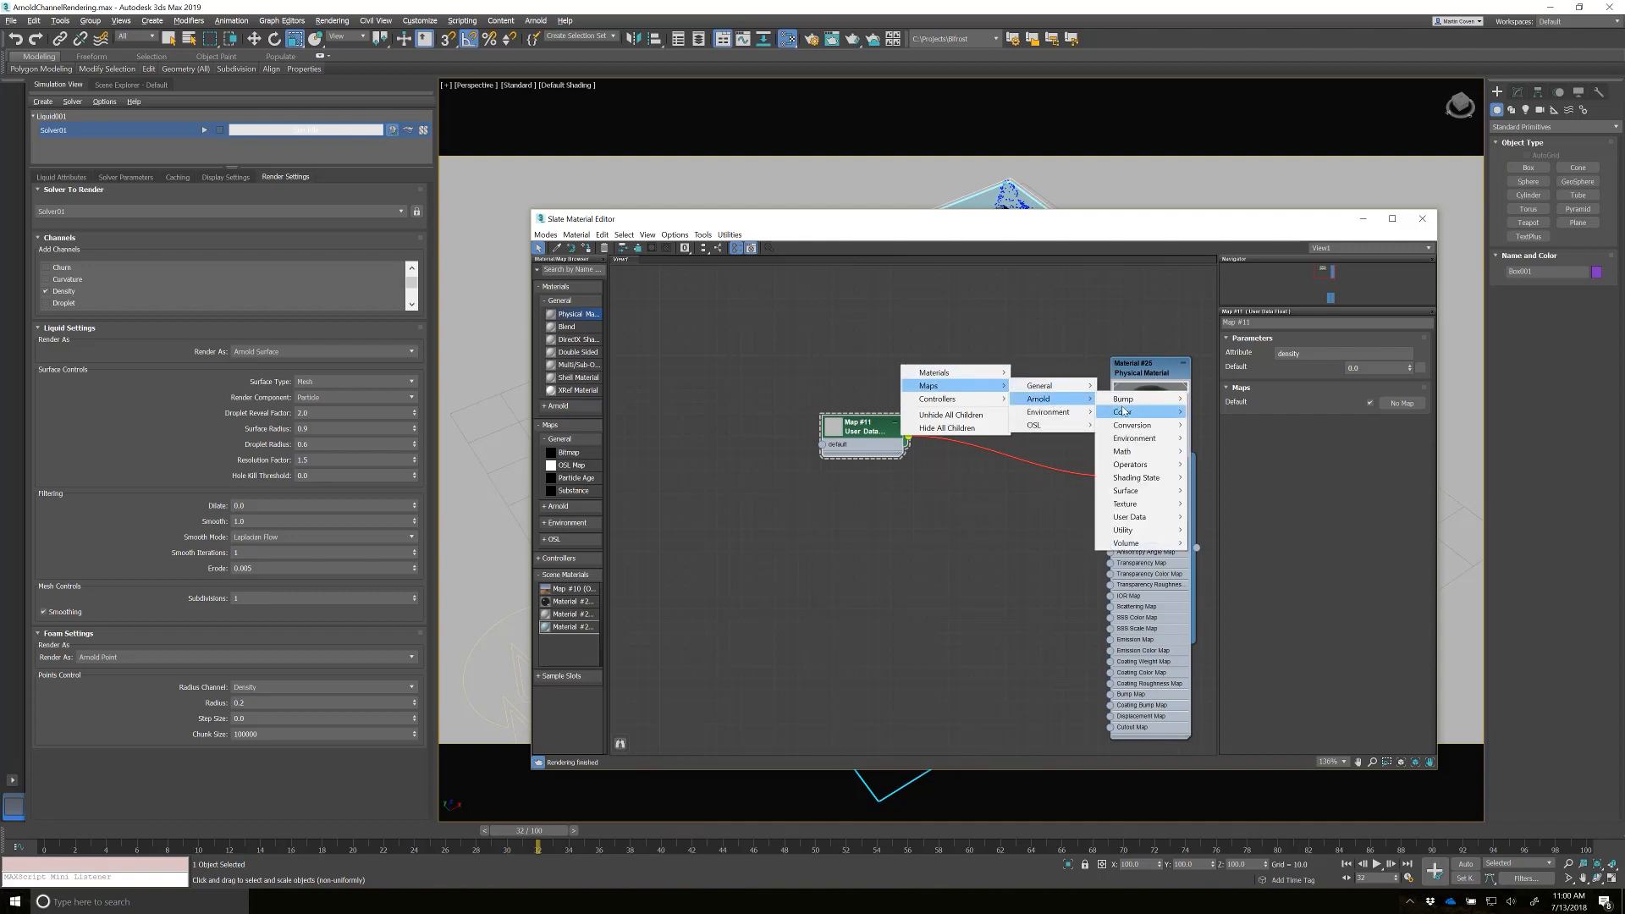
mouse_move(1124, 452)
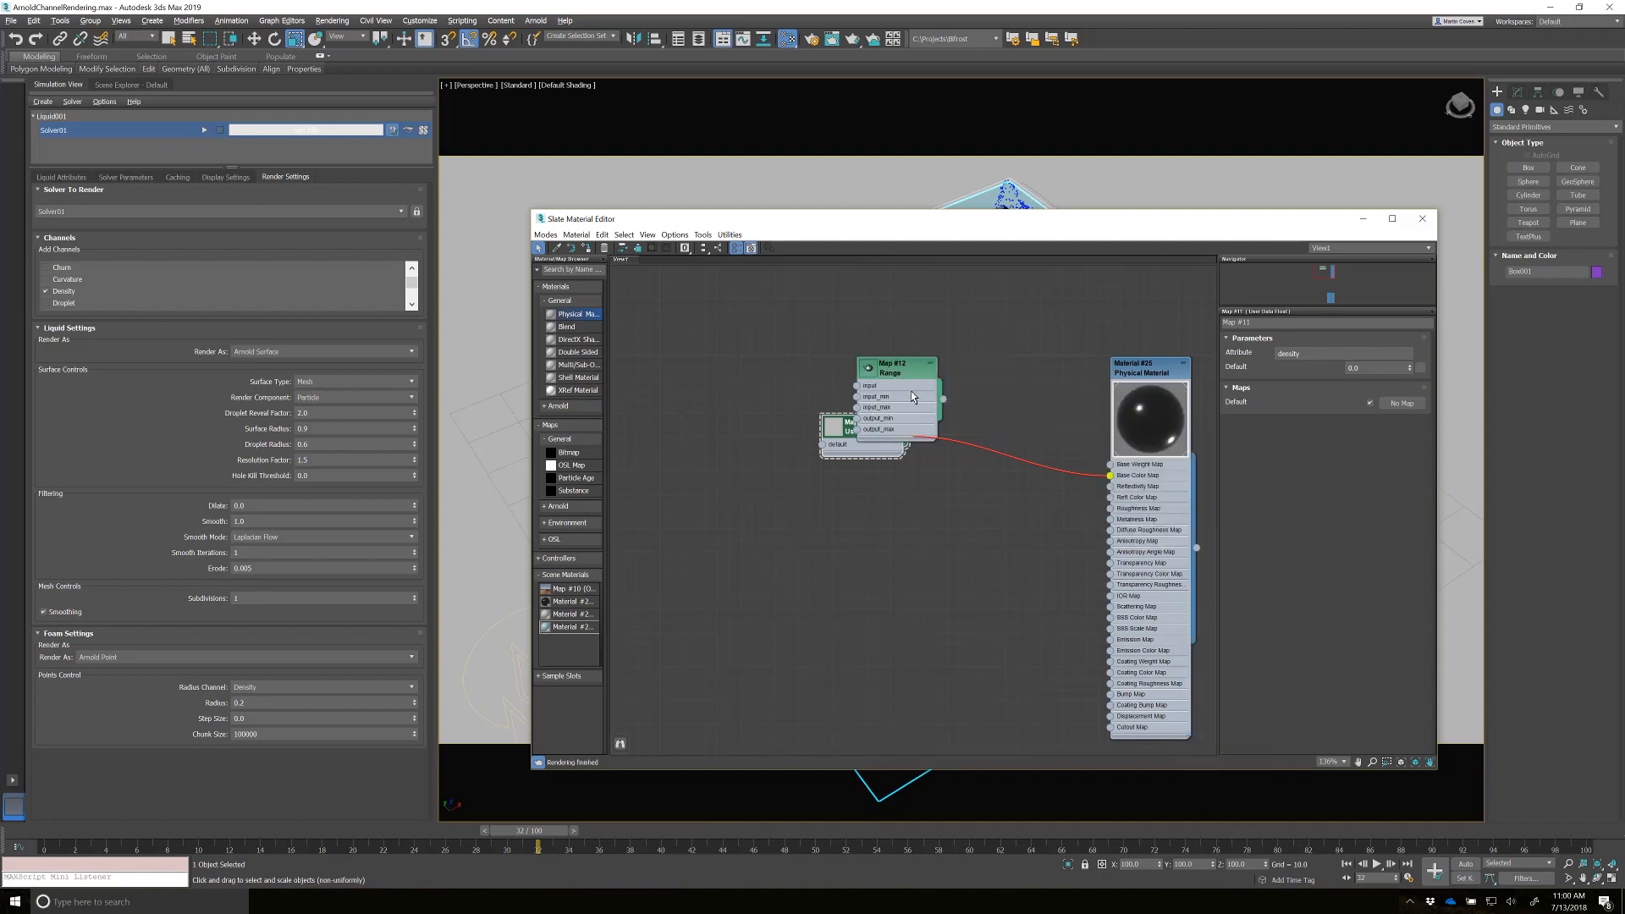
drag(894, 368, 974, 355)
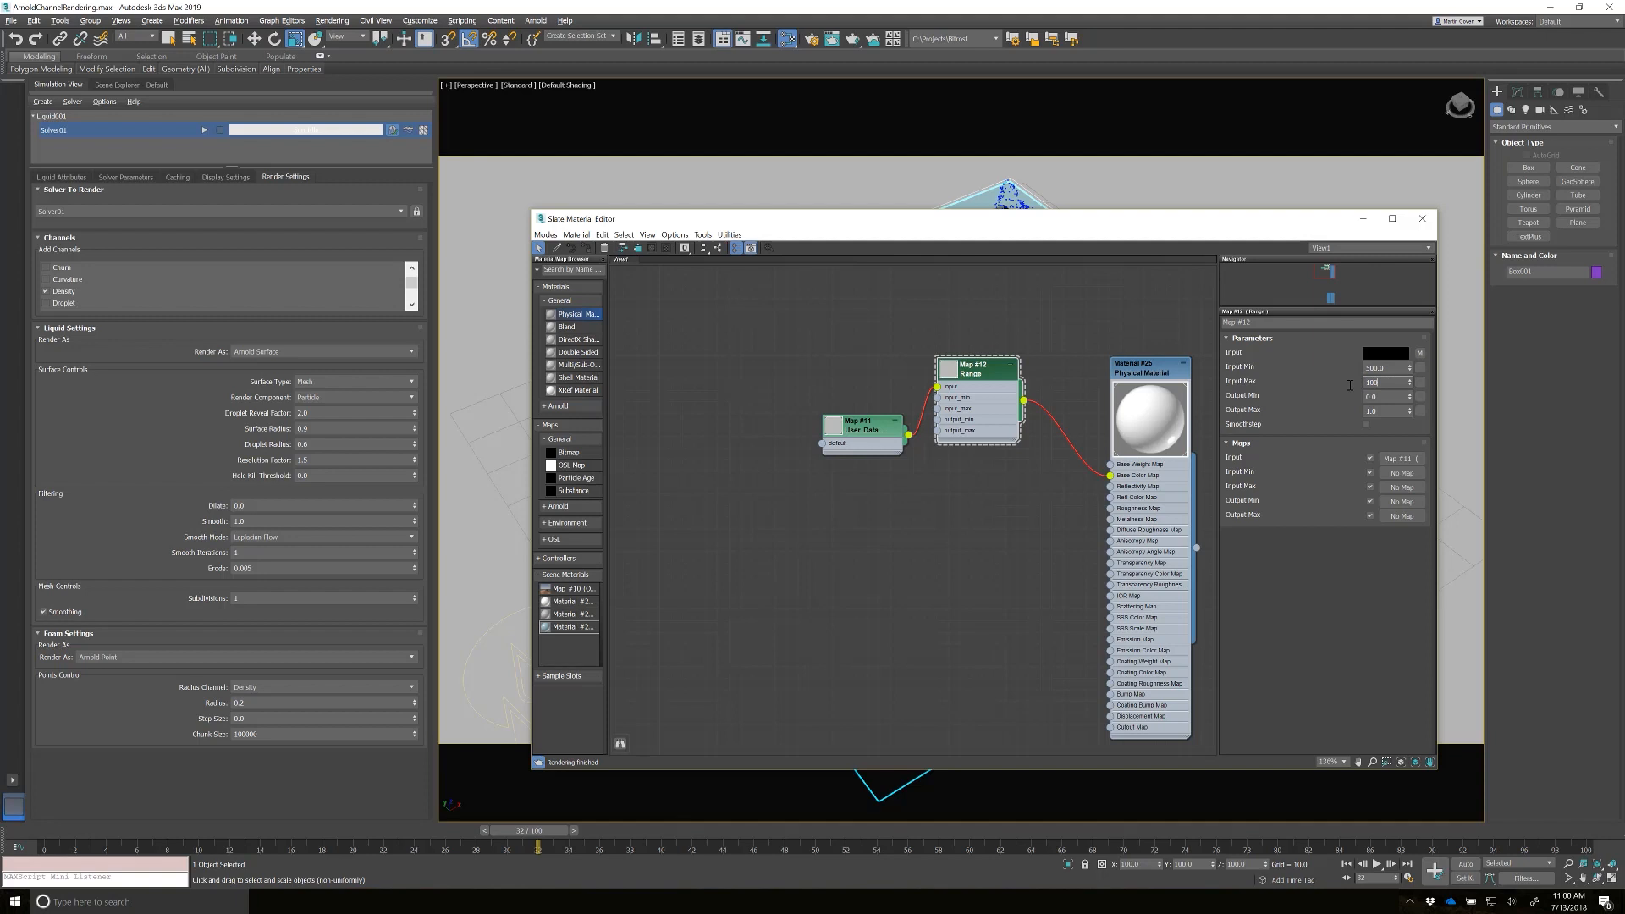
text(1000.0)
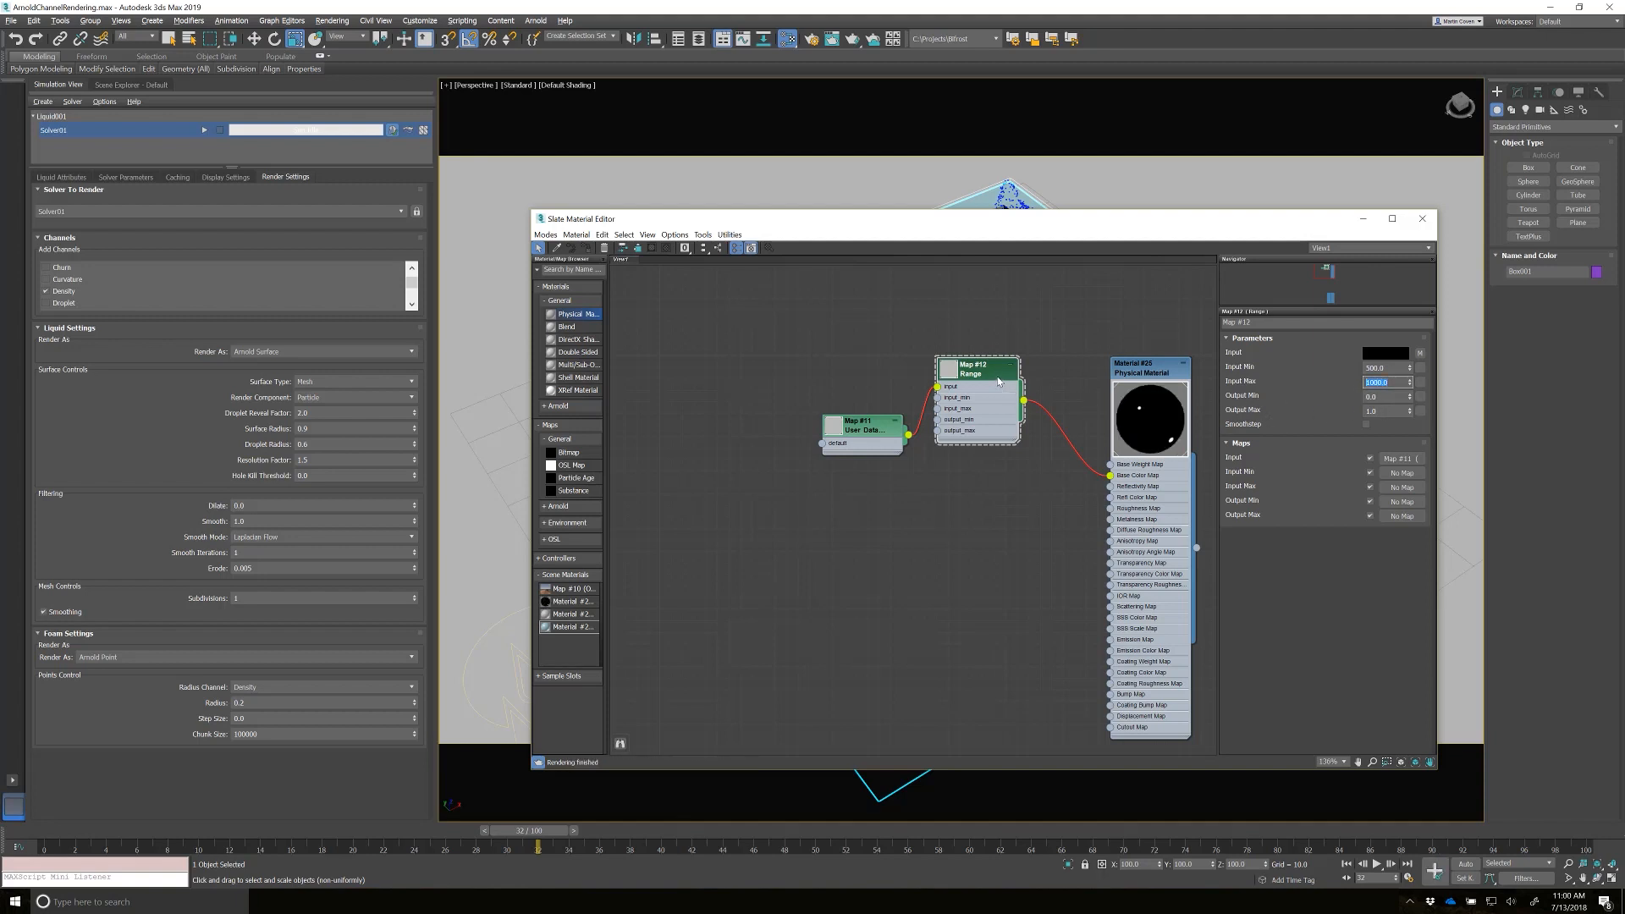
drag(974, 368, 997, 394)
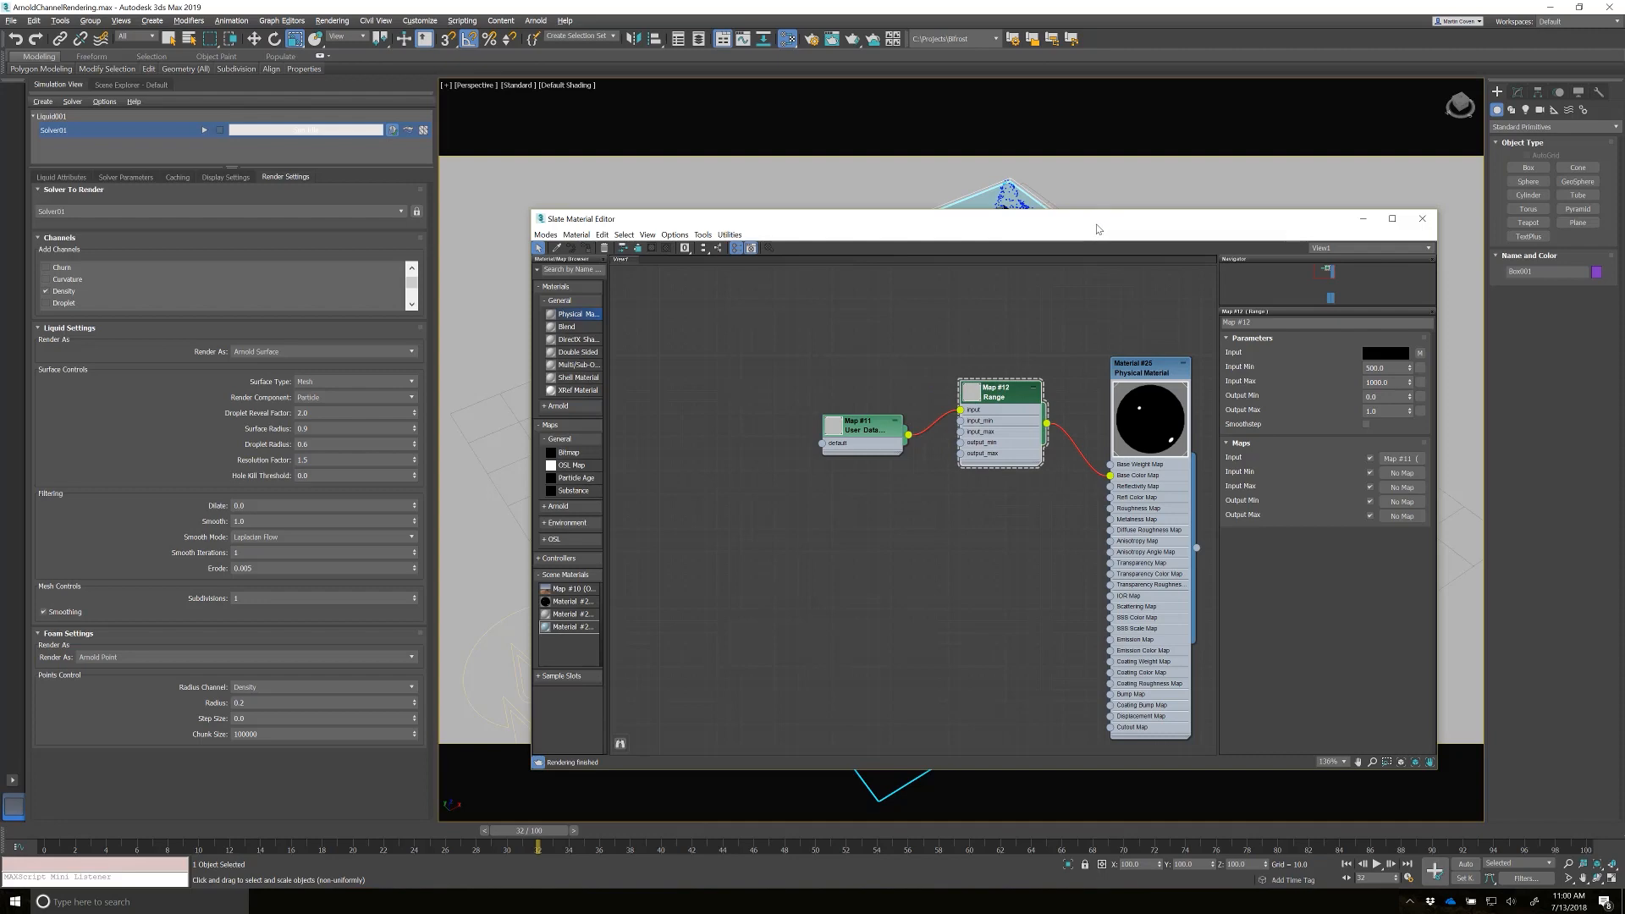
- Render a test frame to check the density shading, then reopen Slate Material Editor
click(1422, 219)
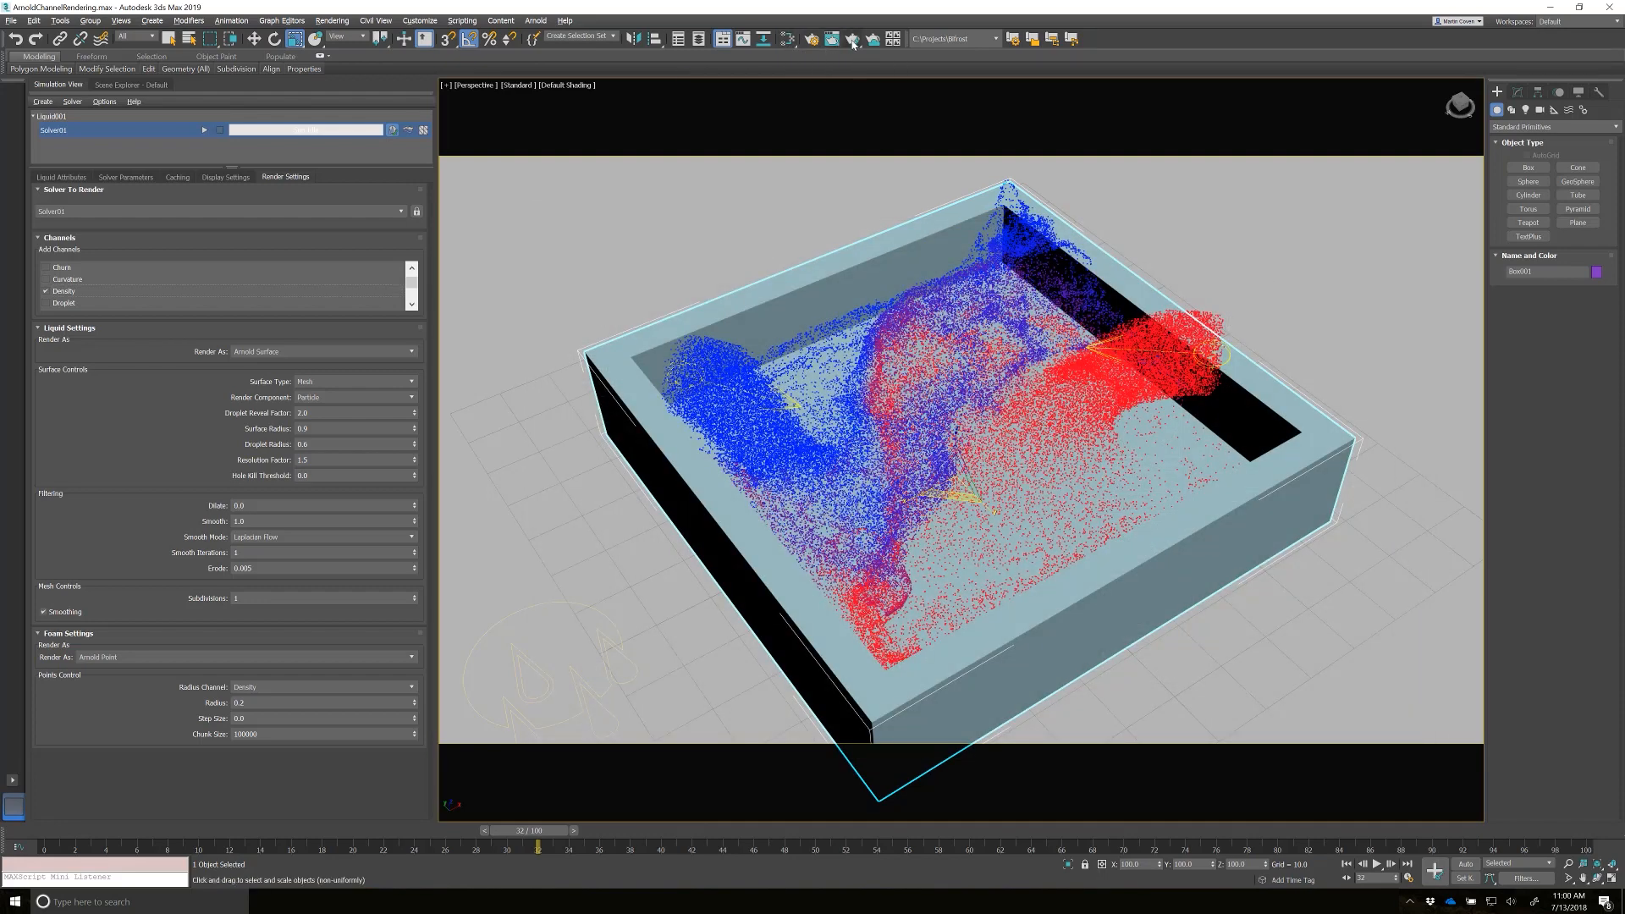
click(852, 38)
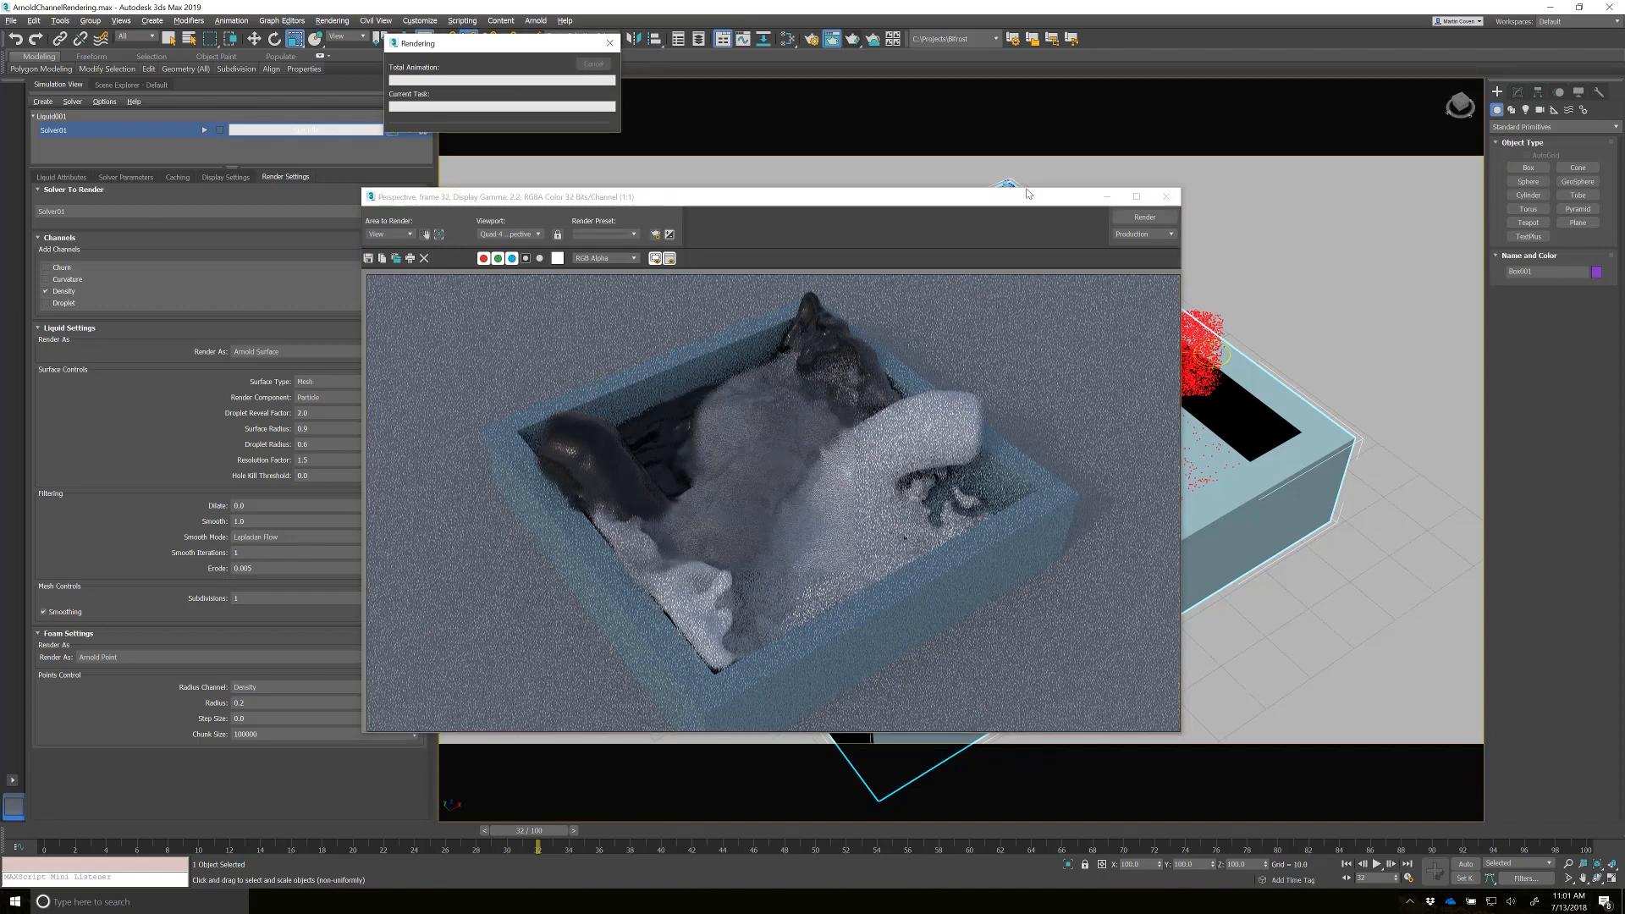
click(1167, 197)
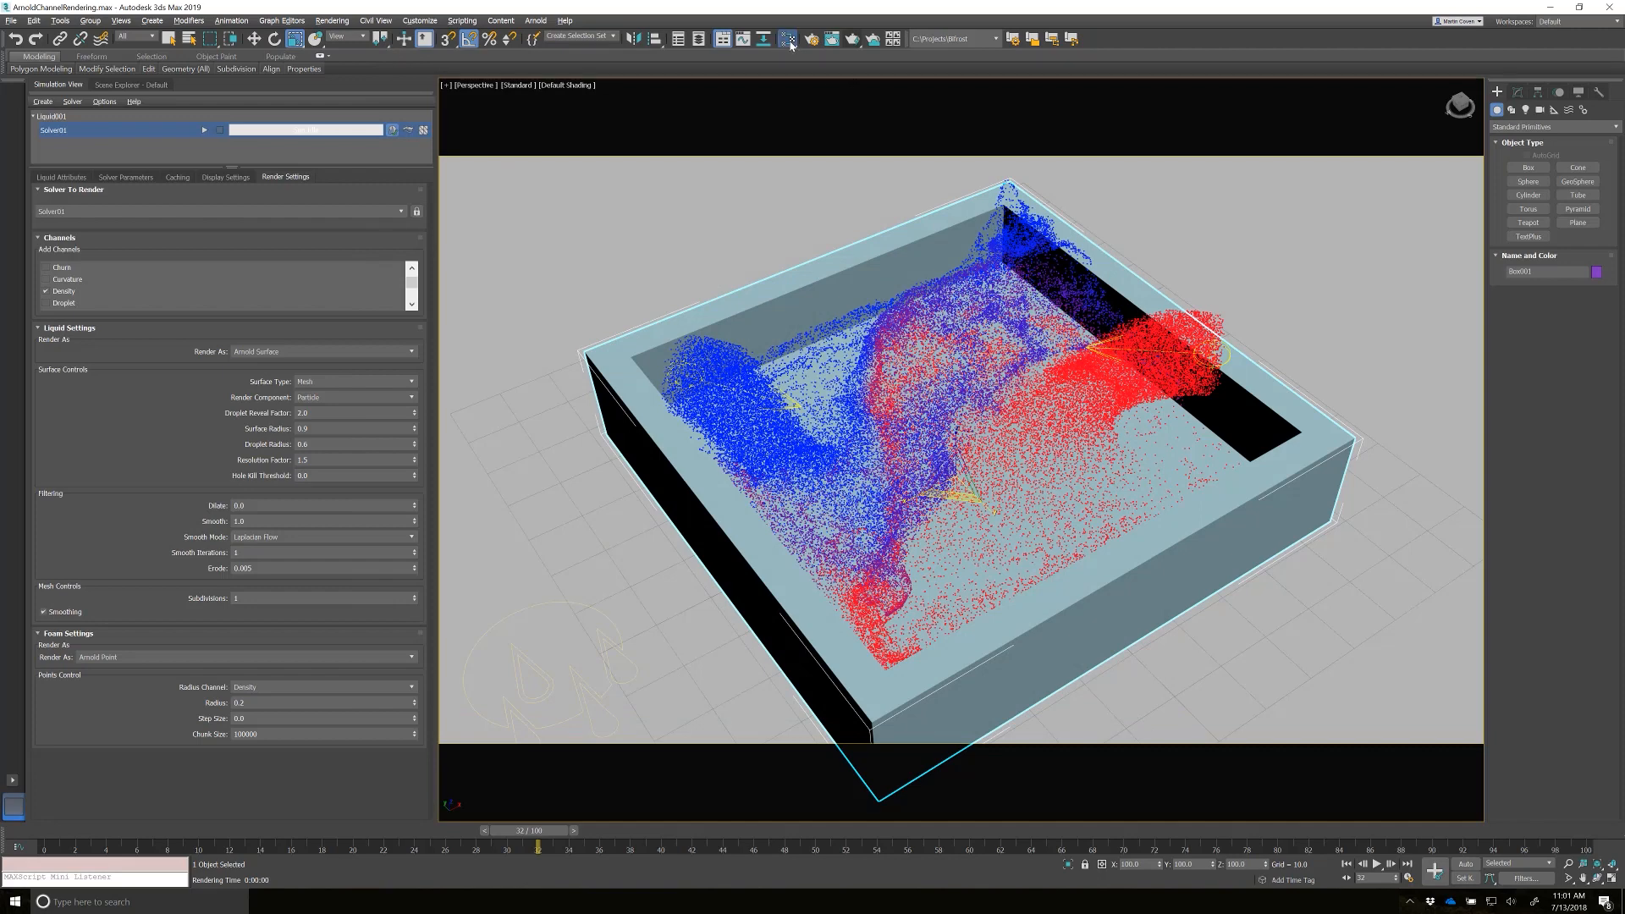
click(790, 39)
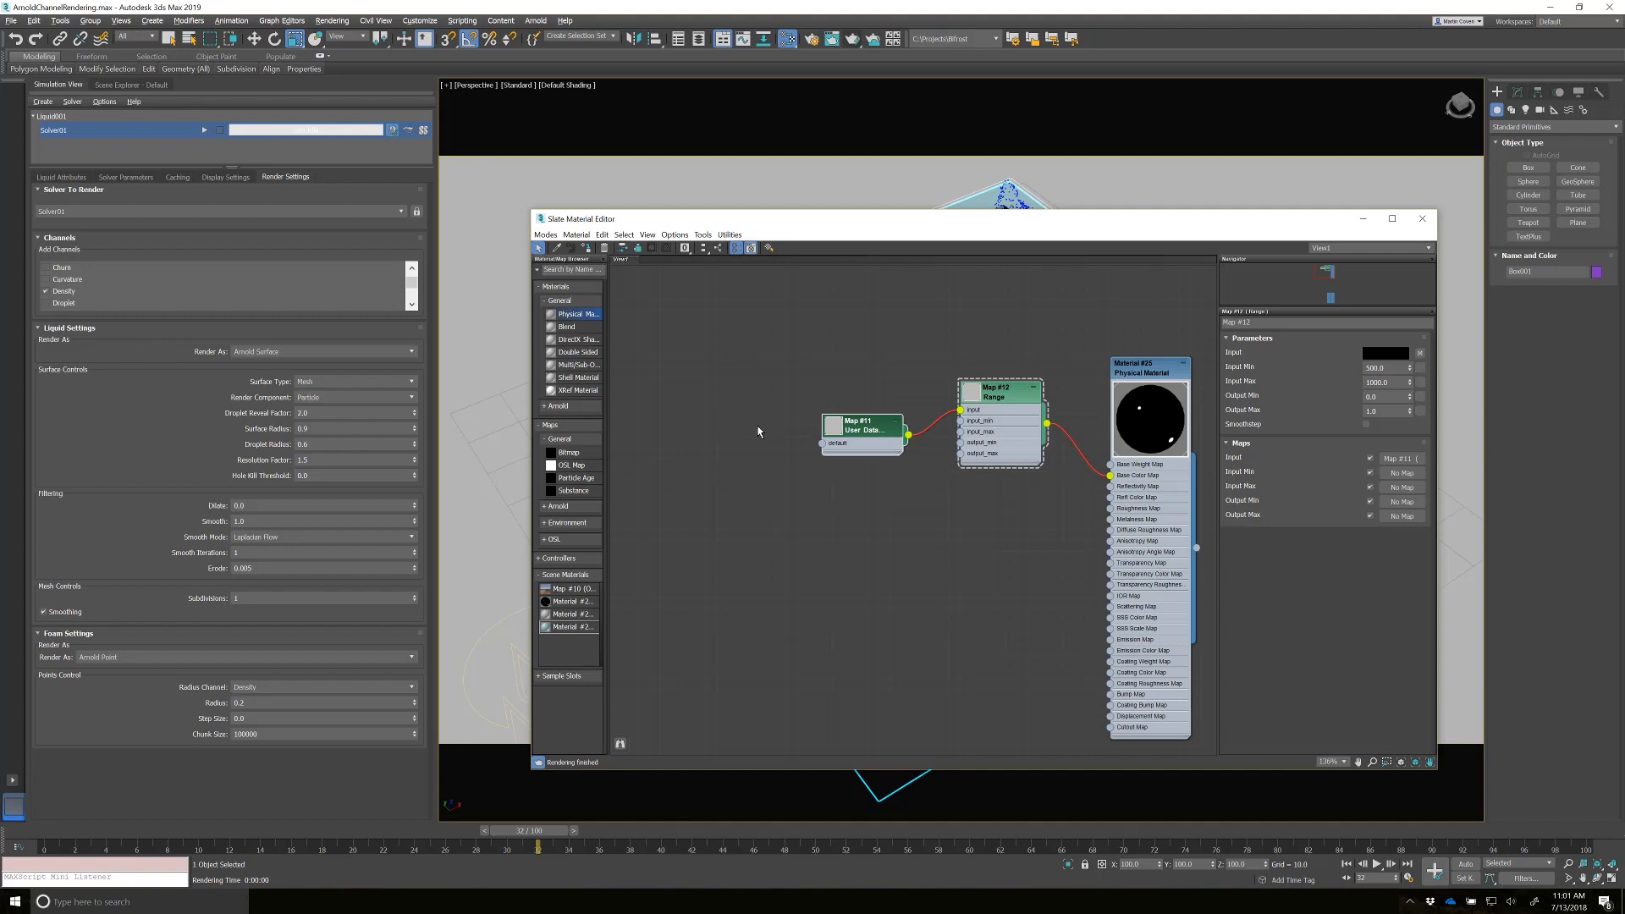
- Add an OSL Interpolate (color) map node beside the Range node and show its parameters
drag(860, 425, 781, 425)
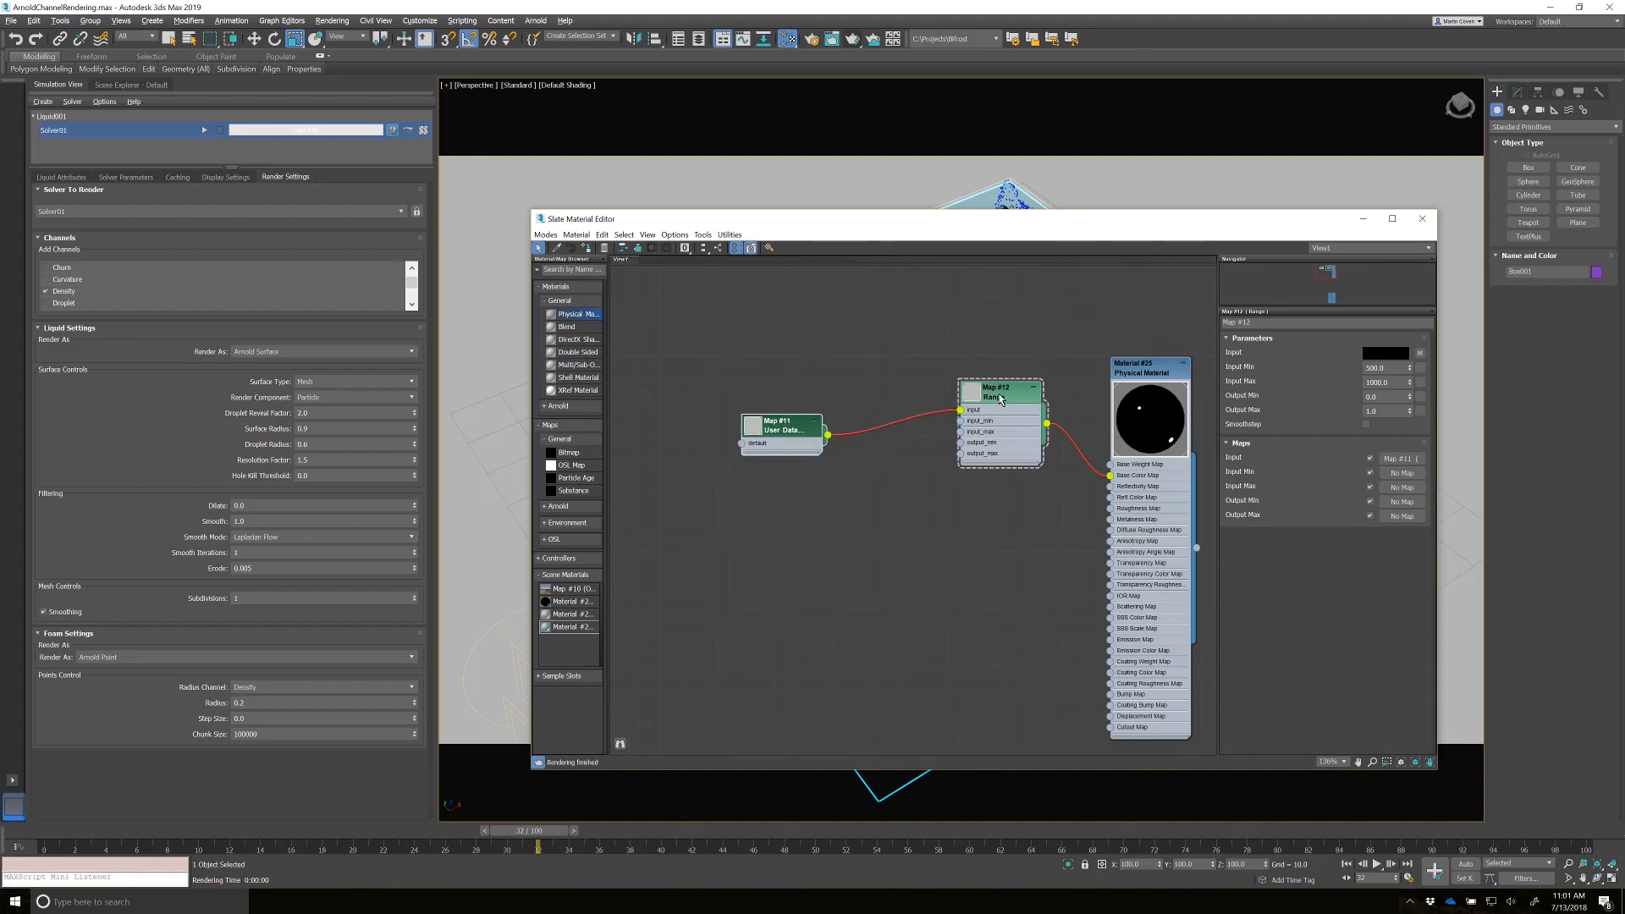
right_click(1000, 400)
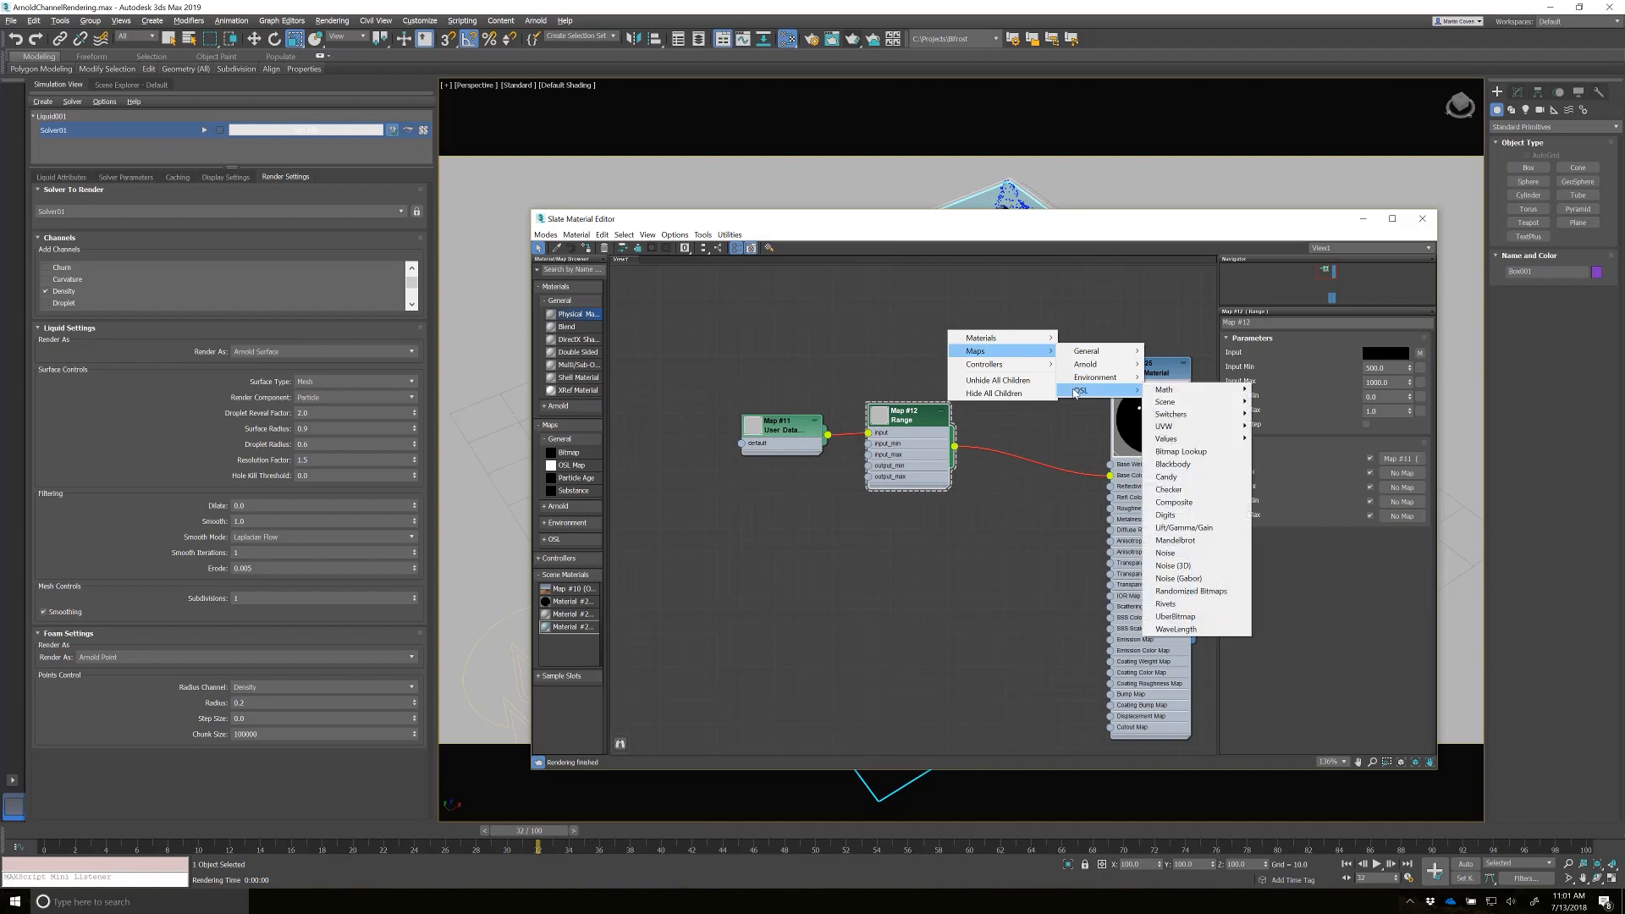
mouse_move(1163, 388)
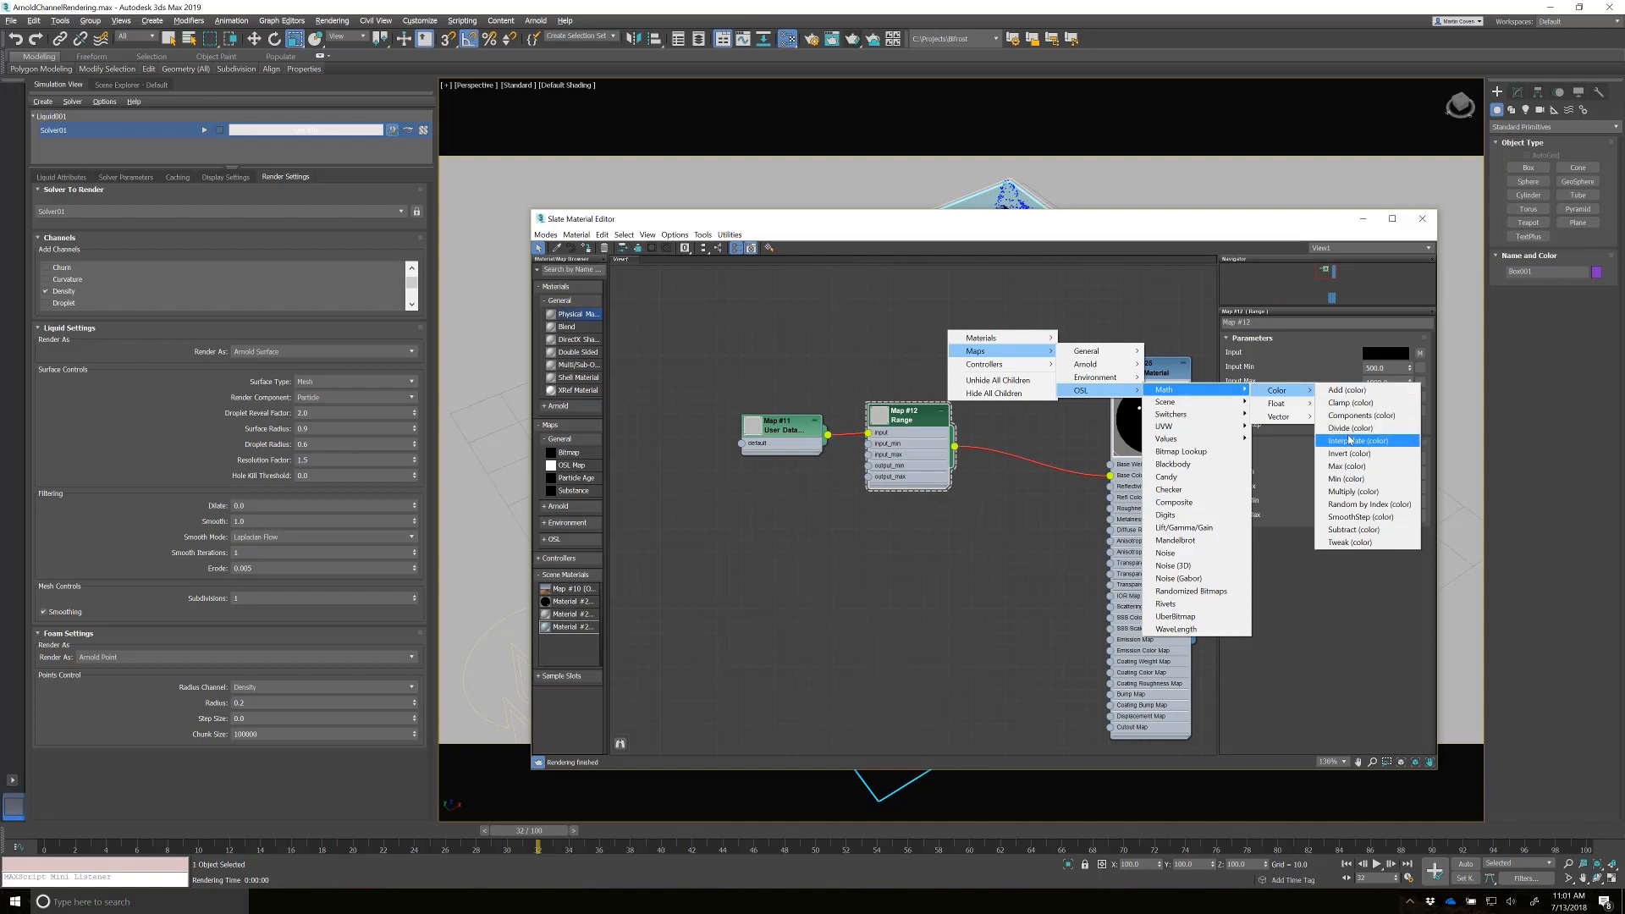
click(1356, 439)
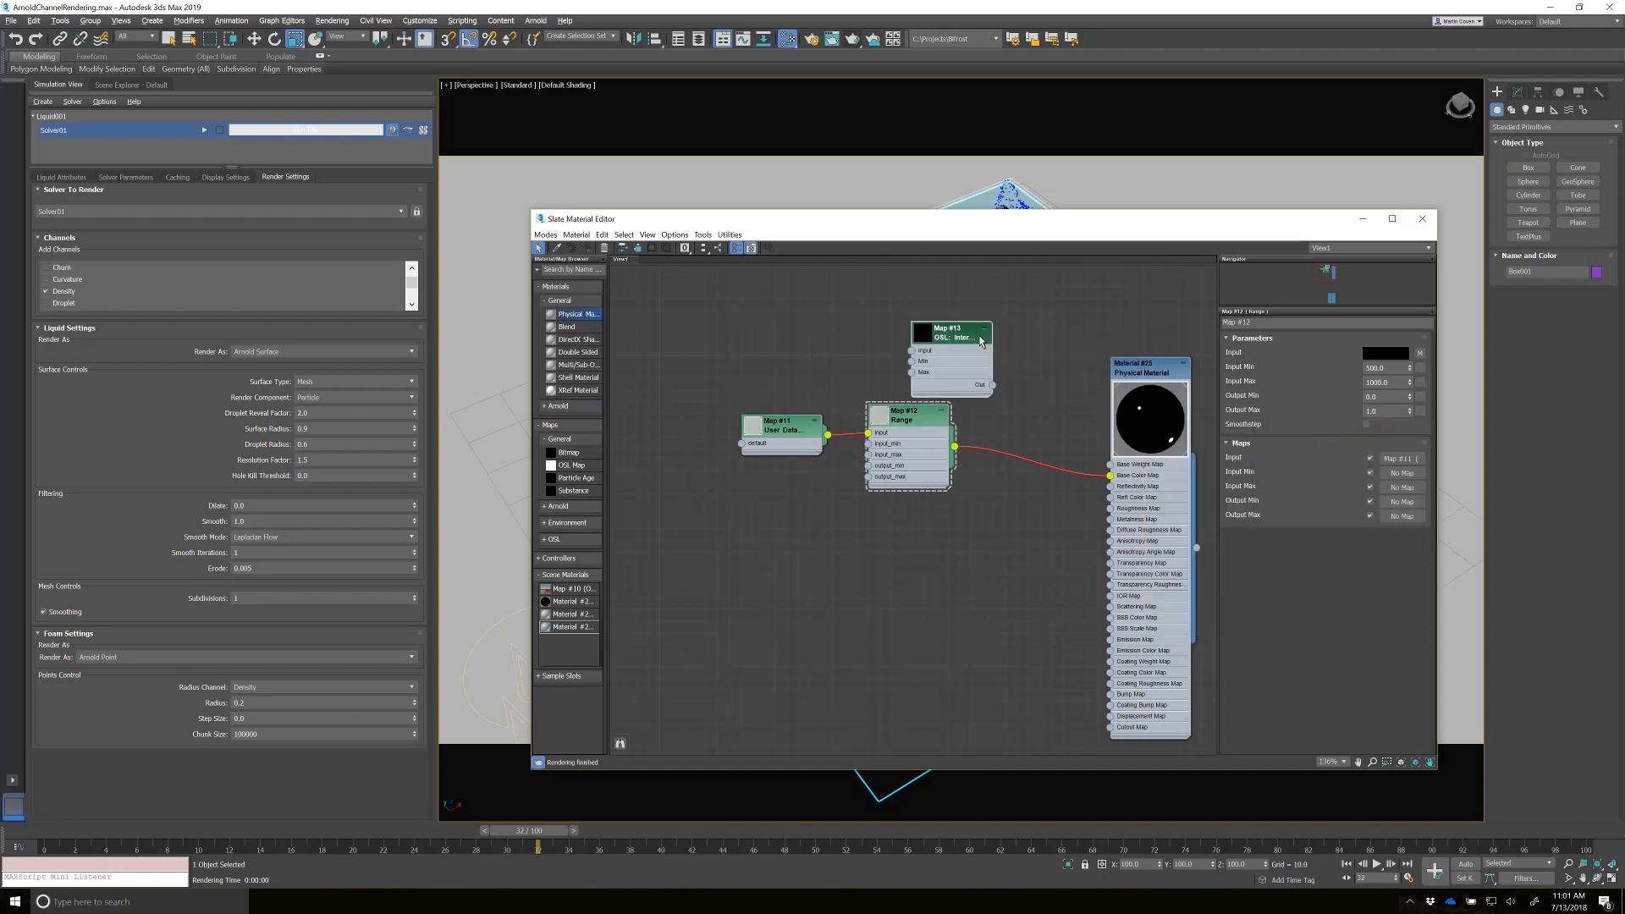
click(951, 332)
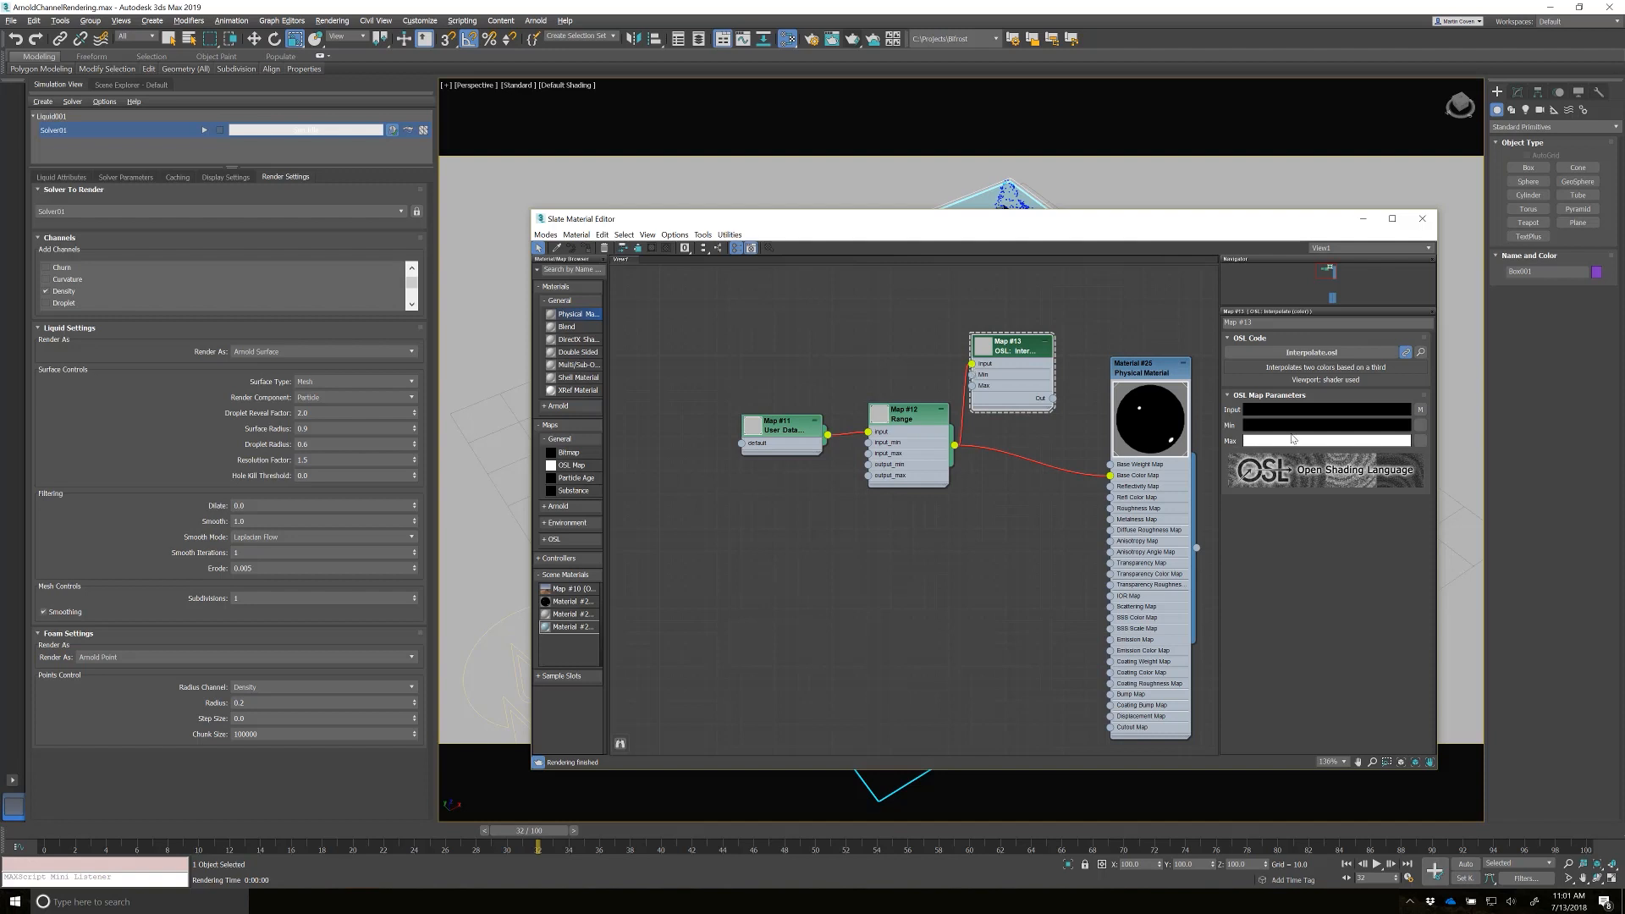
- Set the Interpolate node's Min colour to blue and its Max colour to red
click(1324, 425)
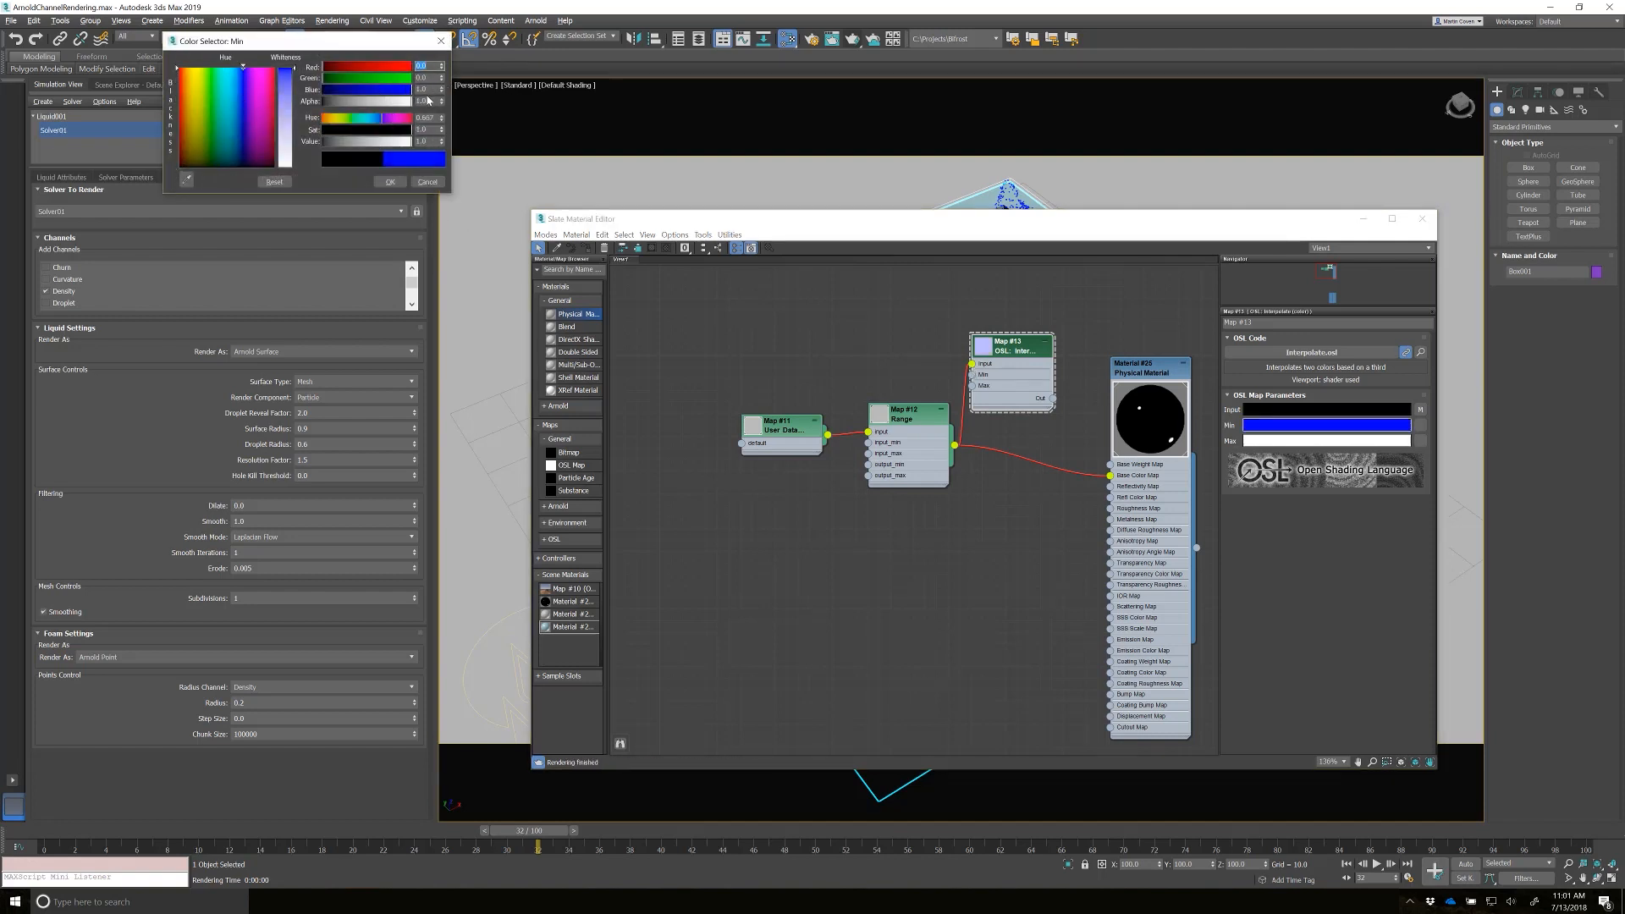
click(389, 181)
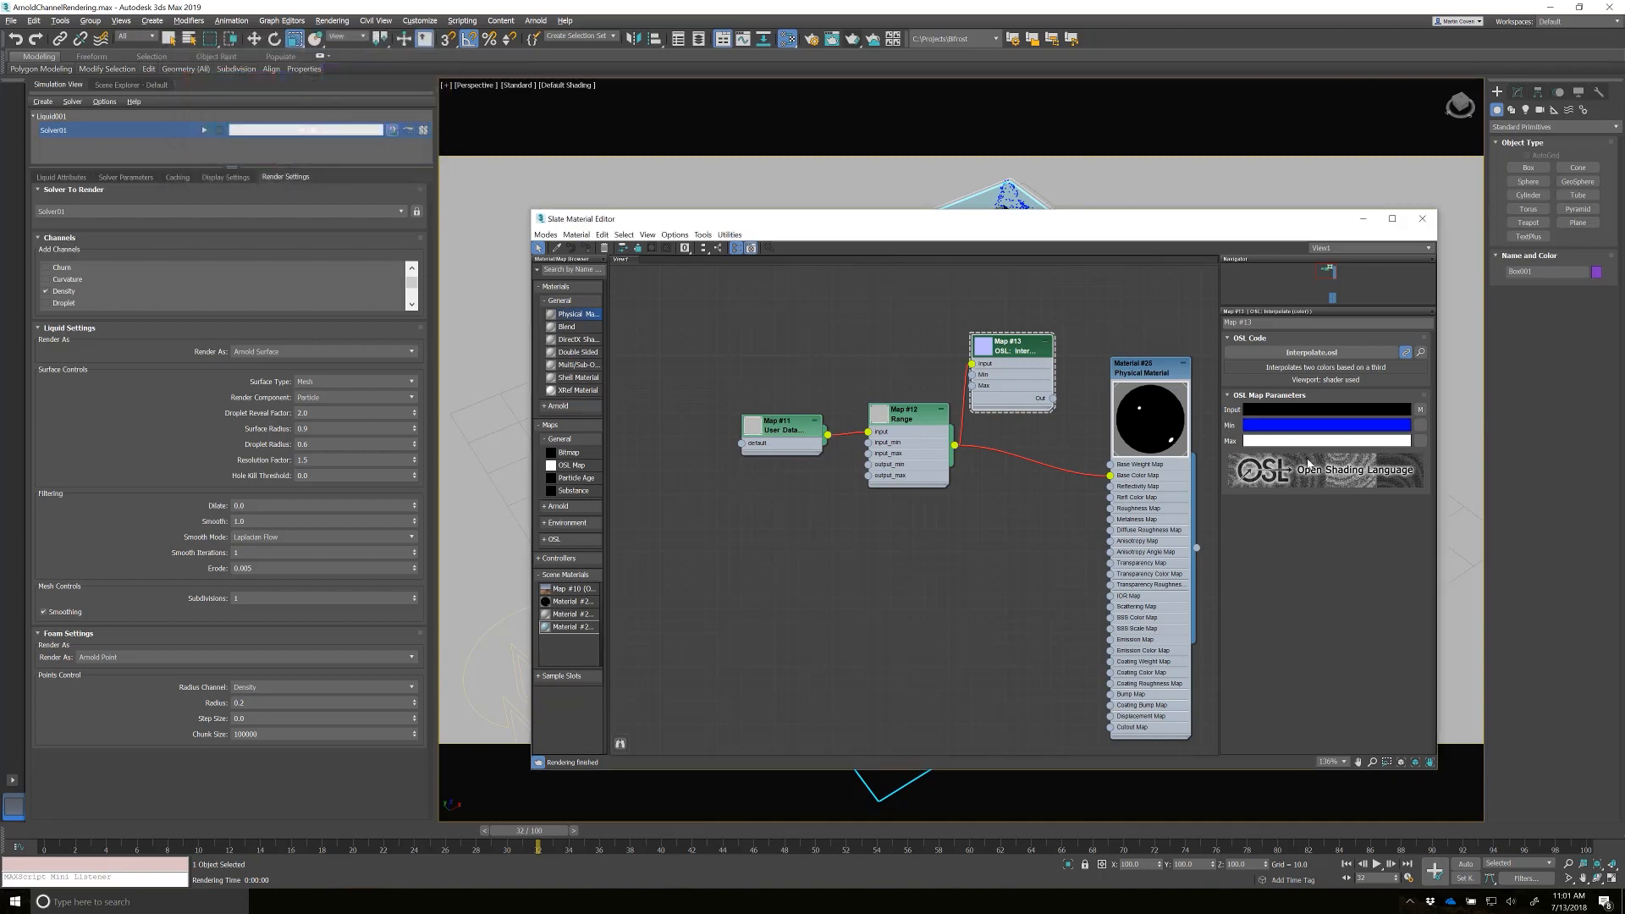
click(1325, 441)
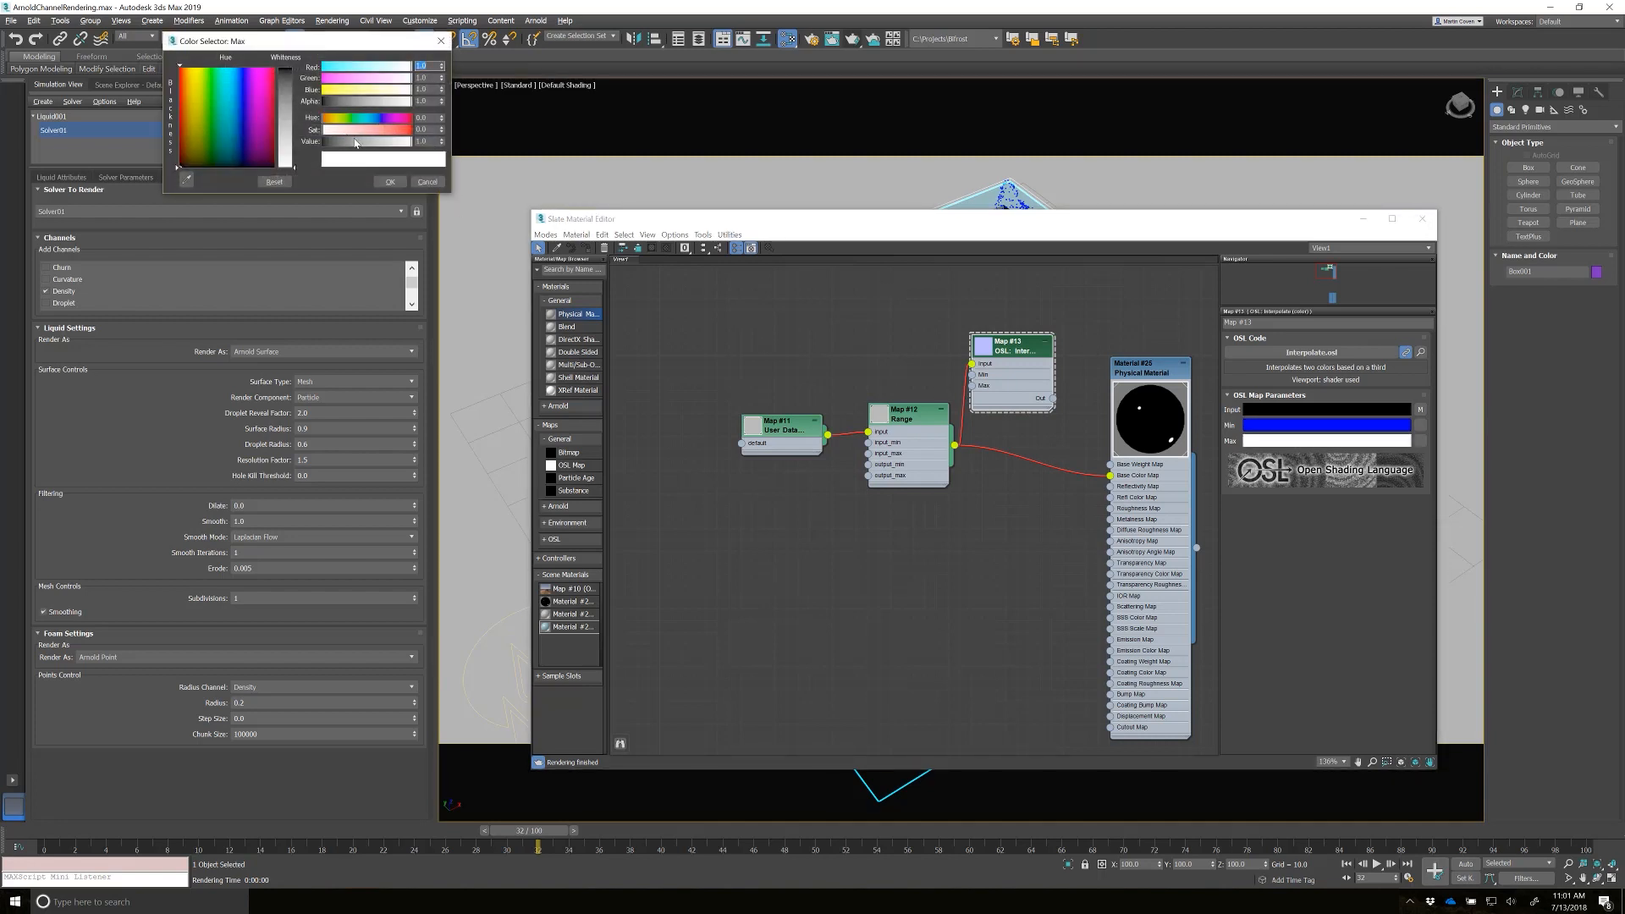
click(195, 73)
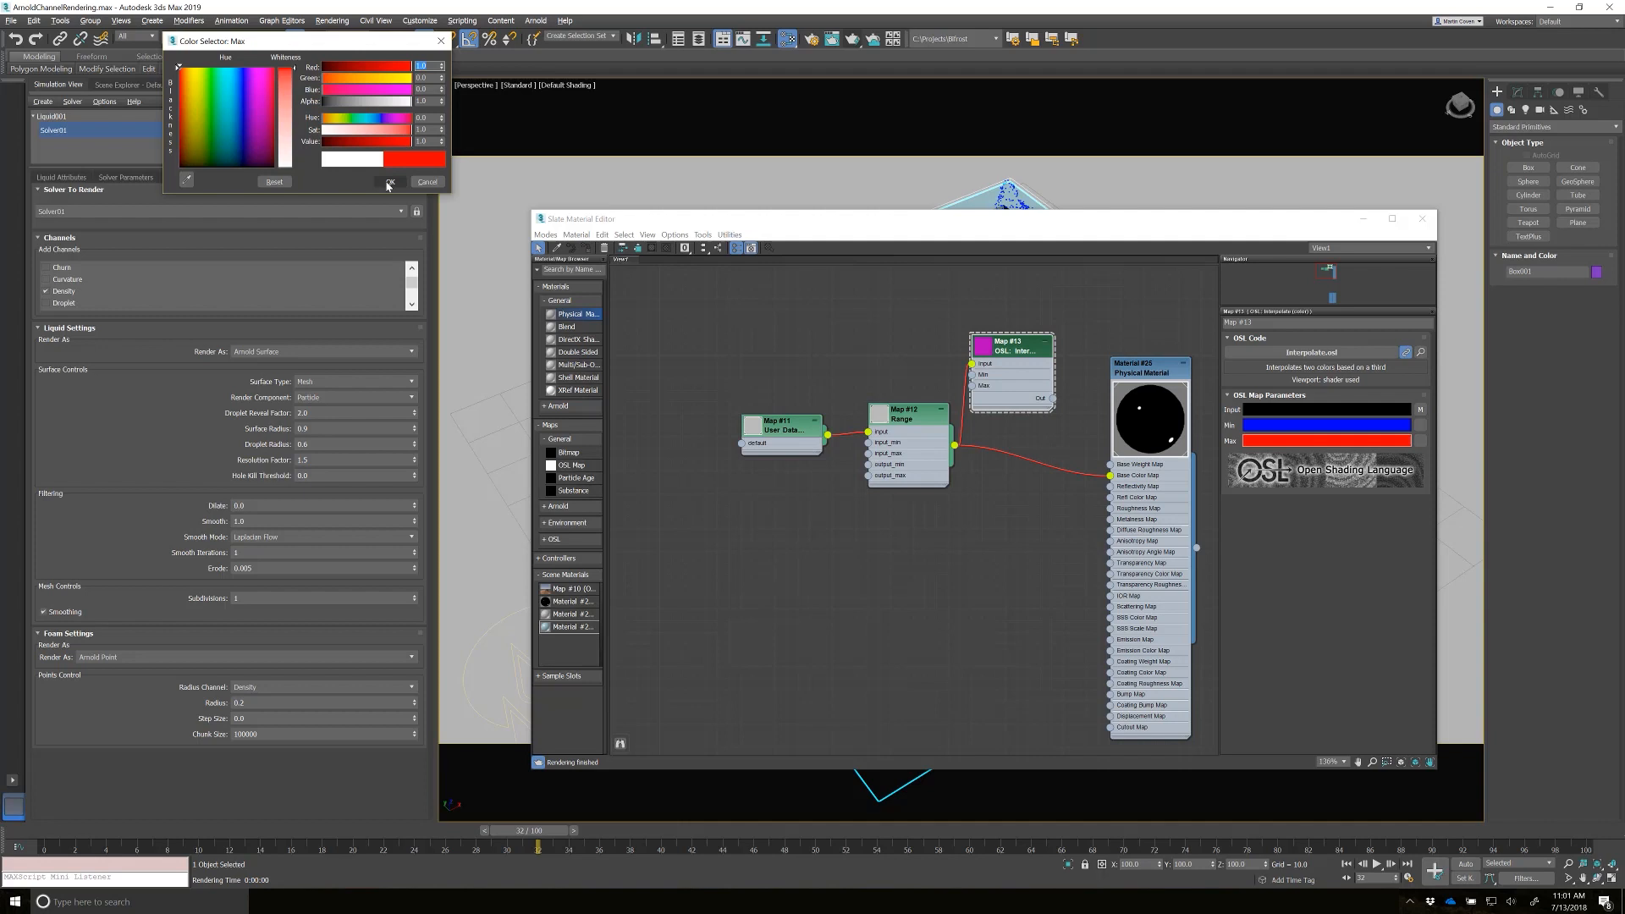
click(389, 183)
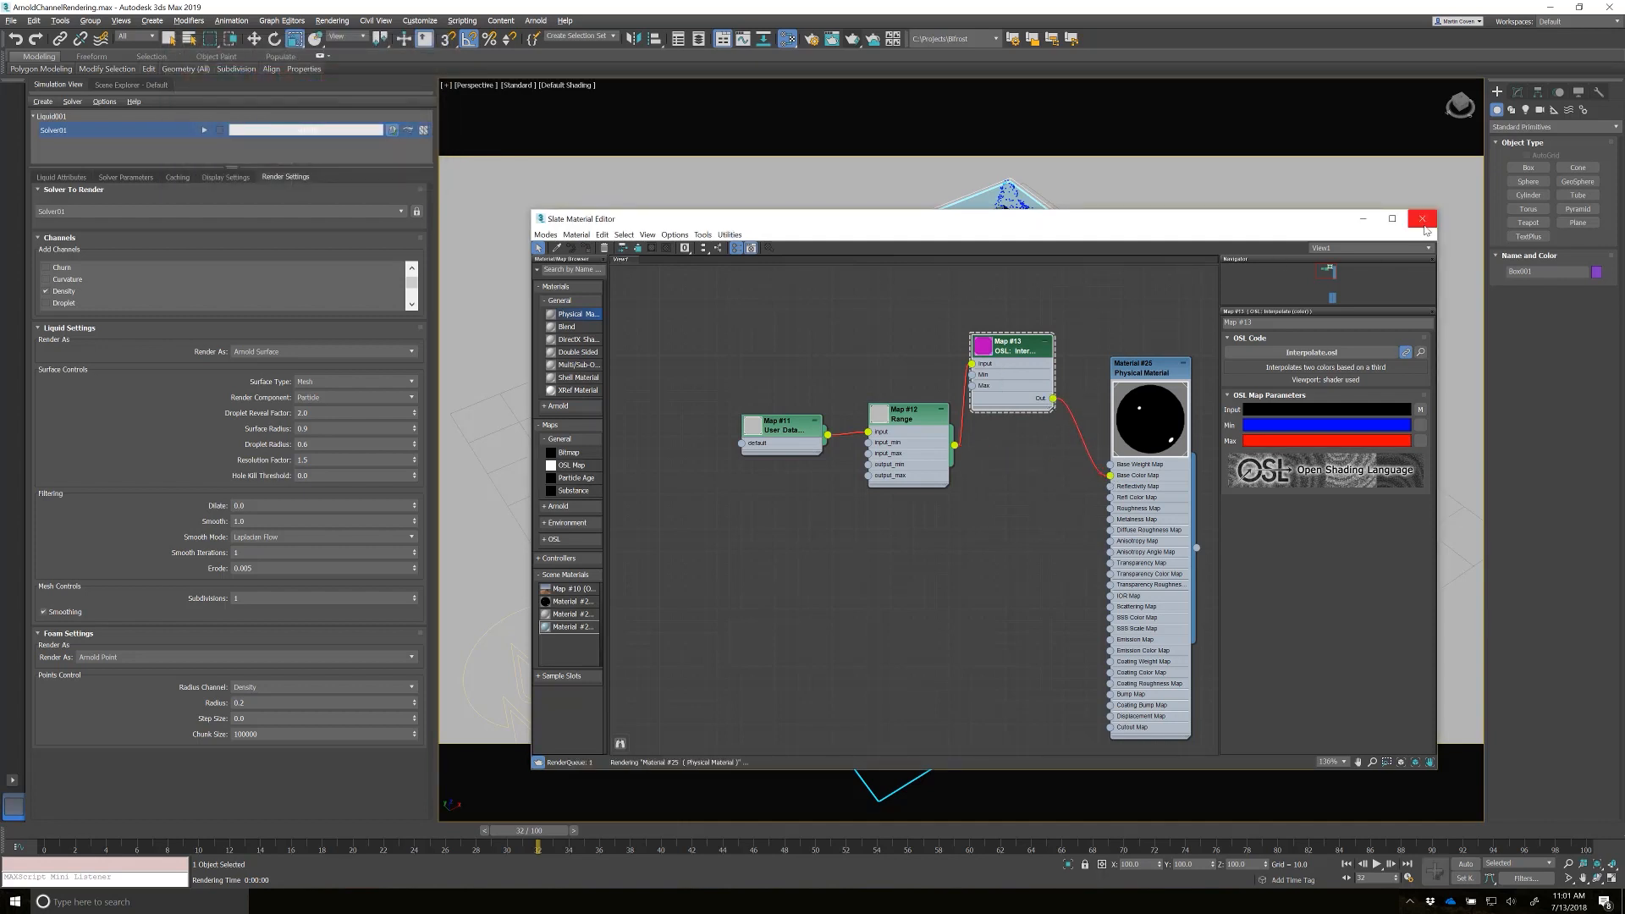
- Render a frame showing the blue-to-red liquid shading, then close the preview
click(1421, 219)
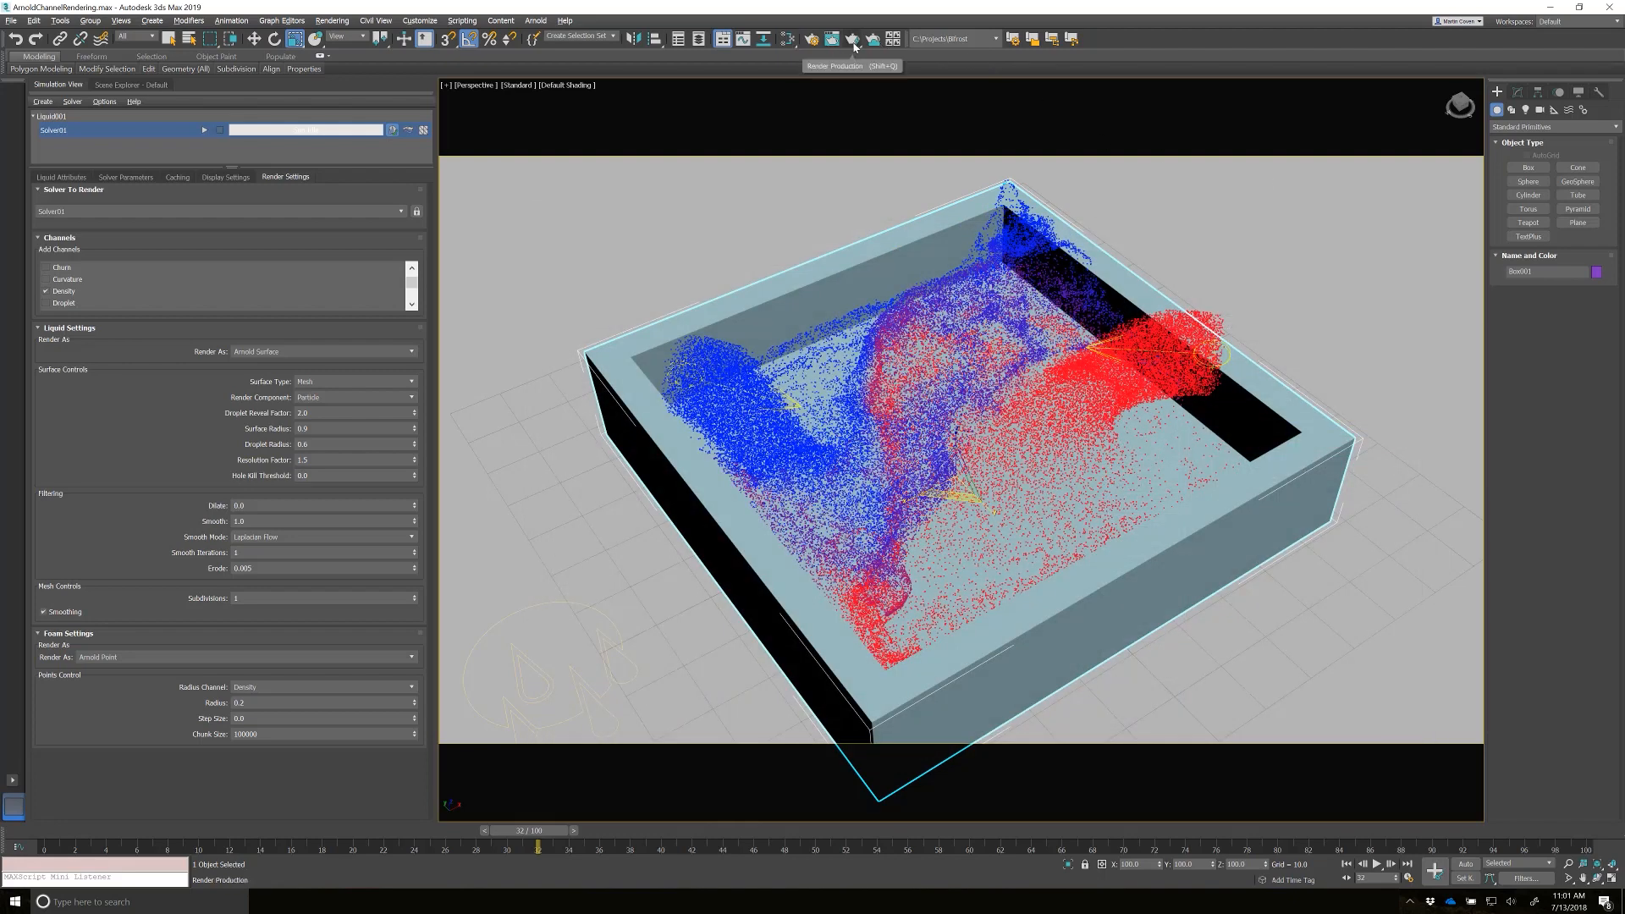
click(852, 38)
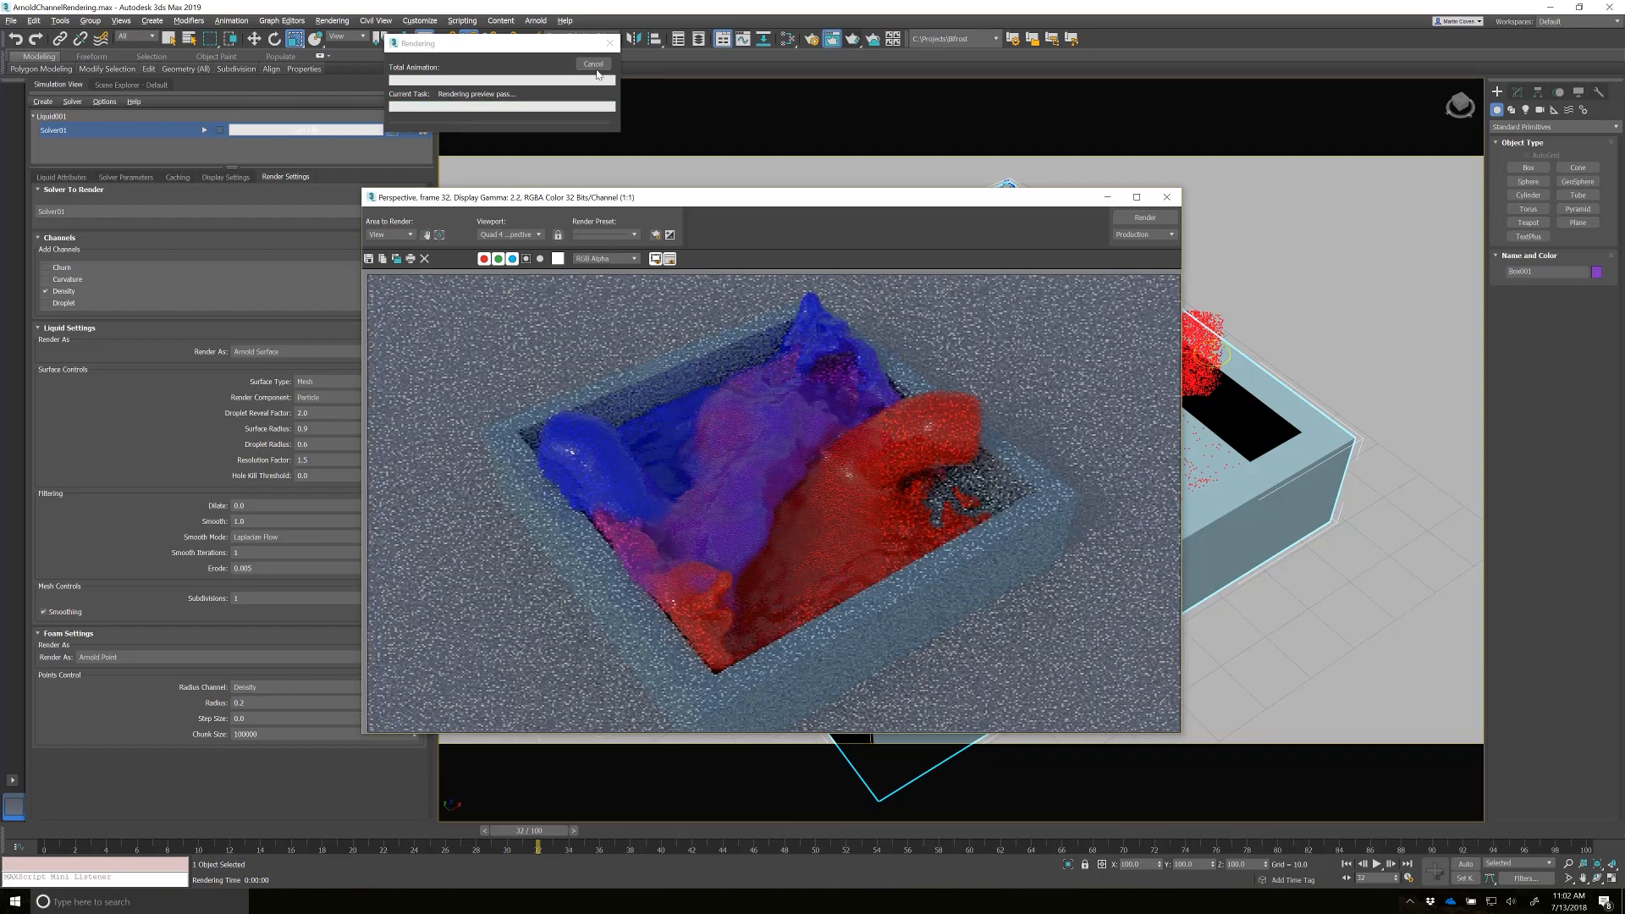
click(592, 64)
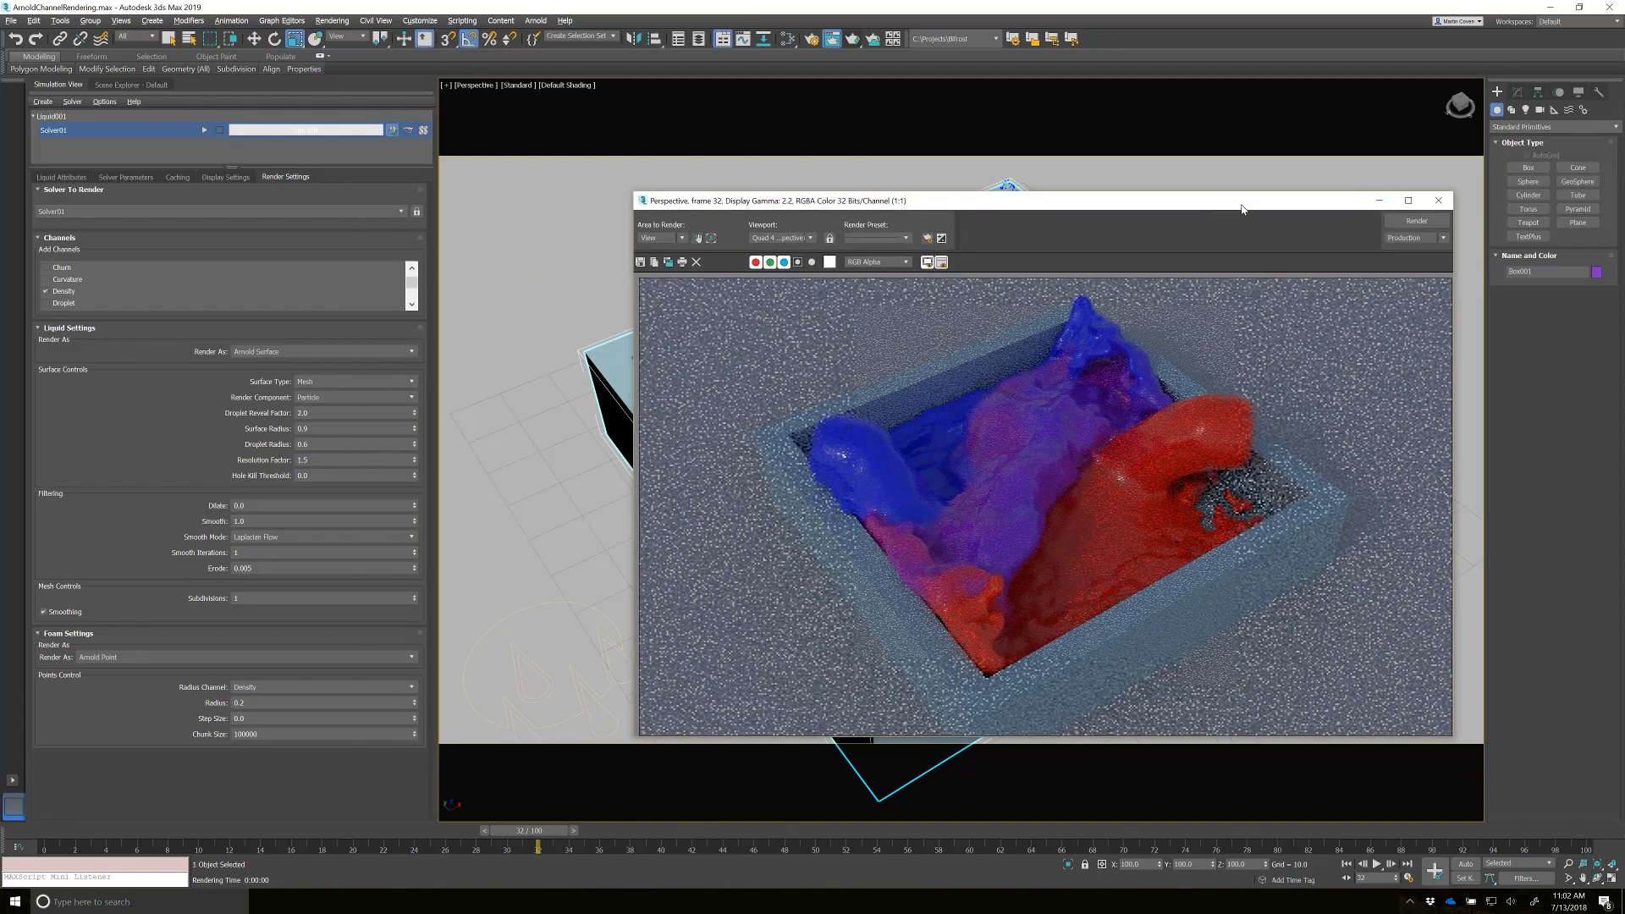
click(1439, 200)
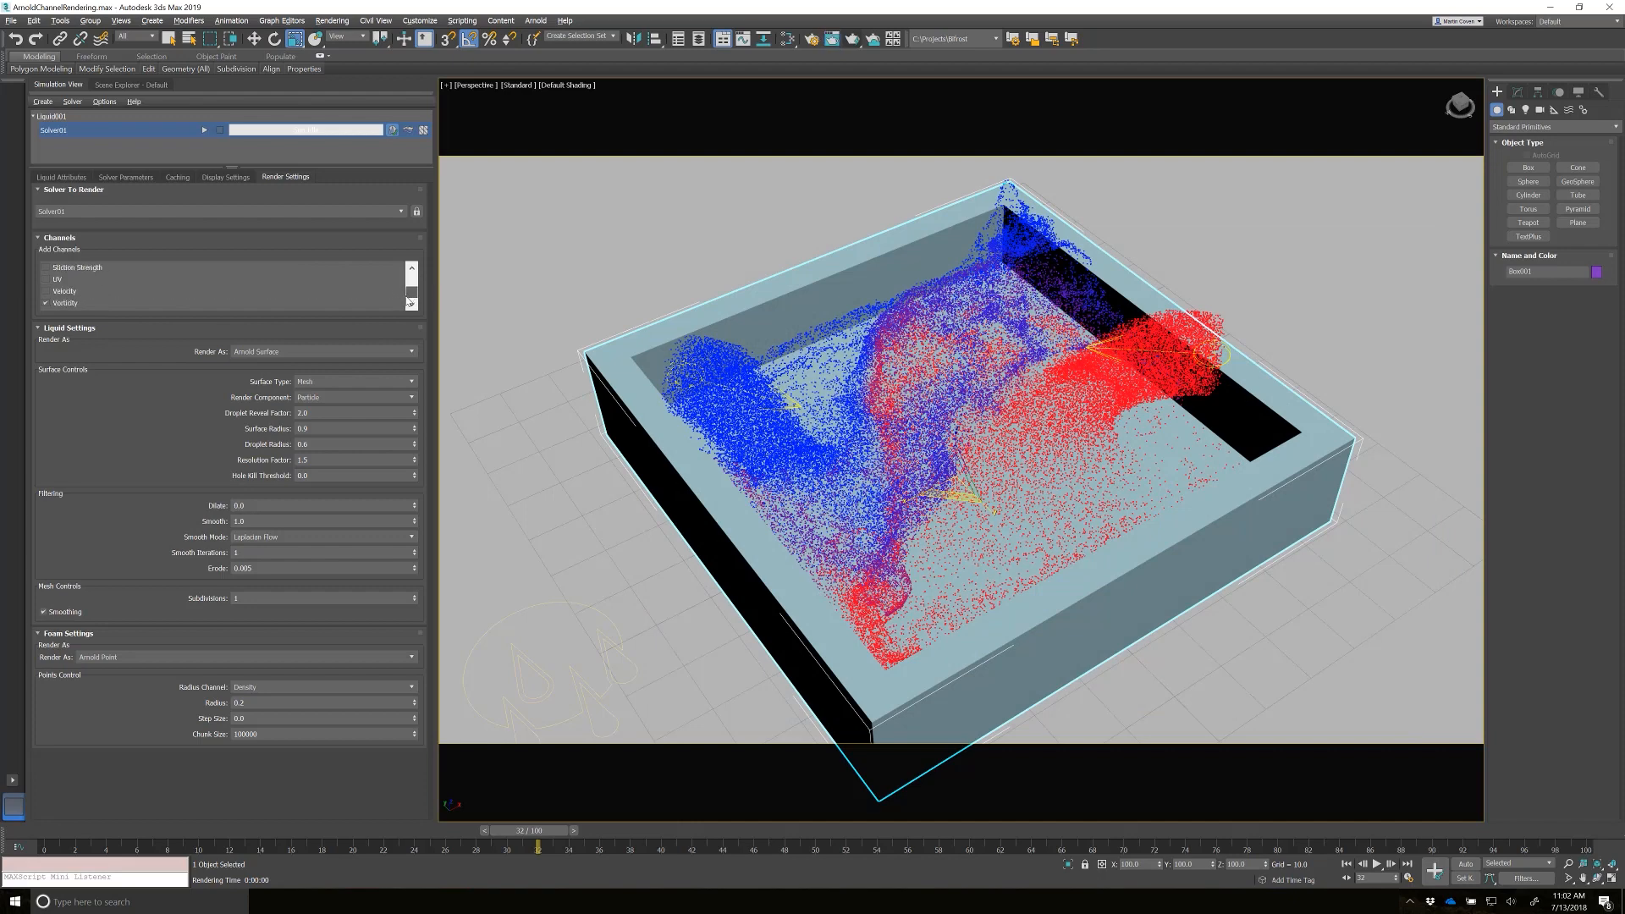
- Enable the liquid's Vorticity render channel and start adding map nodes in Slate Material Editor
click(45, 303)
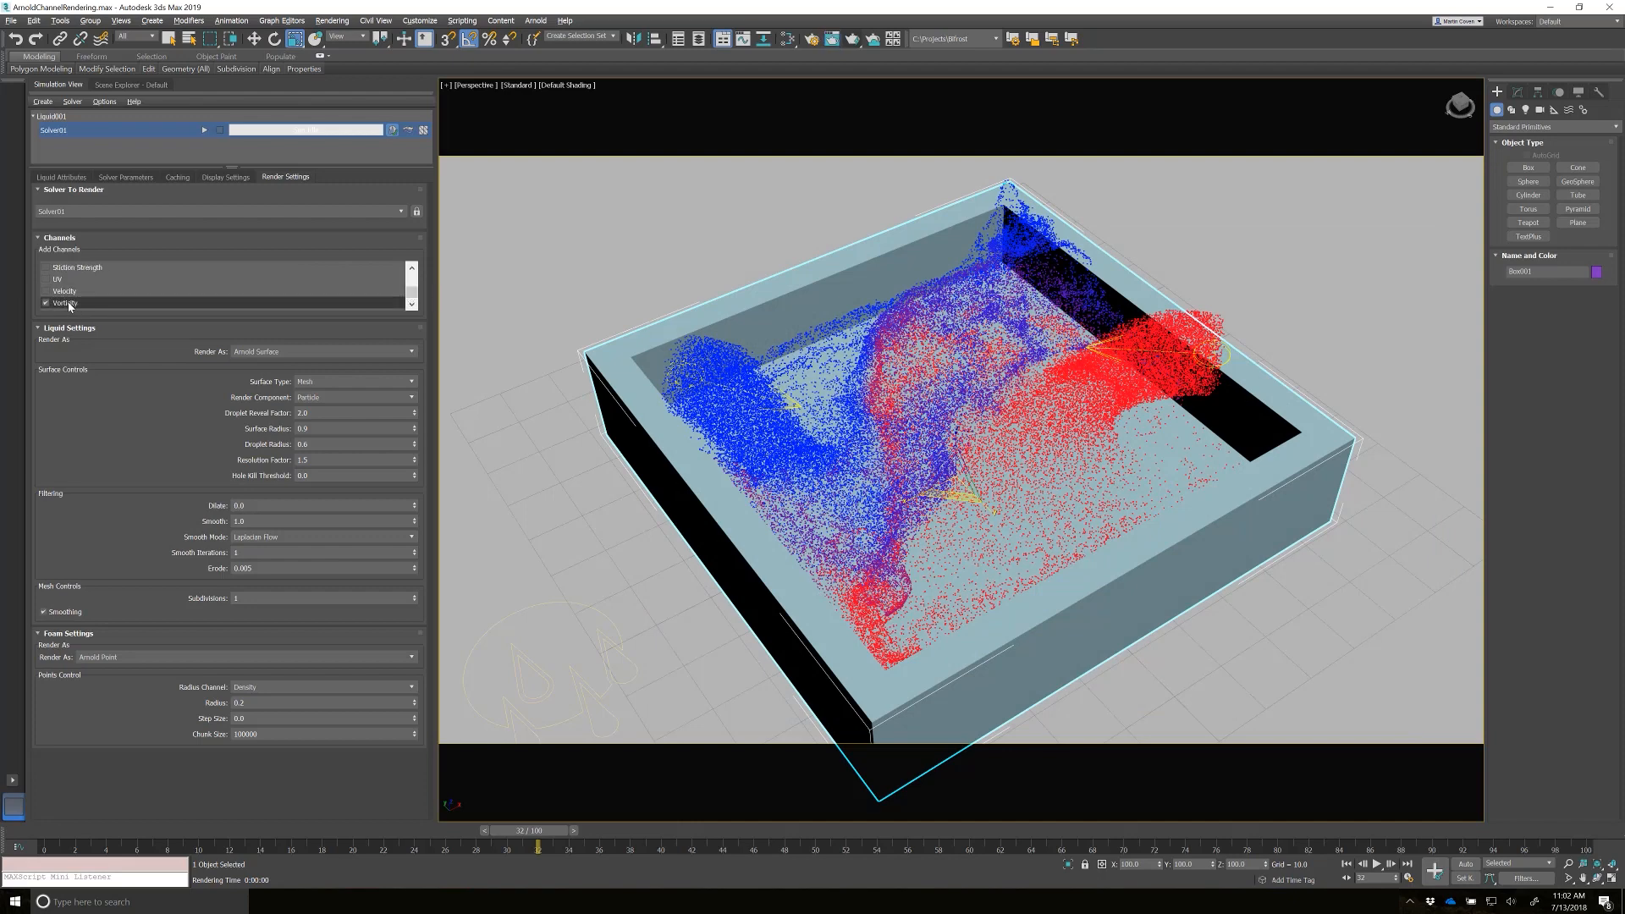
right_click(65, 303)
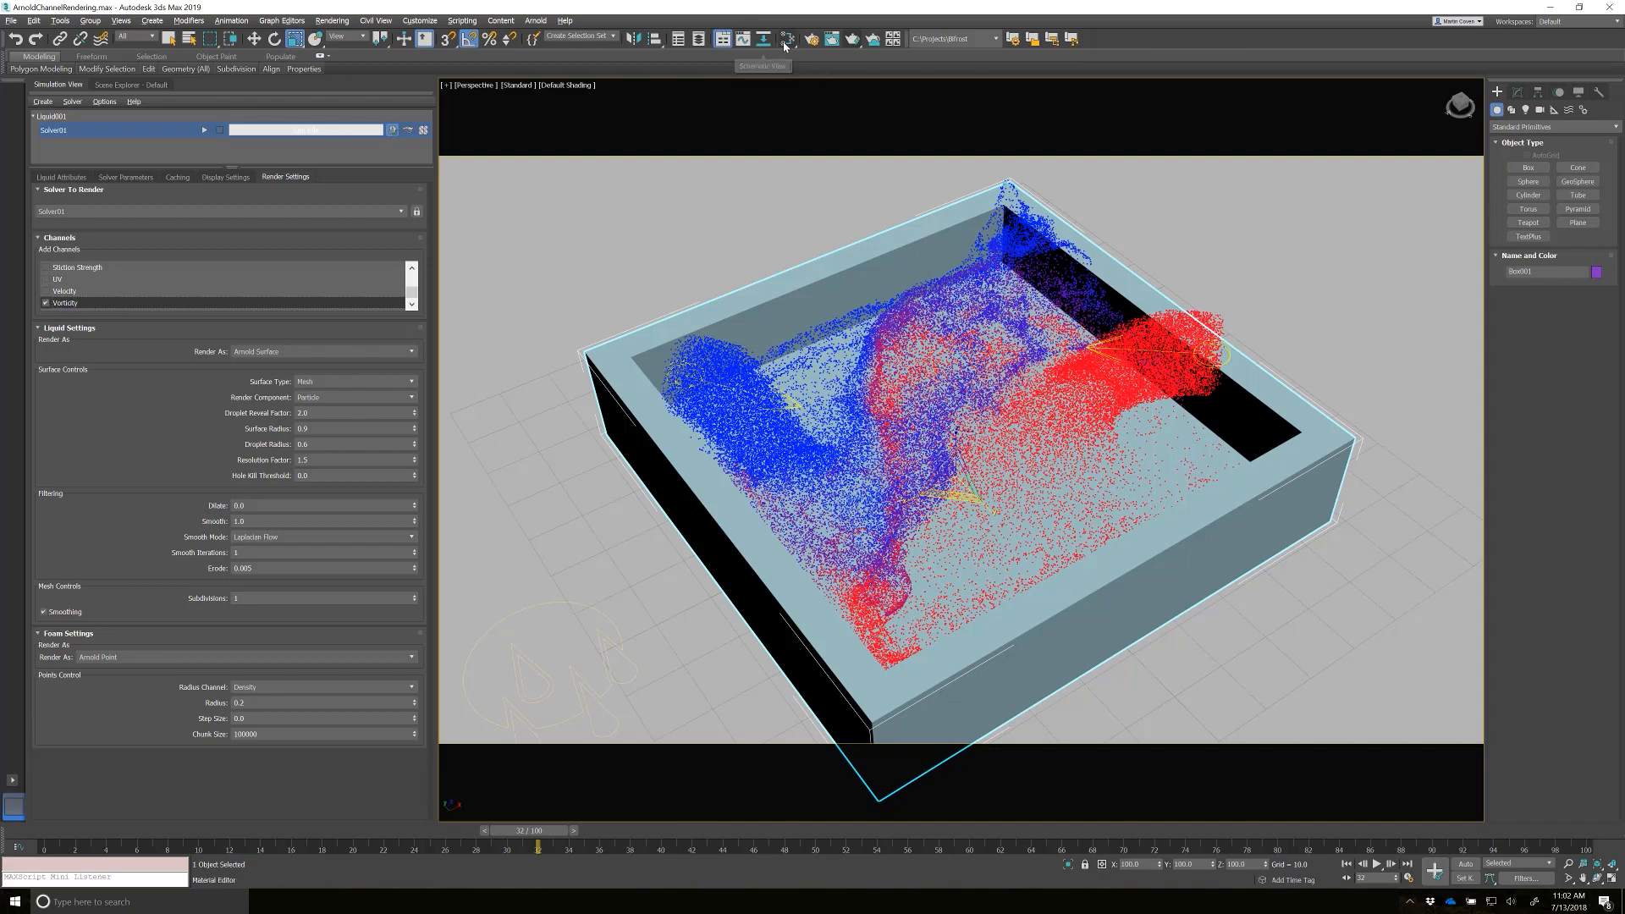
click(804, 38)
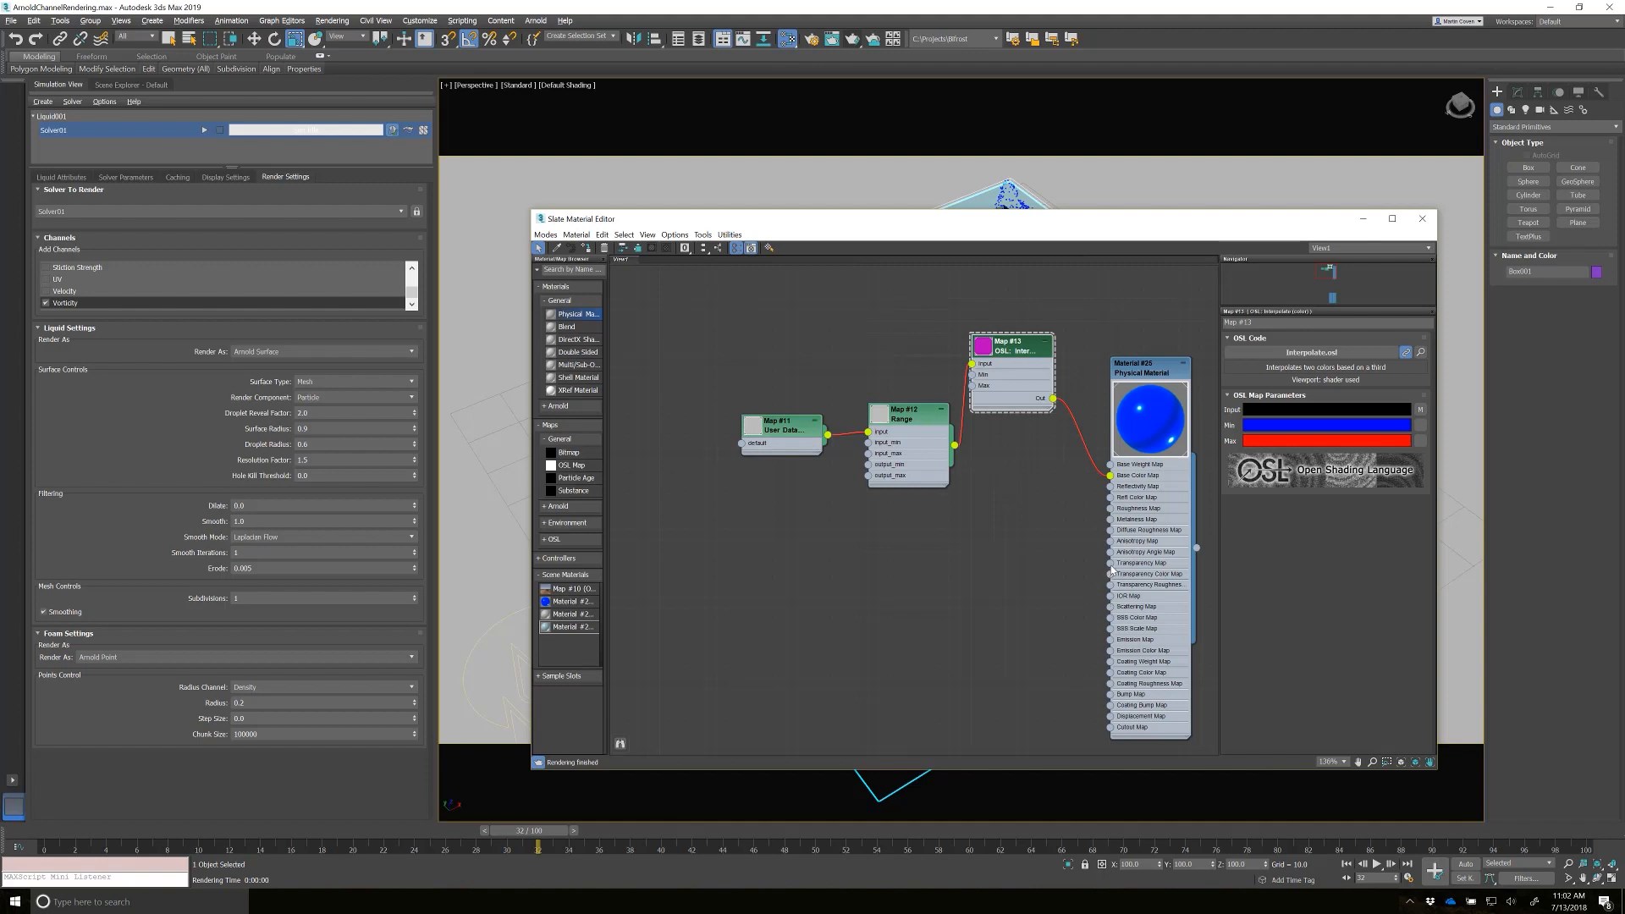
click(1112, 564)
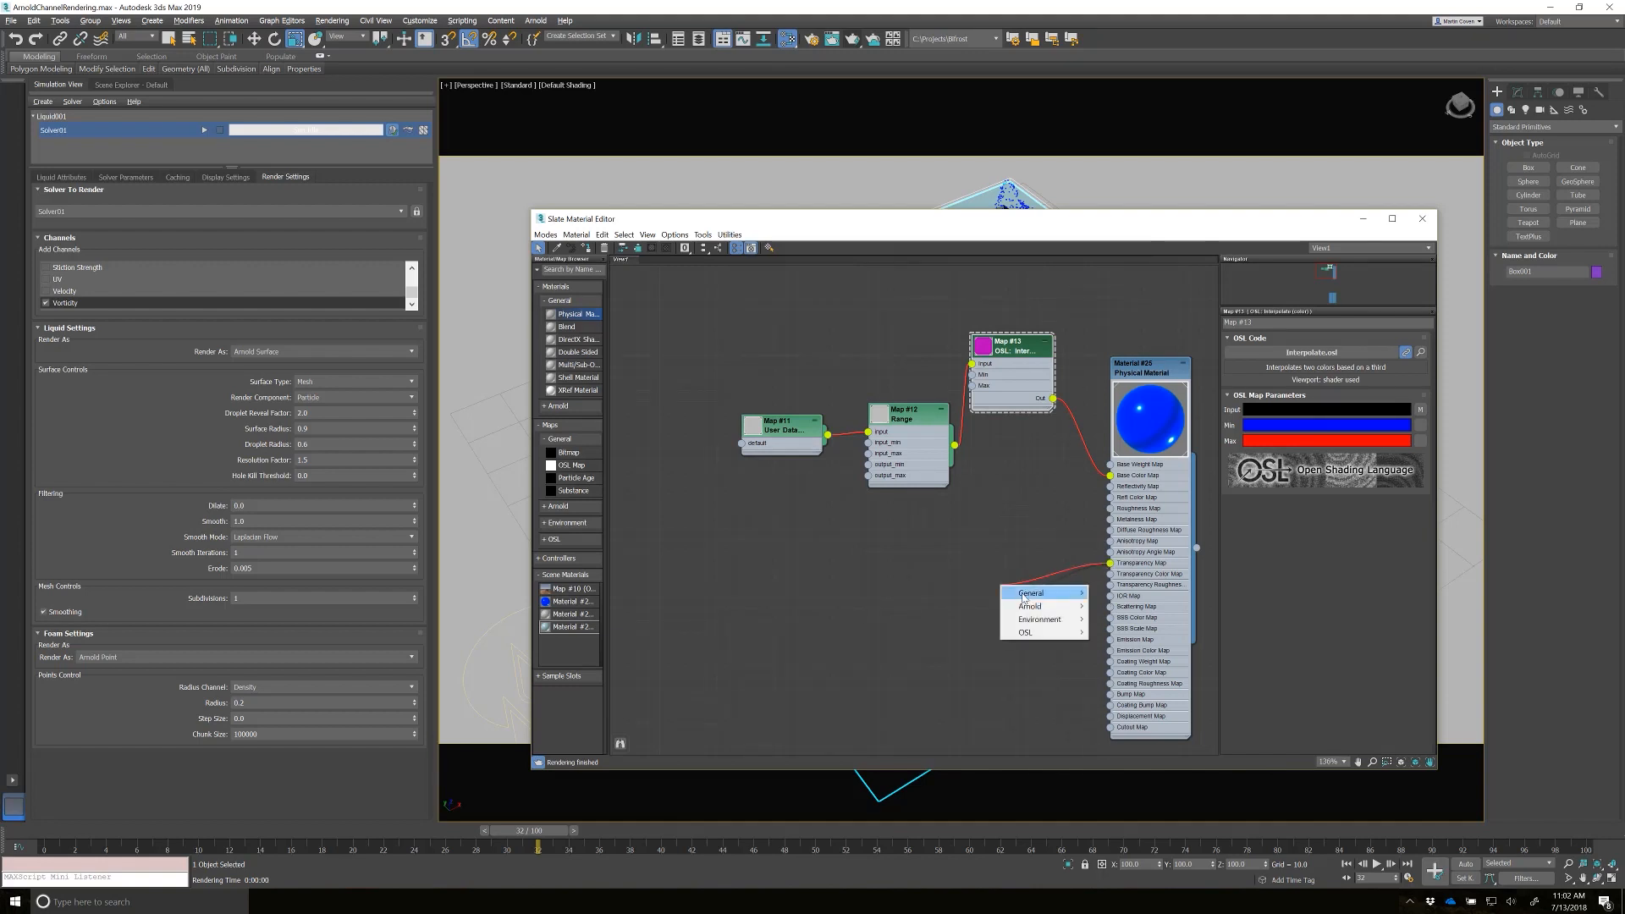
mouse_move(1030, 605)
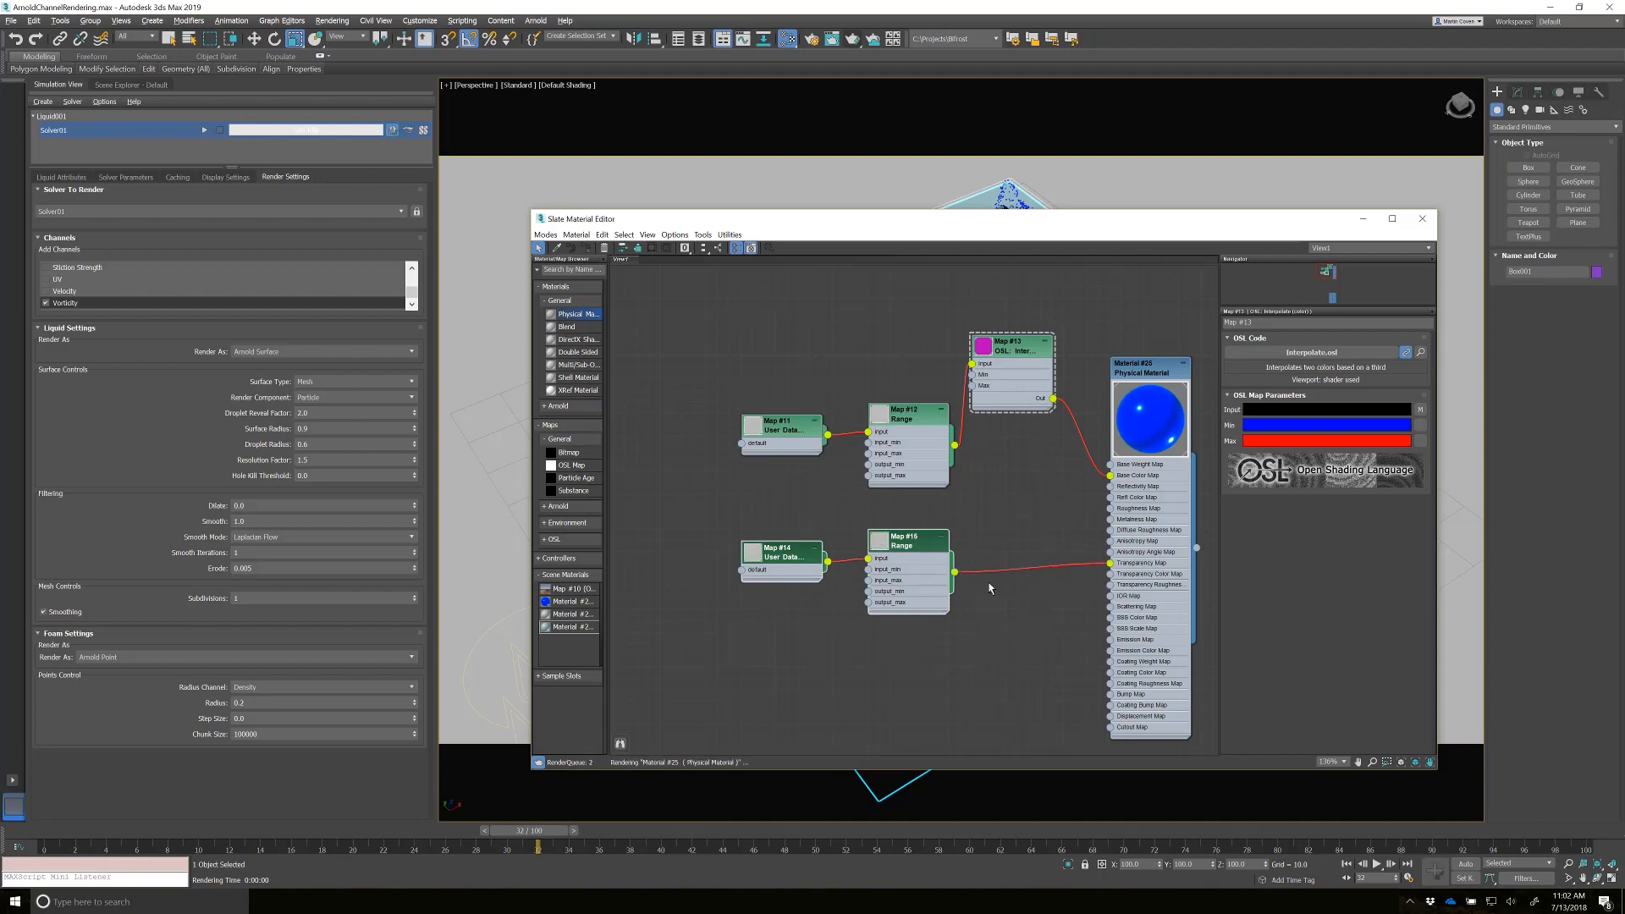
- Set the Map #14 User Data node's attribute to vorticity
click(780, 557)
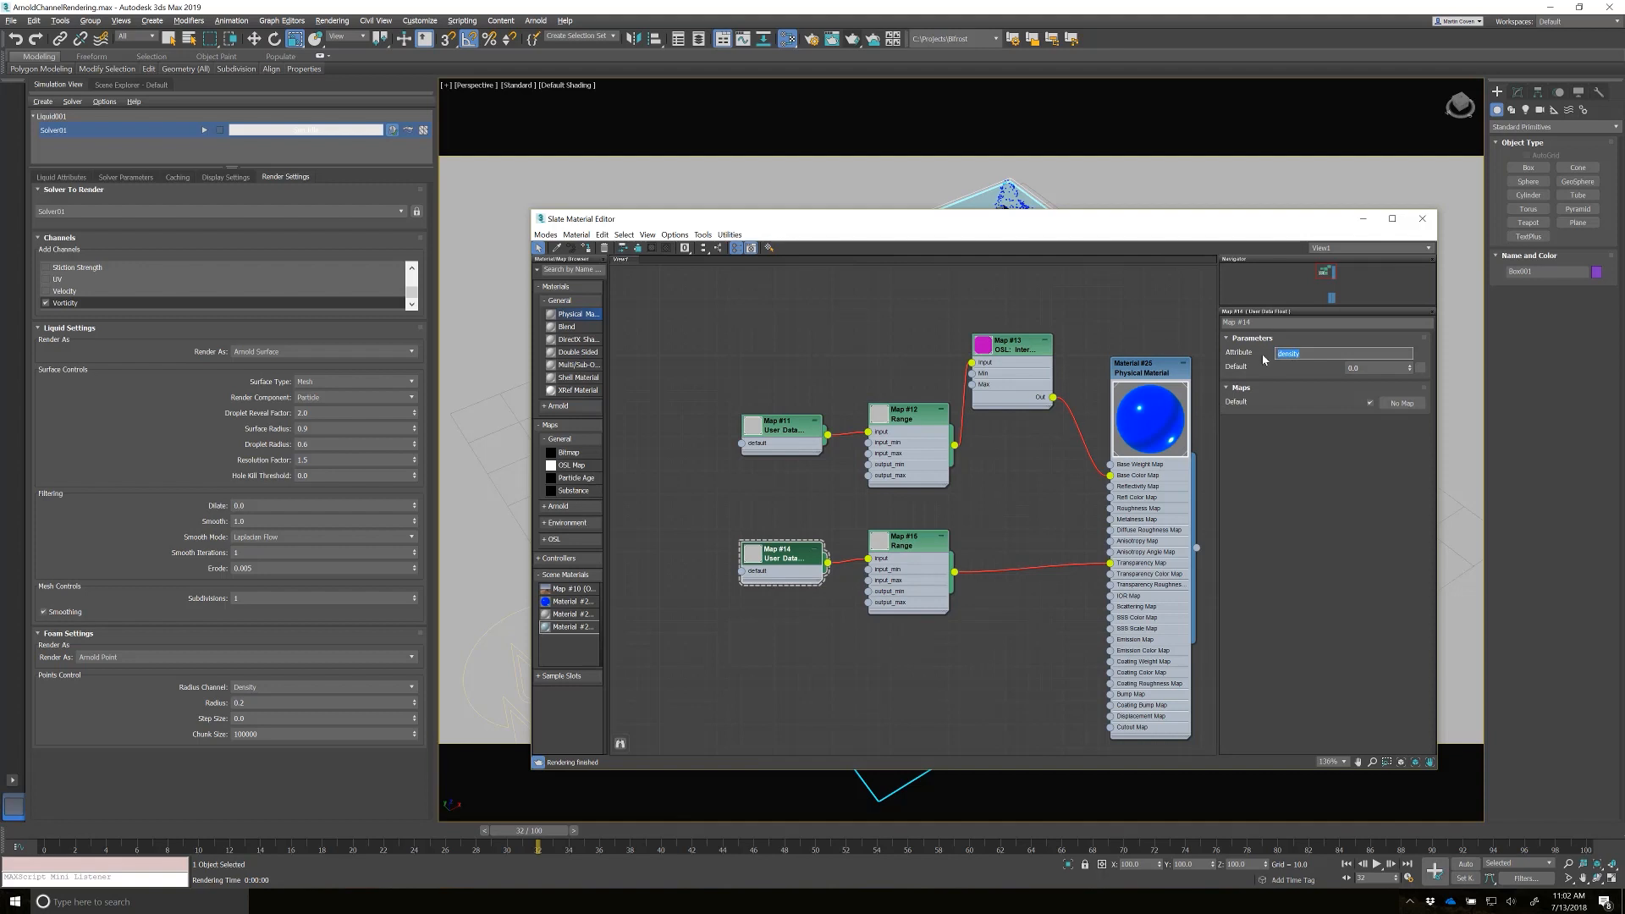
text(vorticity)
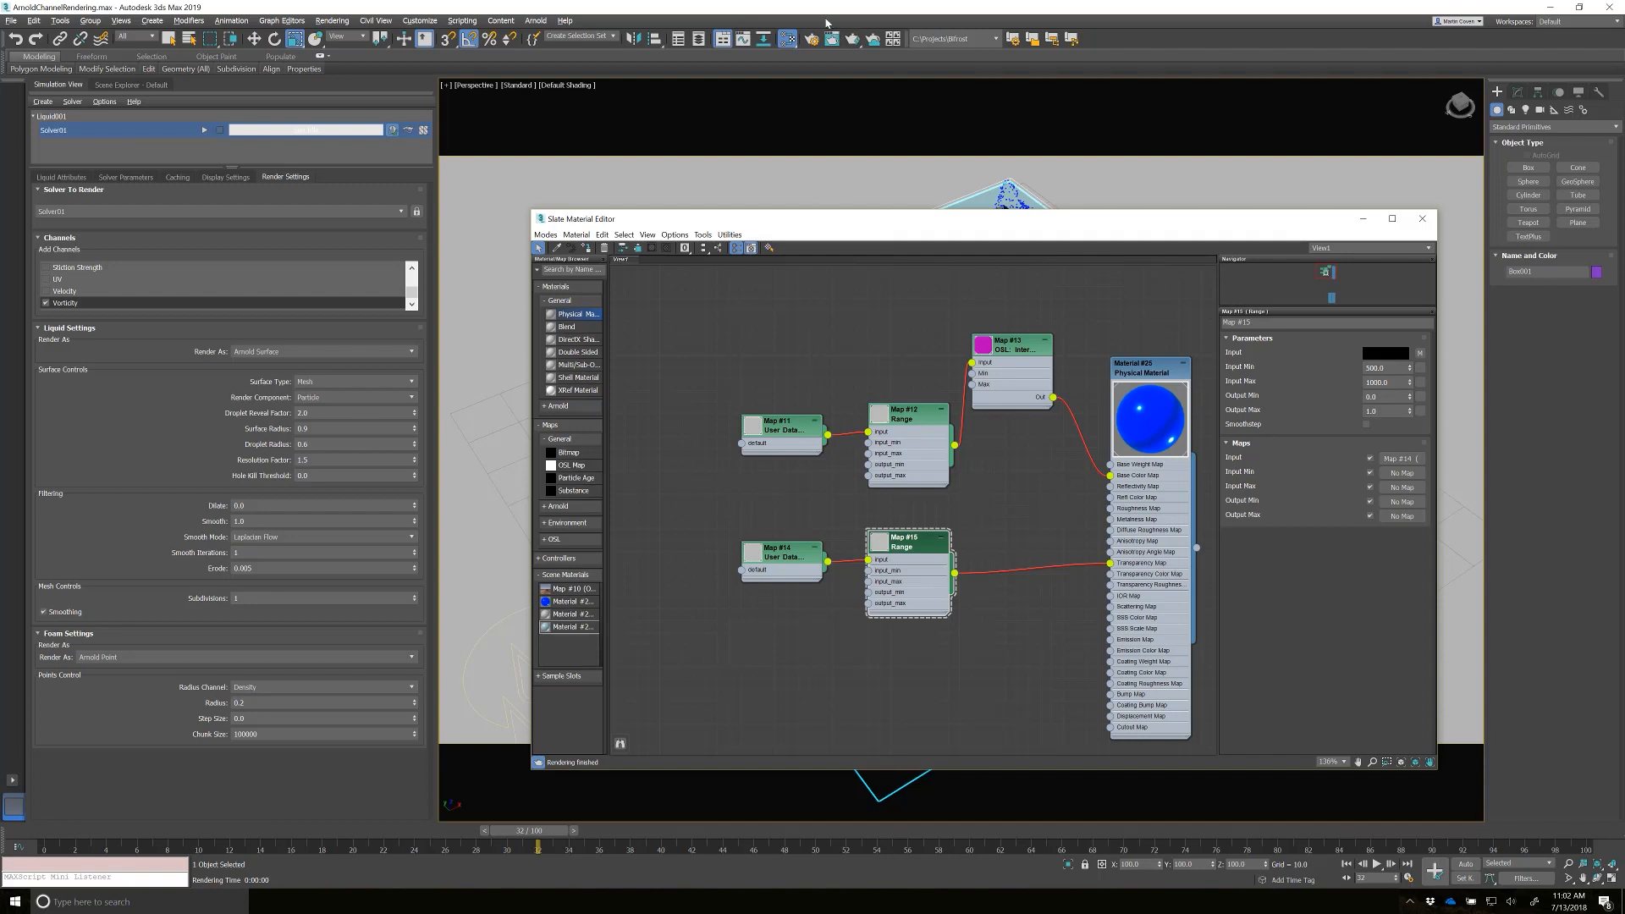
mouse_move(1312, 227)
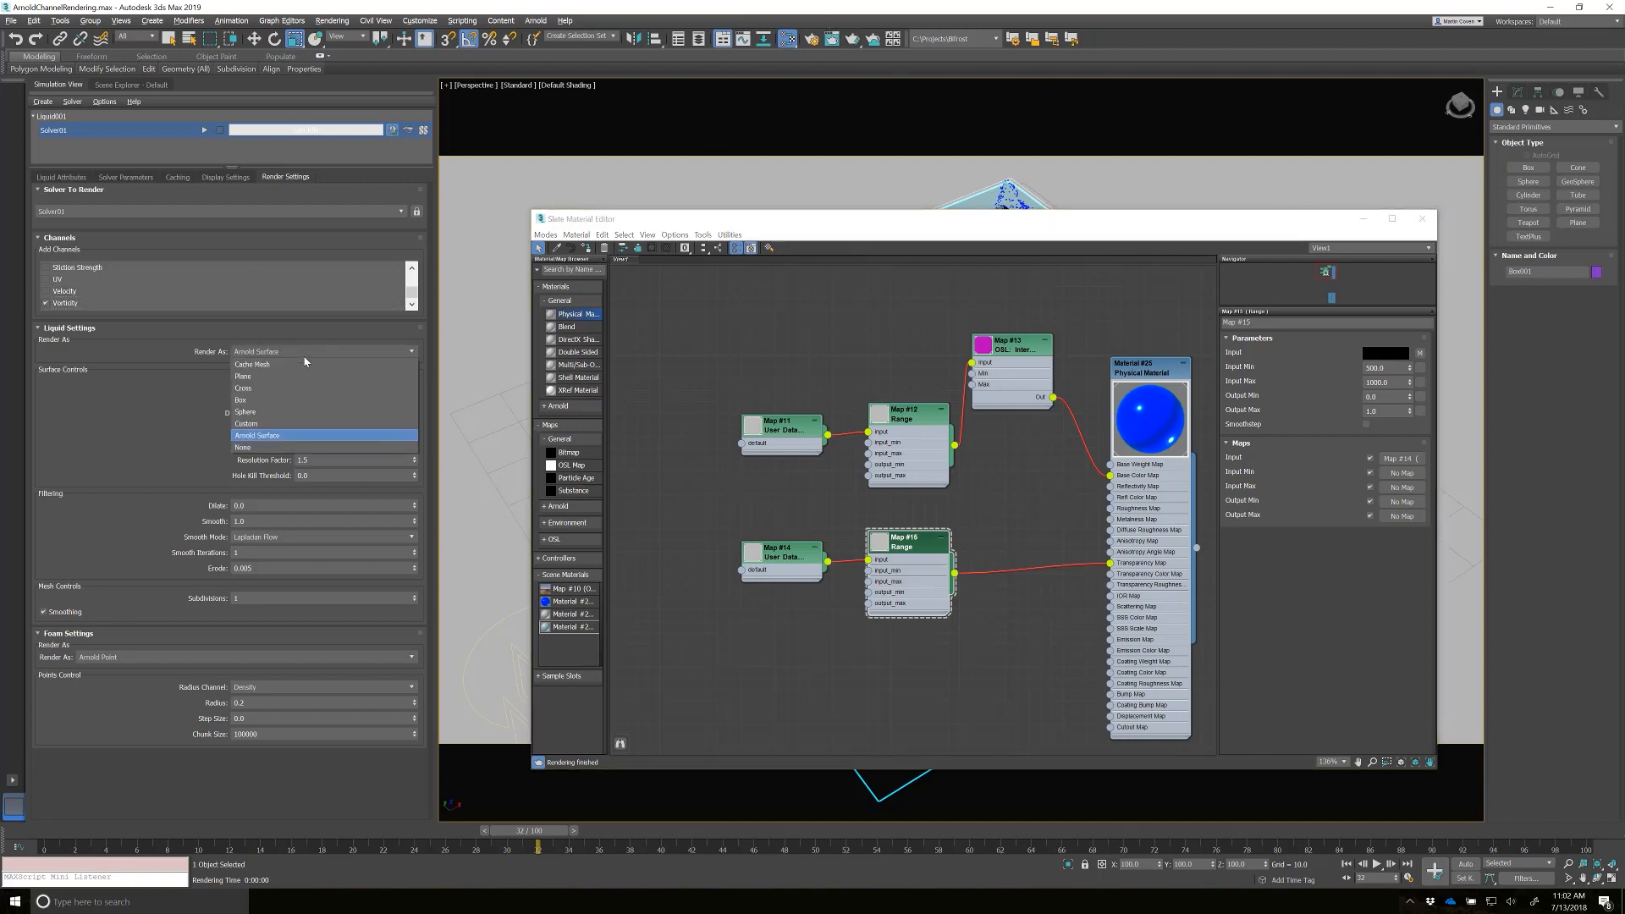
mouse_move(278, 405)
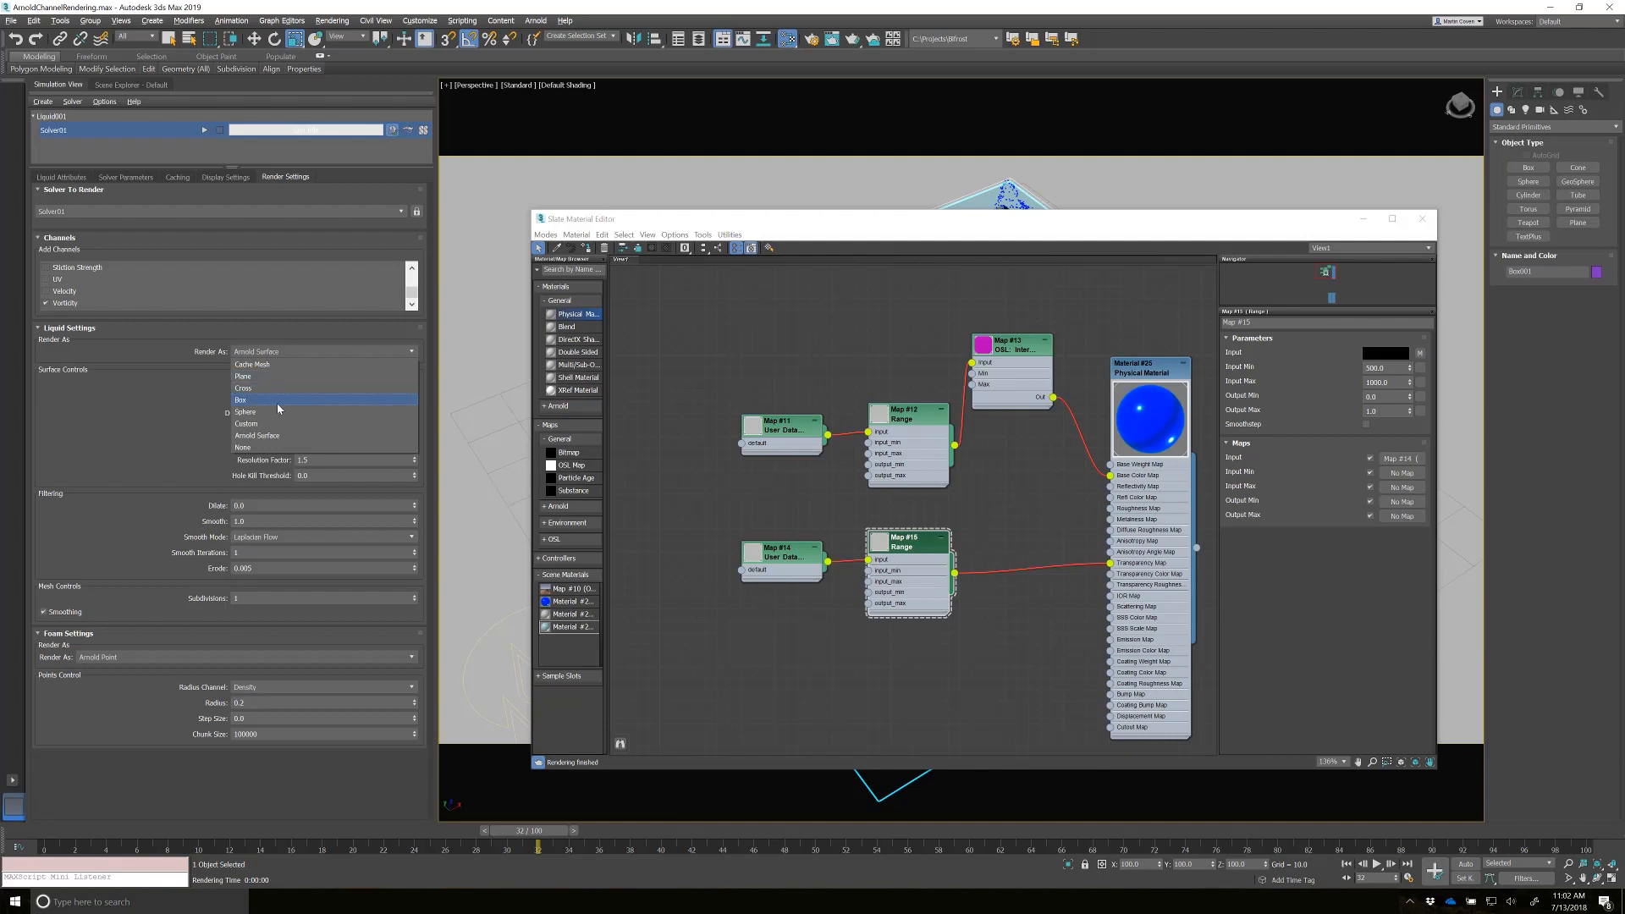
- Display the liquid as Vorticity-sized boxes to read its 0–95 range, then restore Arnold Surface
click(241, 401)
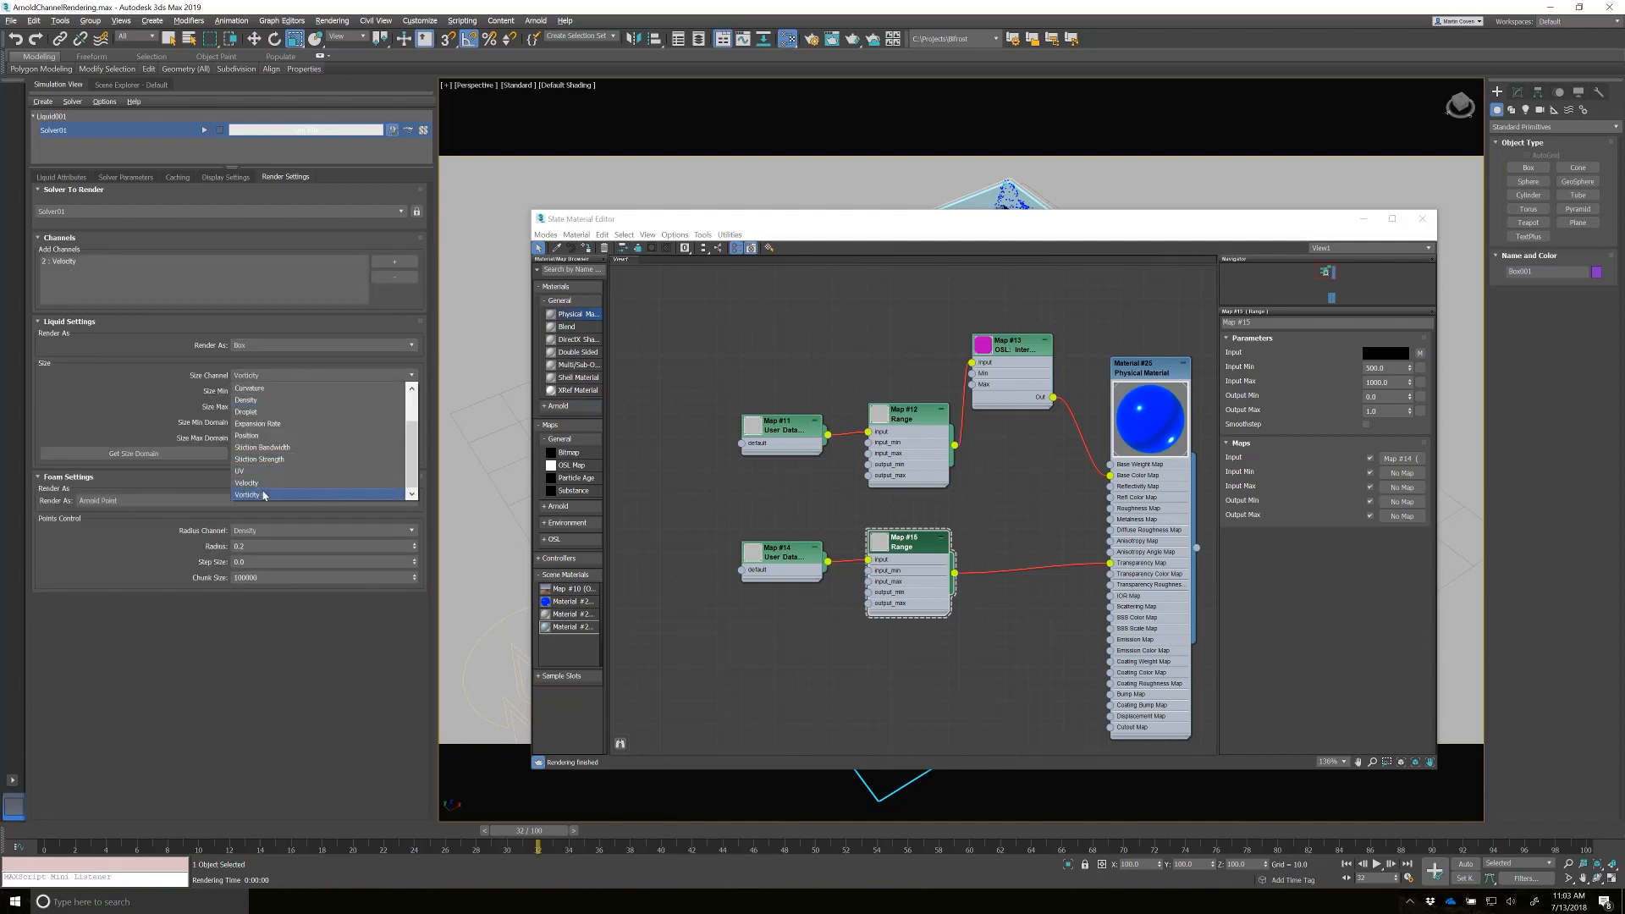
click(245, 494)
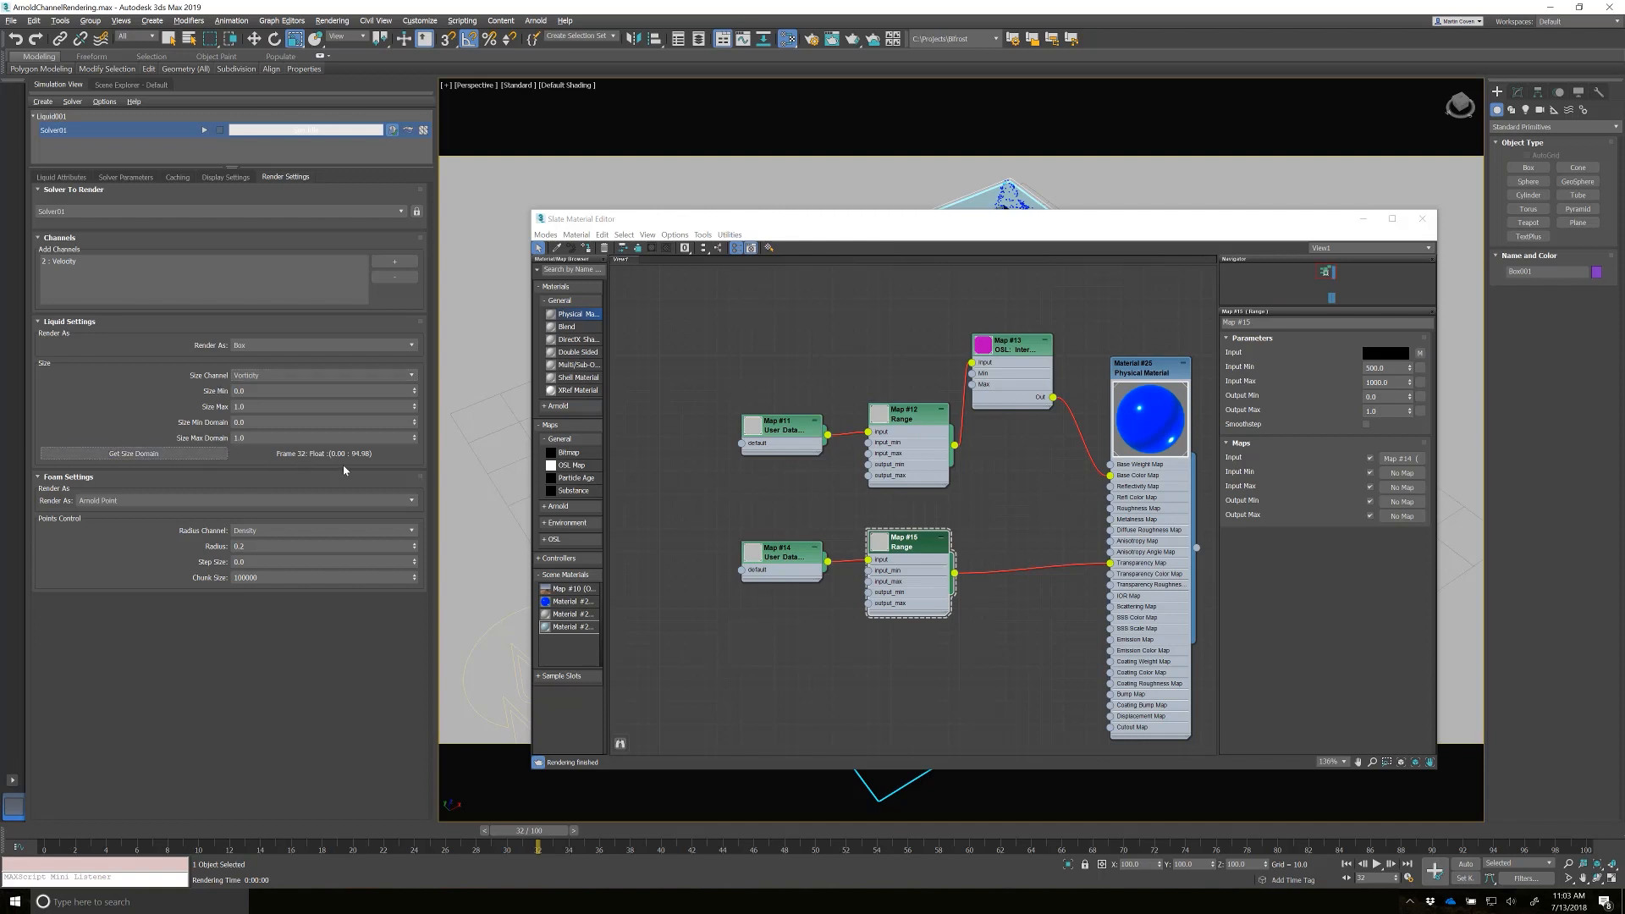
mouse_move(364, 463)
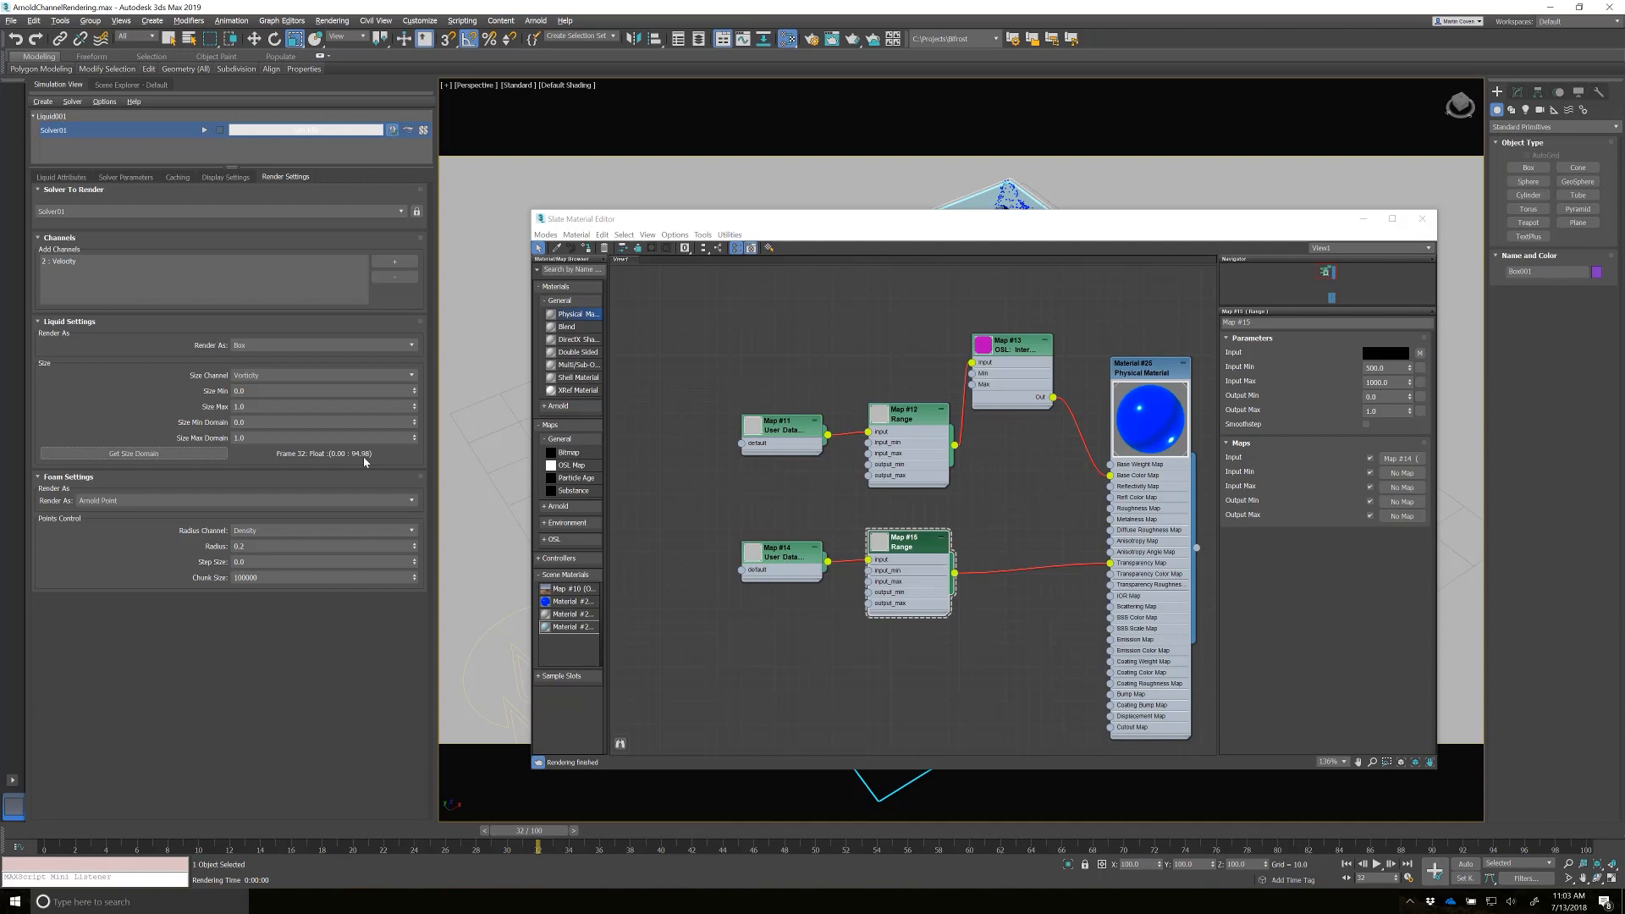
mouse_move(133, 453)
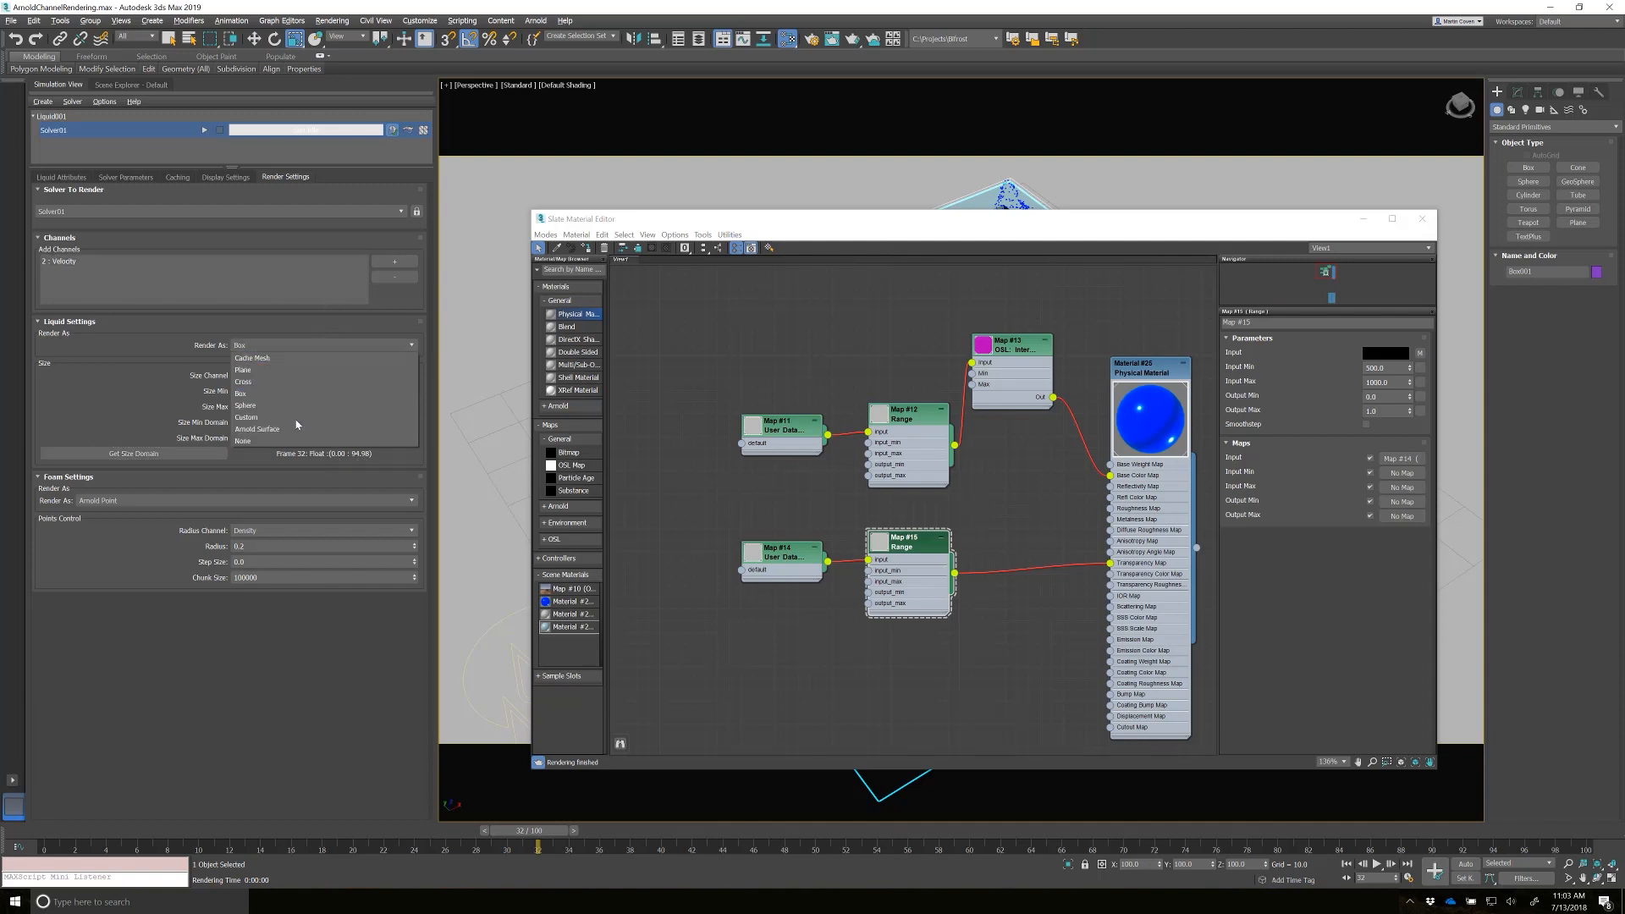
click(257, 429)
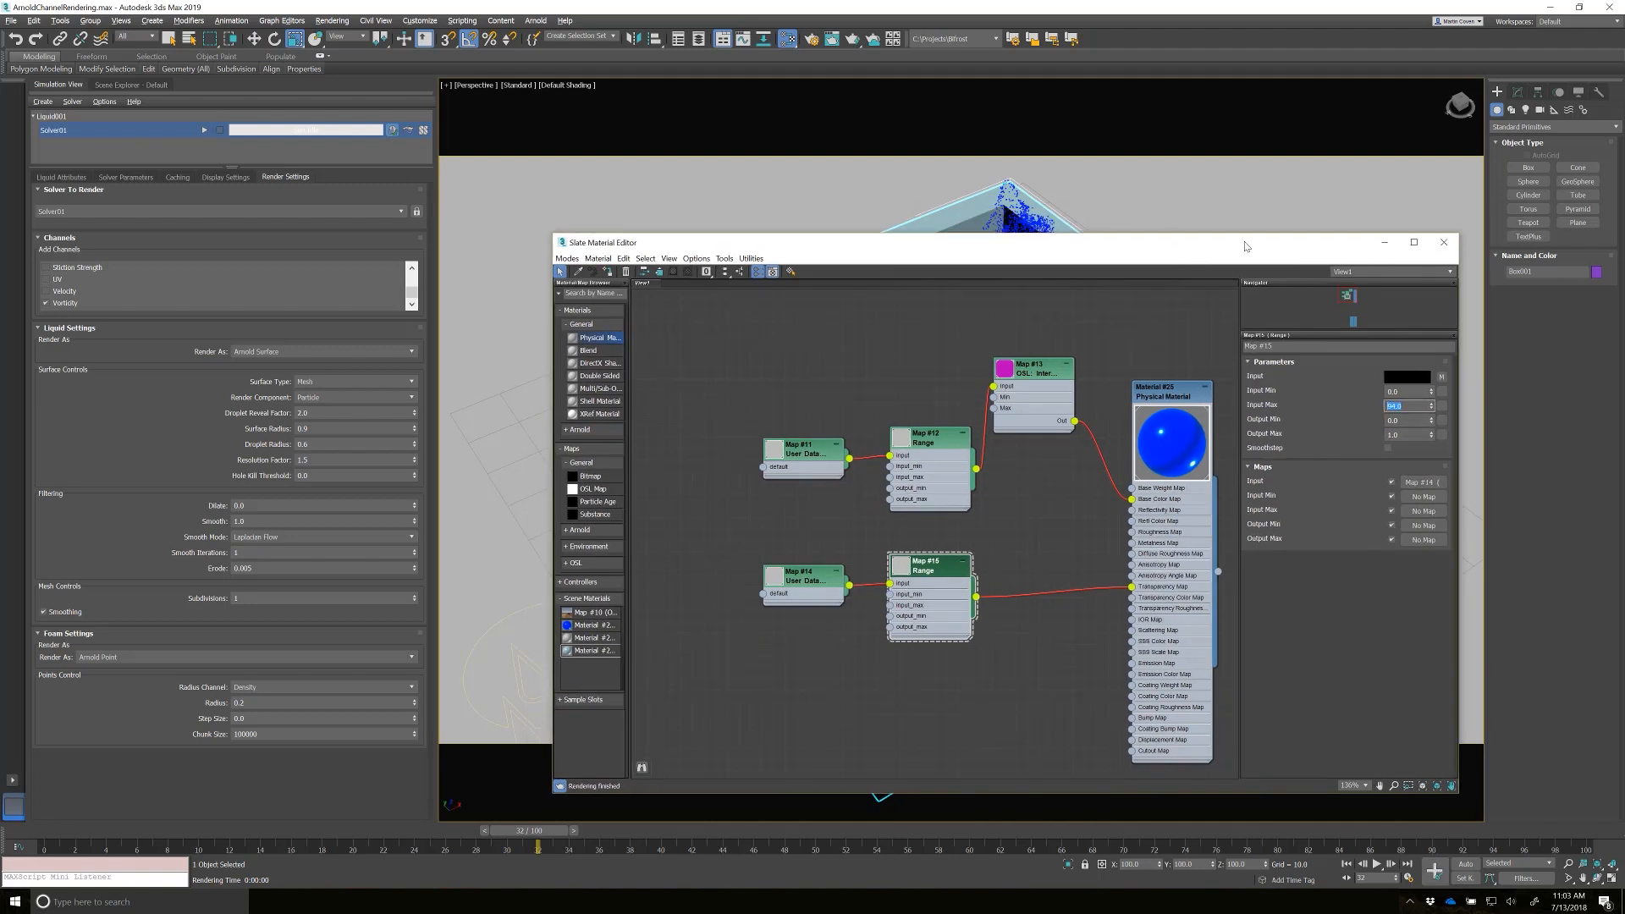
mouse_move(779, 596)
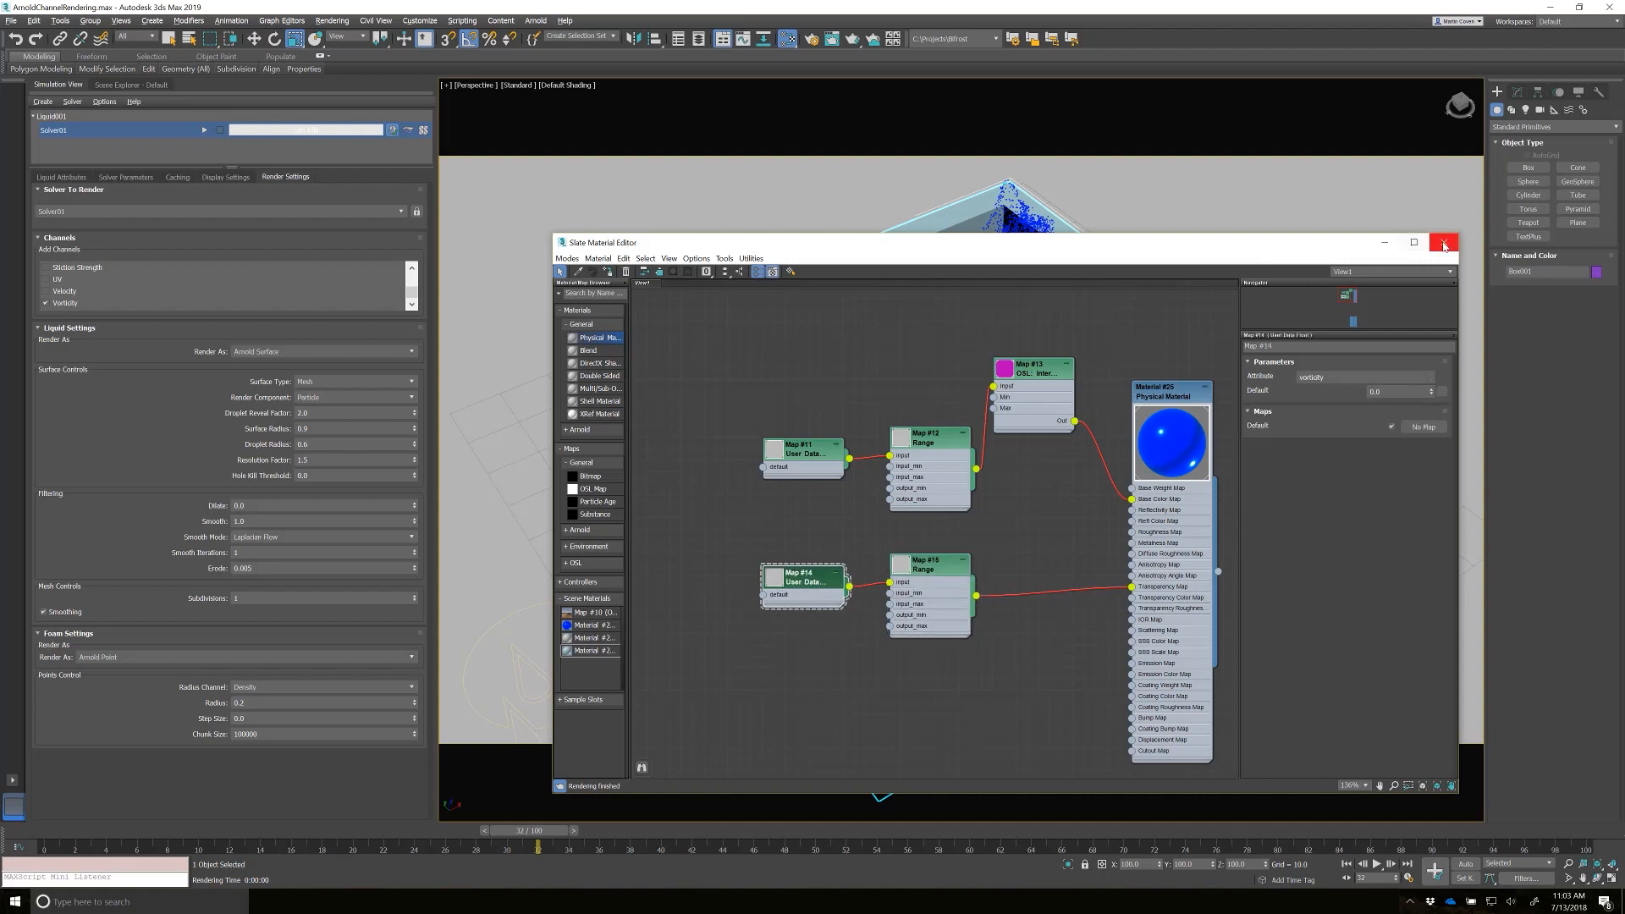
- Close the Slate Material Editor with Map #15 Input Max set to about 94
click(1442, 241)
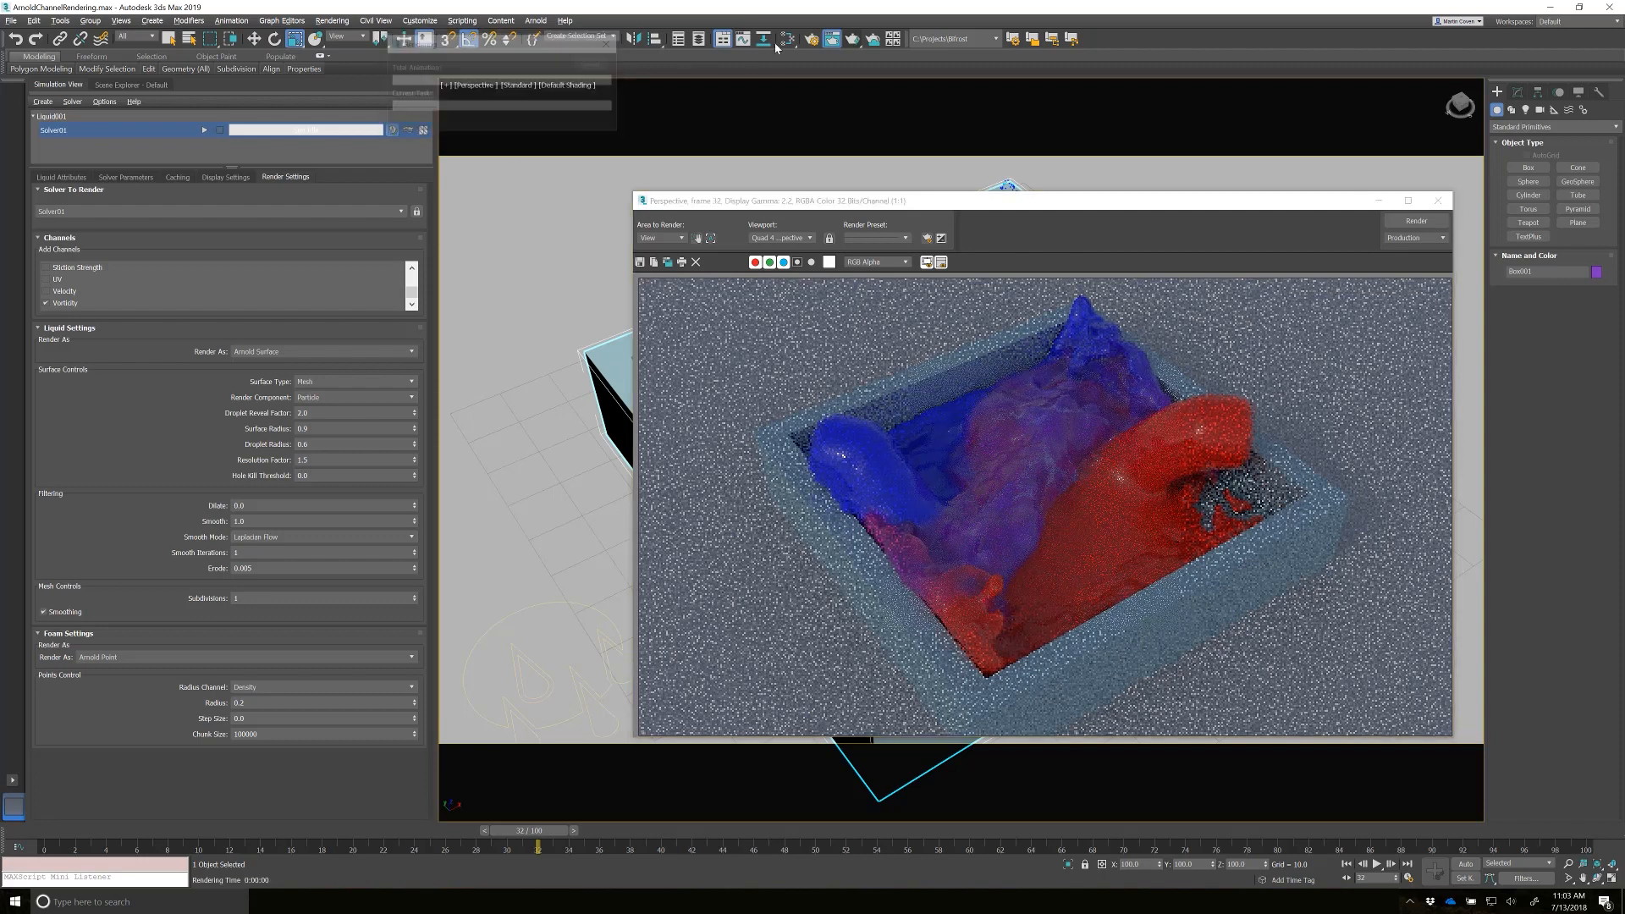
- Set Map #15 Output Min to 1.0 and Output Max to 0.0 in the Slate editor
click(788, 38)
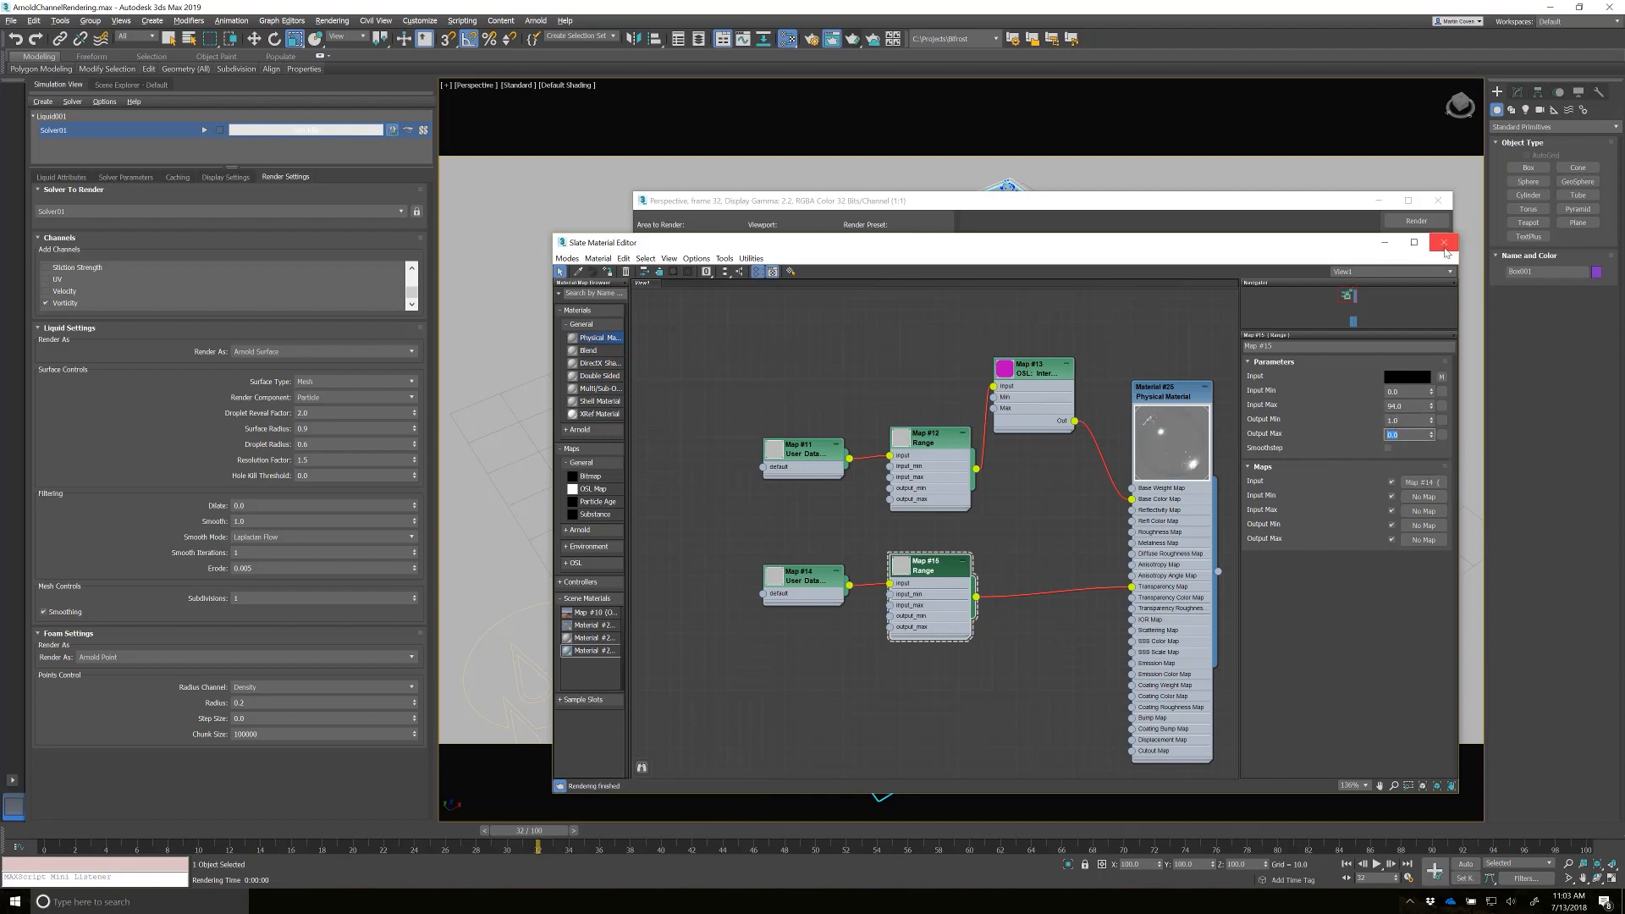
click(1443, 243)
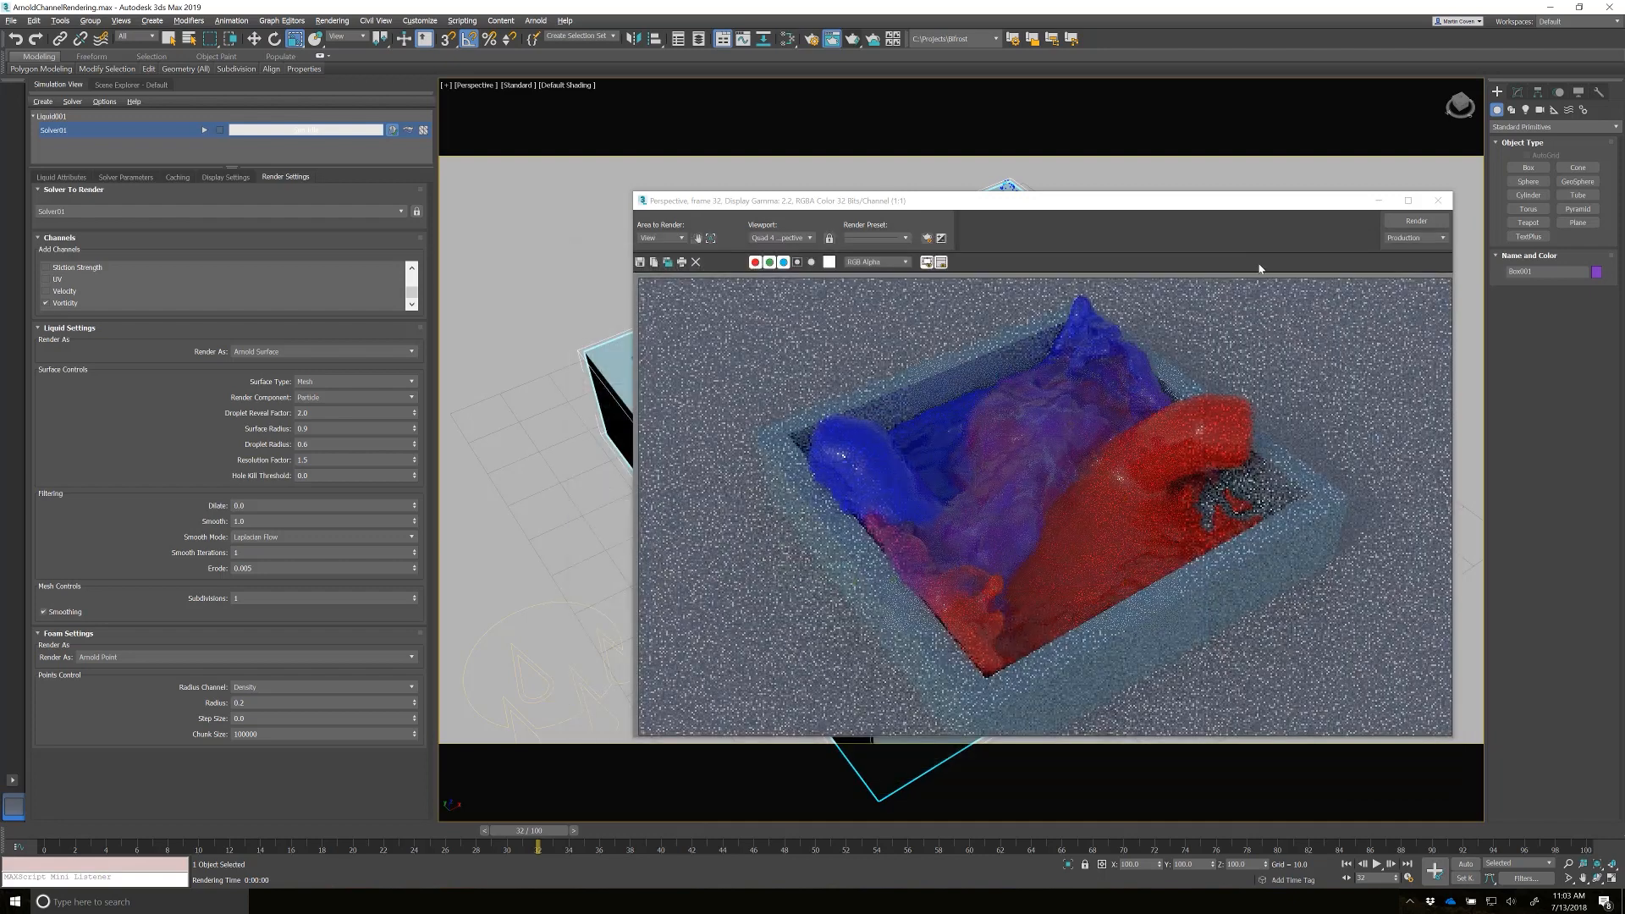
- Render the frame, showing a mostly transparent liquid with patchy blue and red
click(1414, 221)
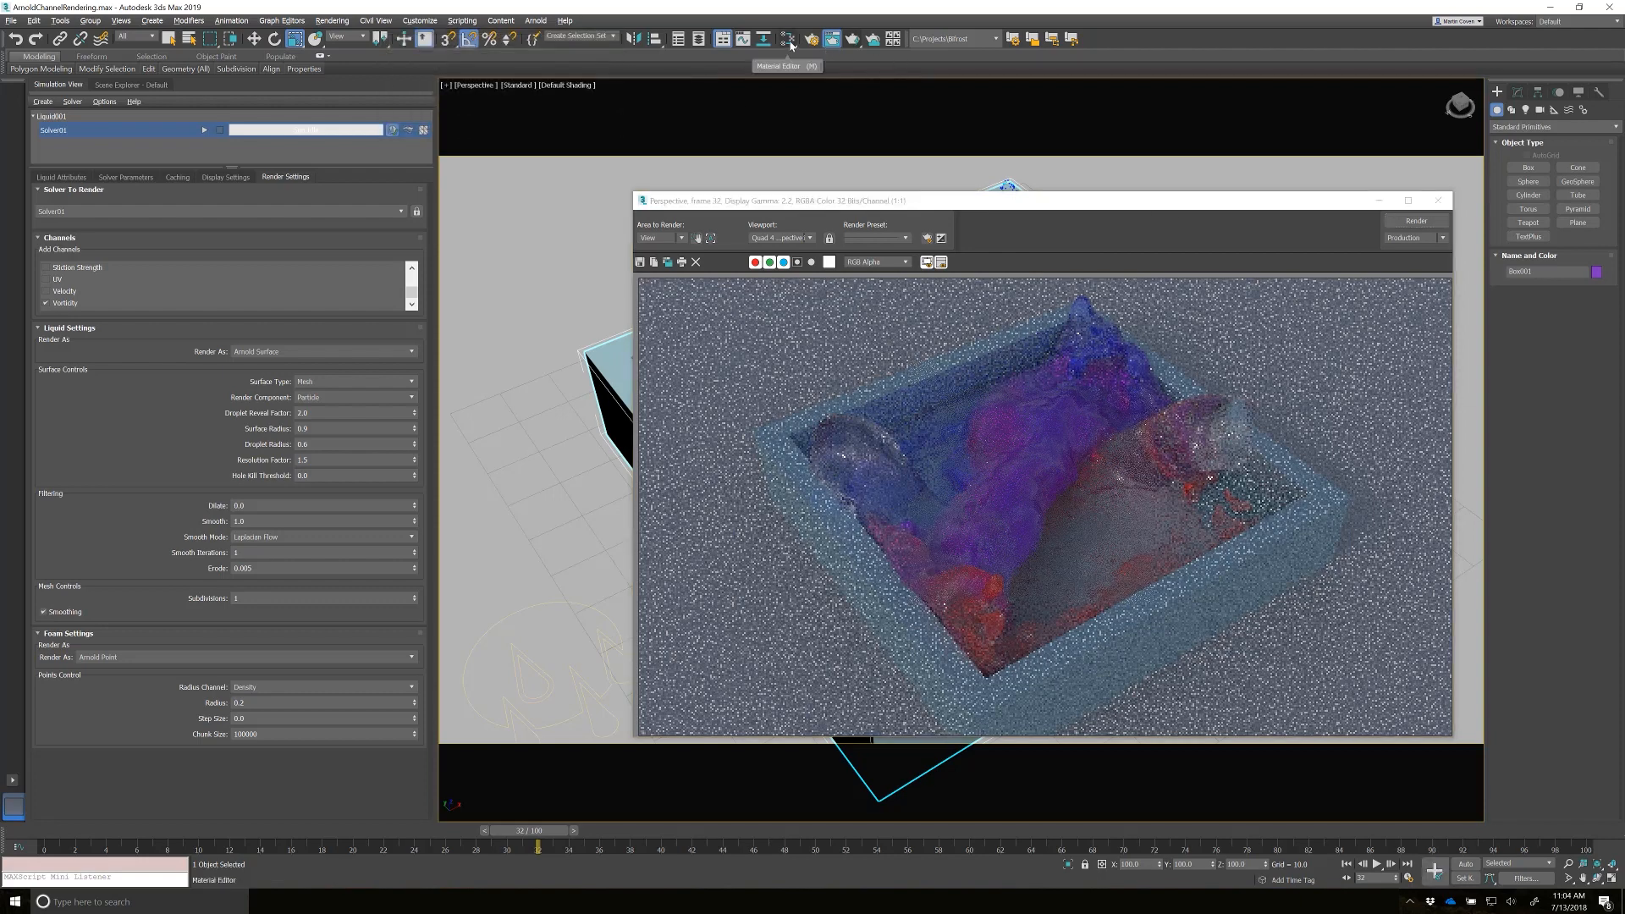
- Revise Map #15 Input Max in the Slate Material Editor and re-render the liquid
click(788, 38)
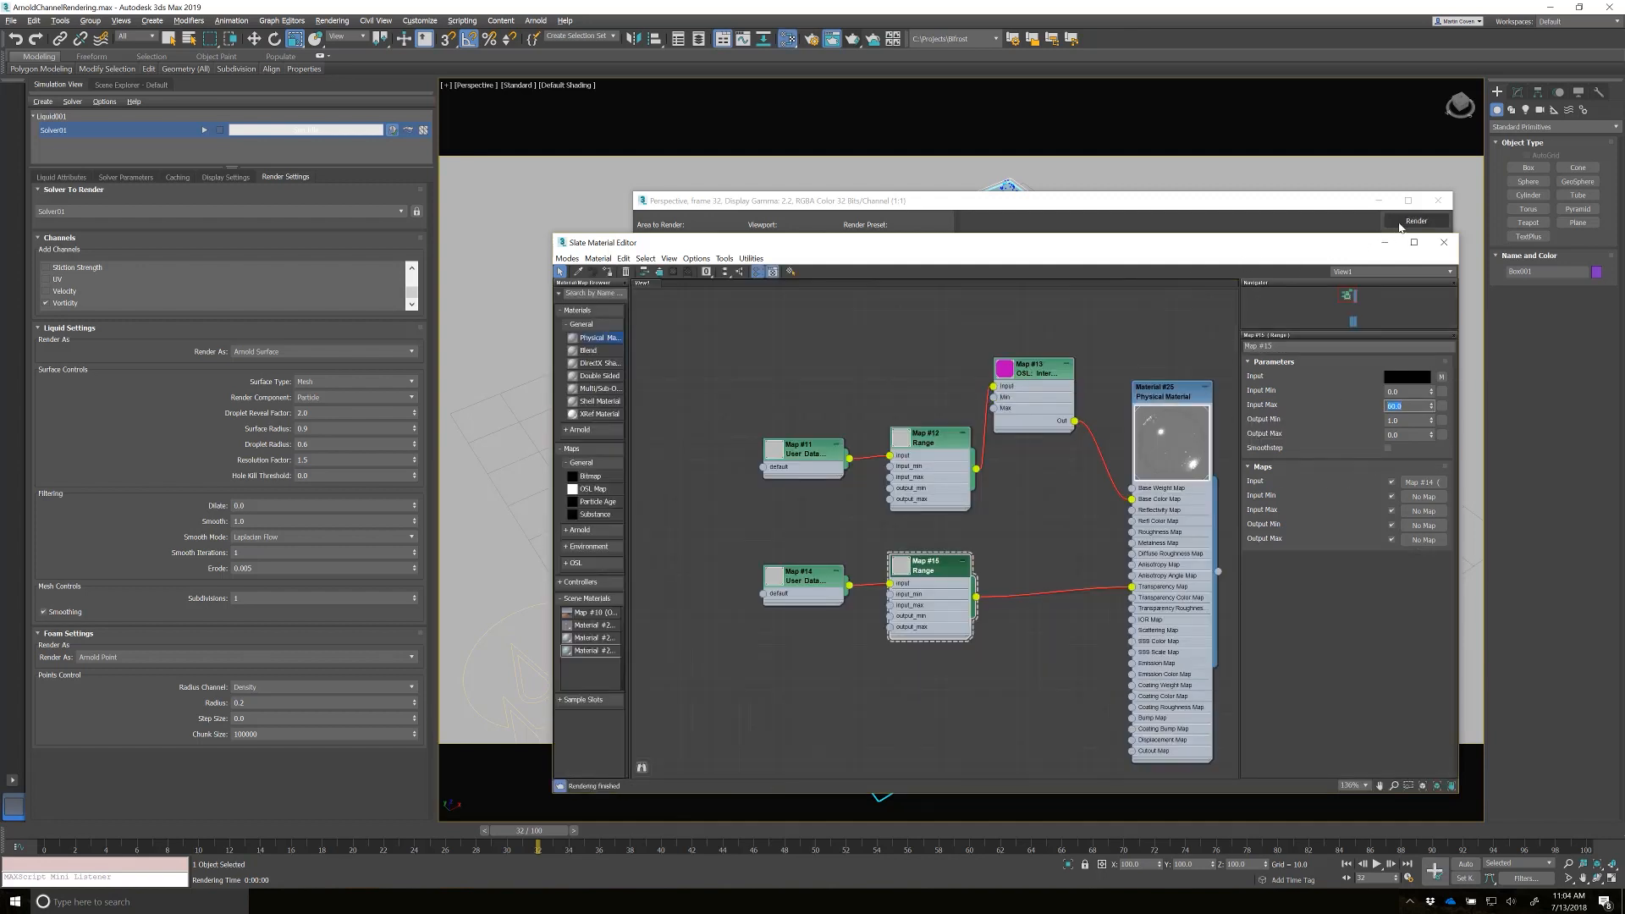
click(1416, 220)
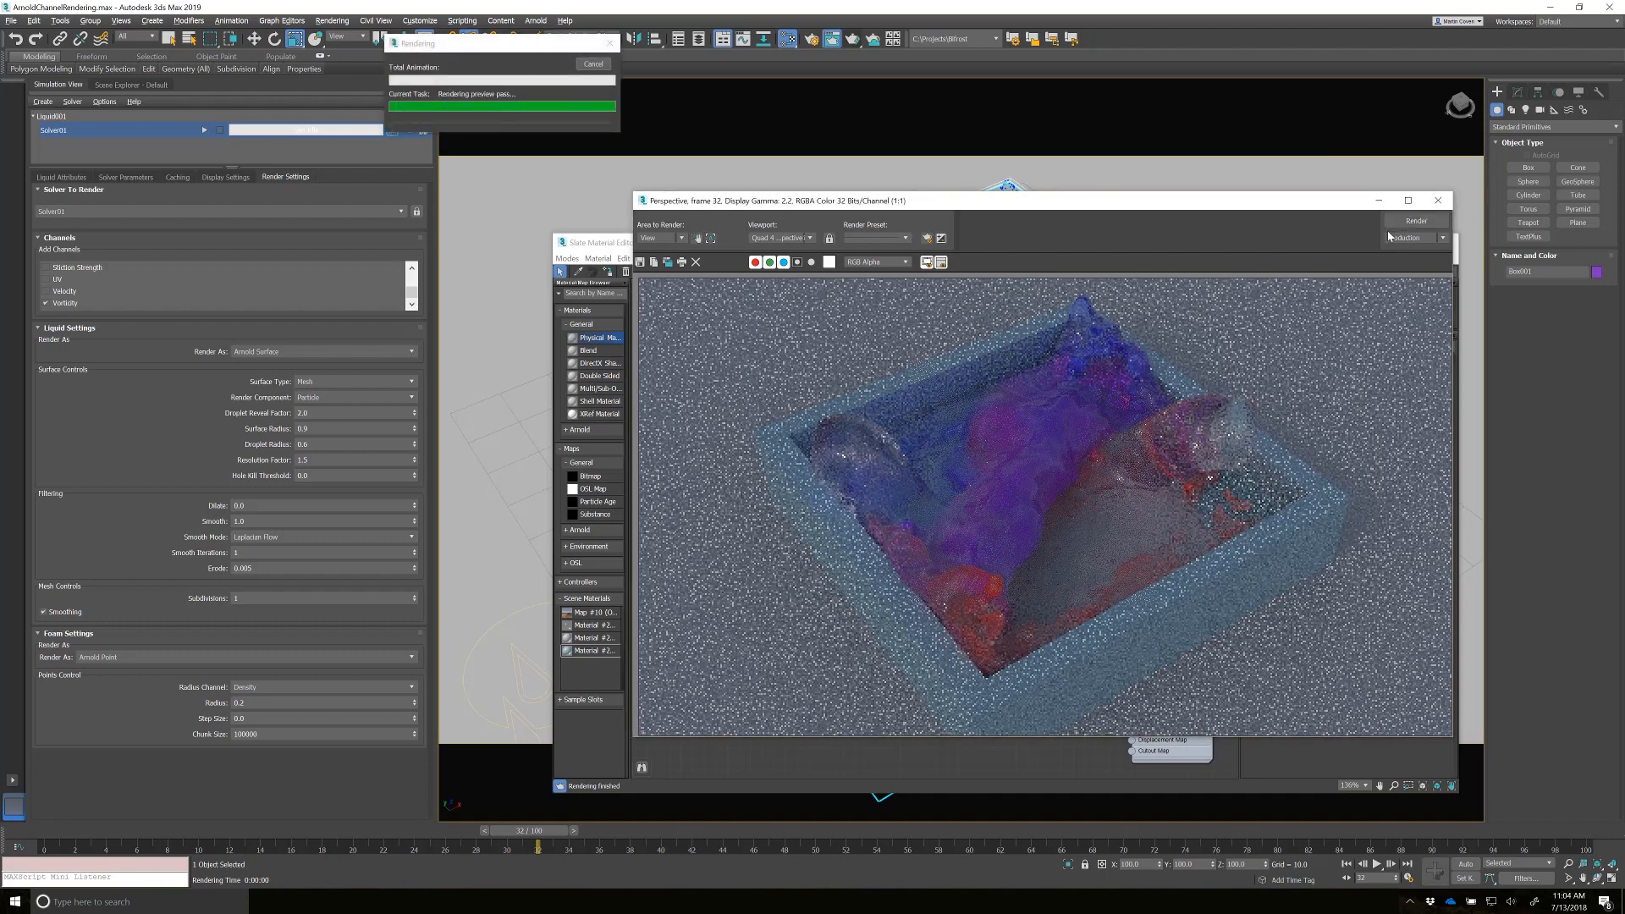